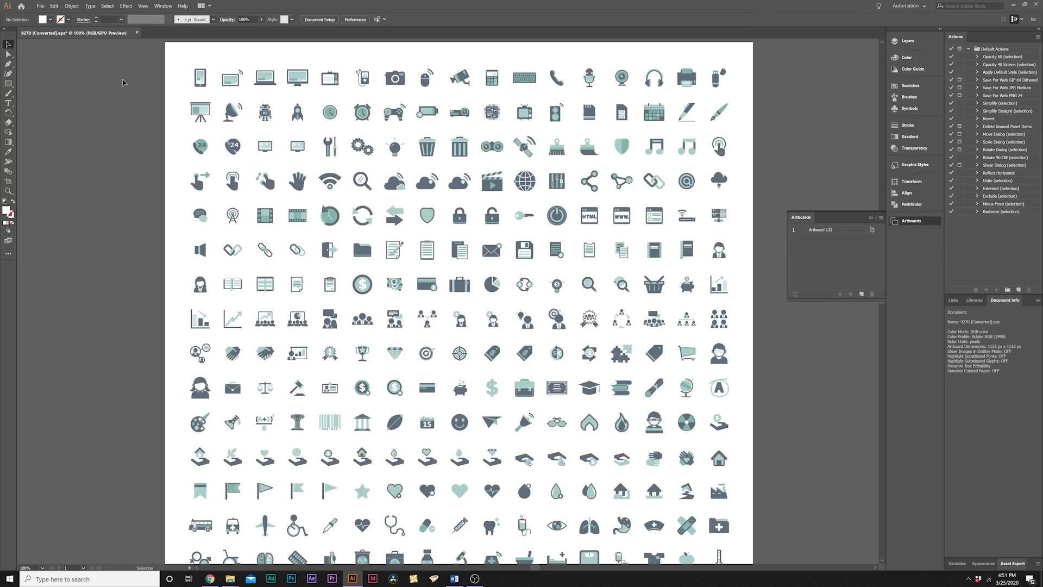
mouse_move(163, 106)
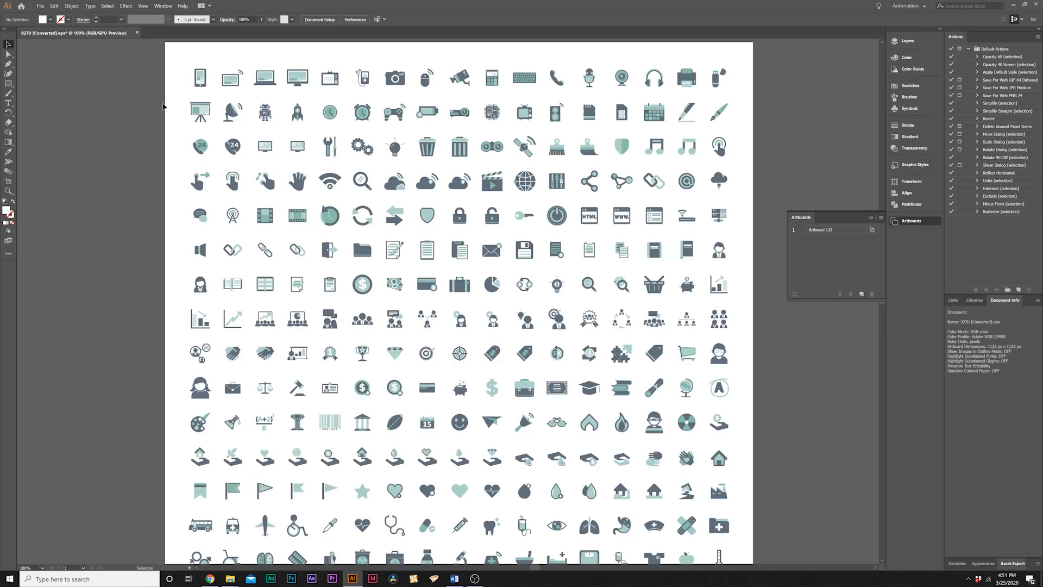
mouse_move(384, 131)
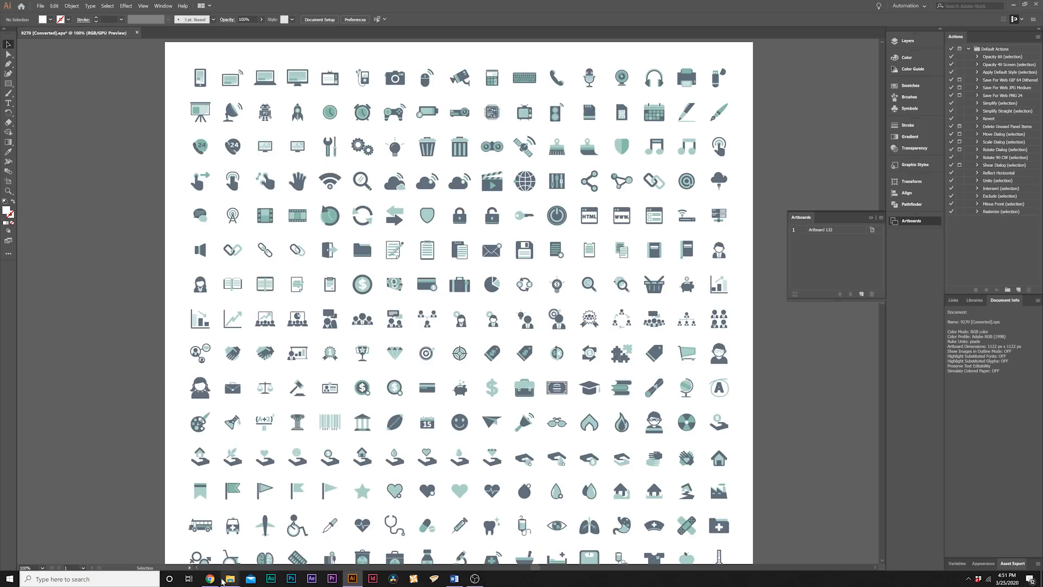
In Chrome, scroll the Freepik City results and switch to the mixed icons vector page
click(209, 578)
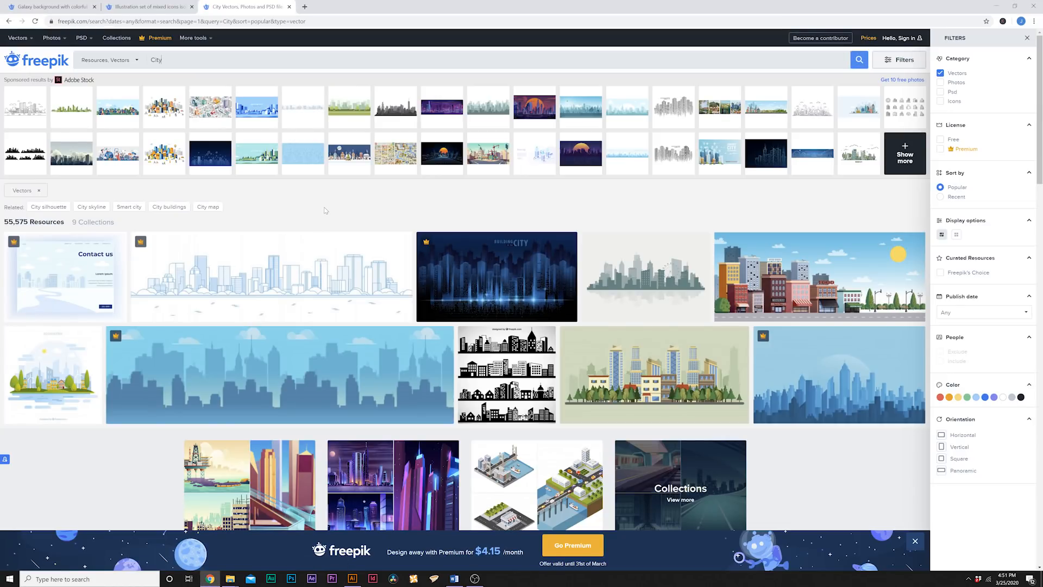
mouse_move(344, 215)
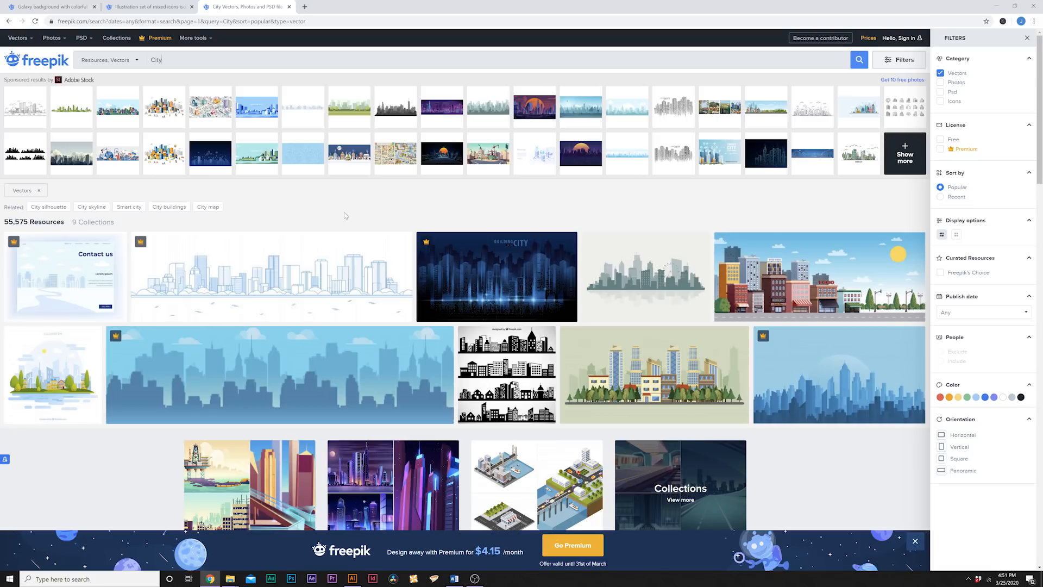
scroll(down, 3)
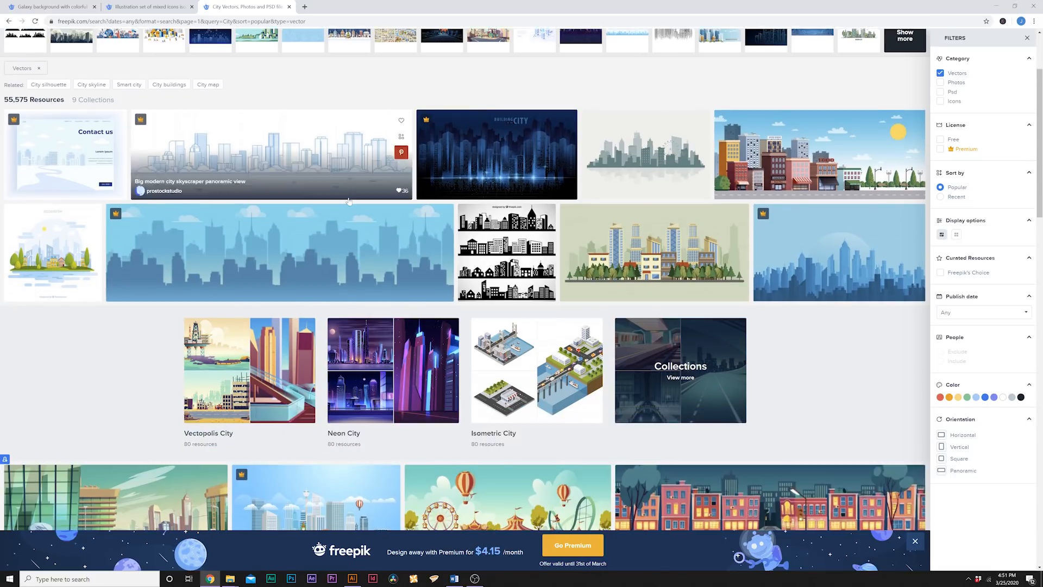
scroll(down, 3)
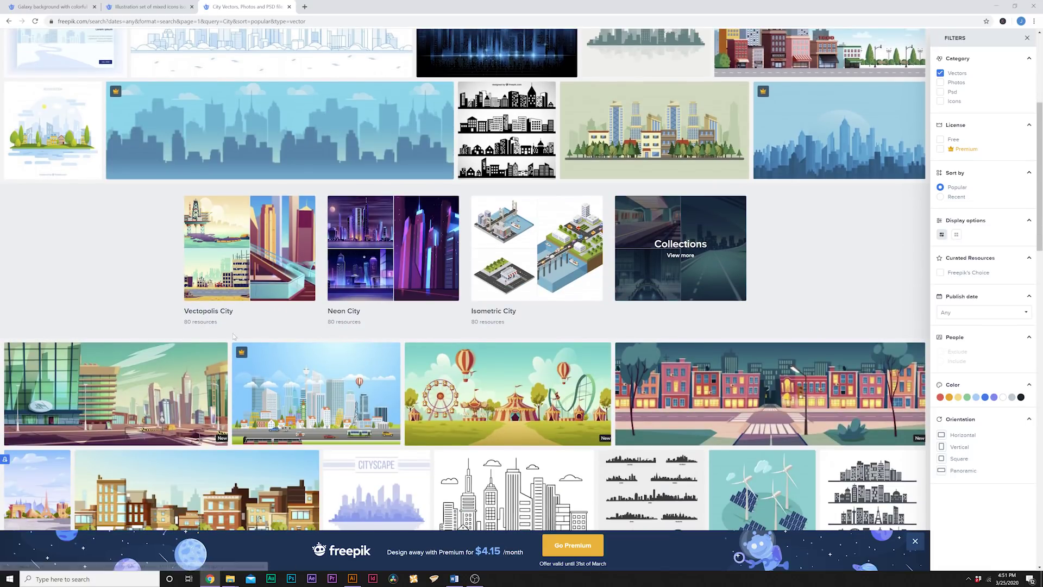
click(146, 6)
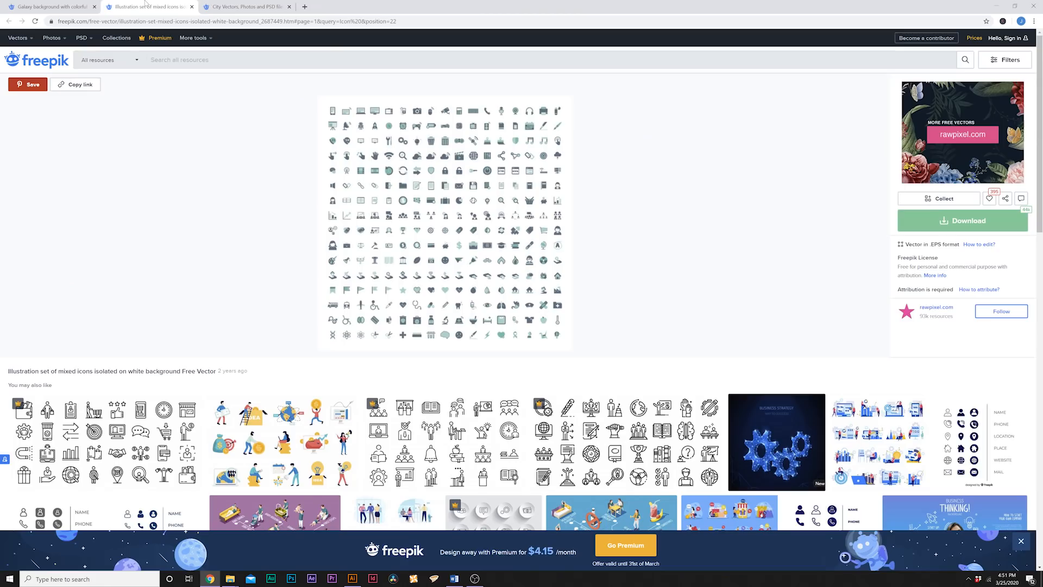
mouse_move(445, 213)
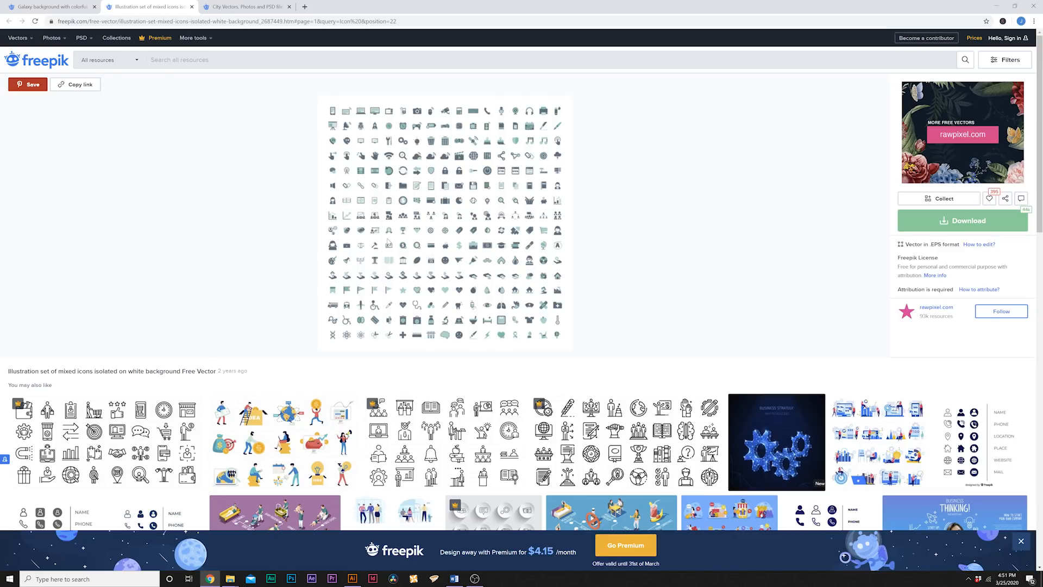
mouse_move(361, 178)
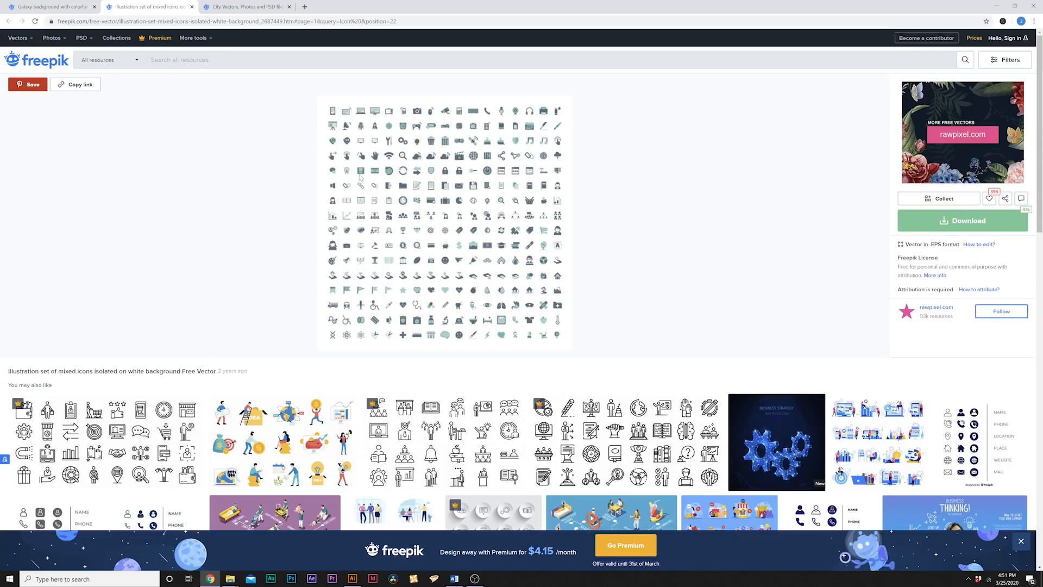
mouse_move(363, 175)
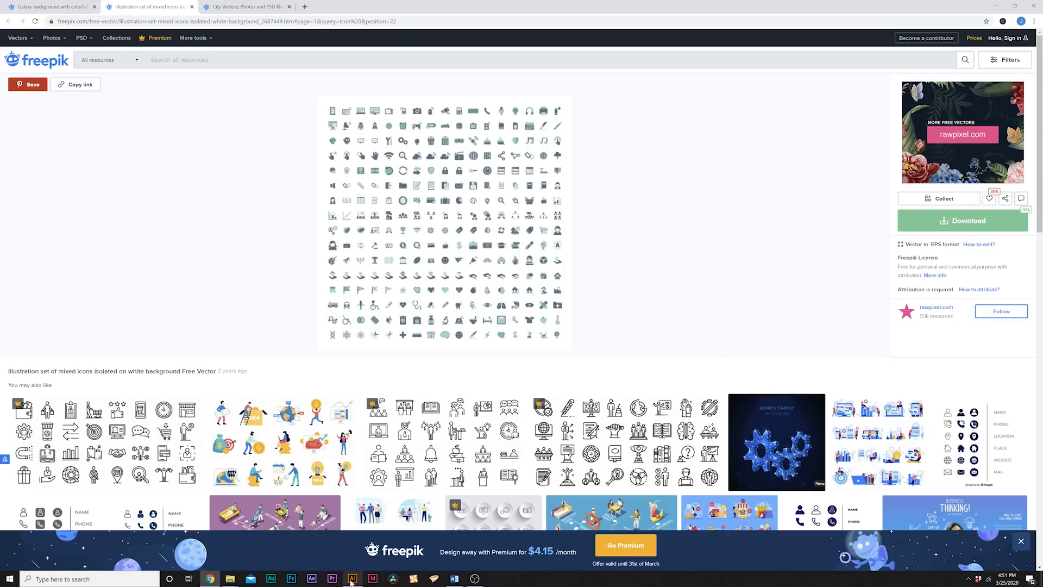
Open the Assets folder and open 9270.eps with Adobe Illustrator CC 2019
click(353, 578)
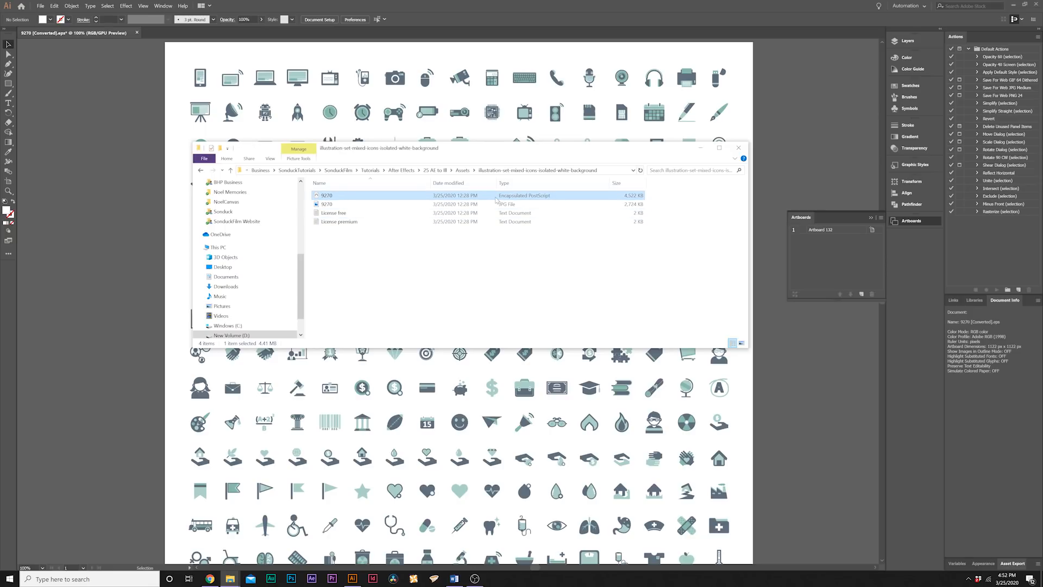
mouse_move(527, 200)
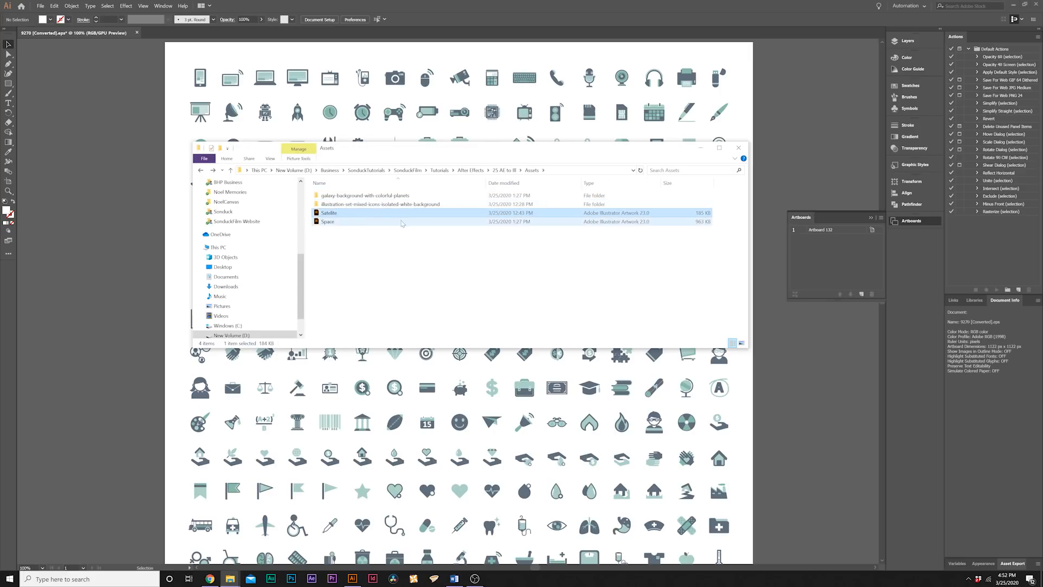
double_click(380, 203)
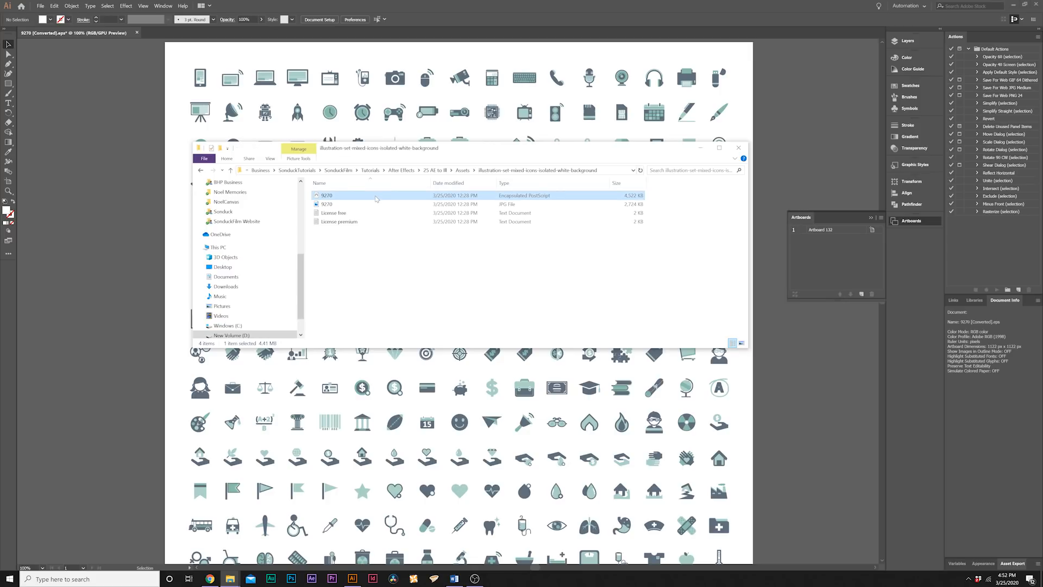
right_click(326, 195)
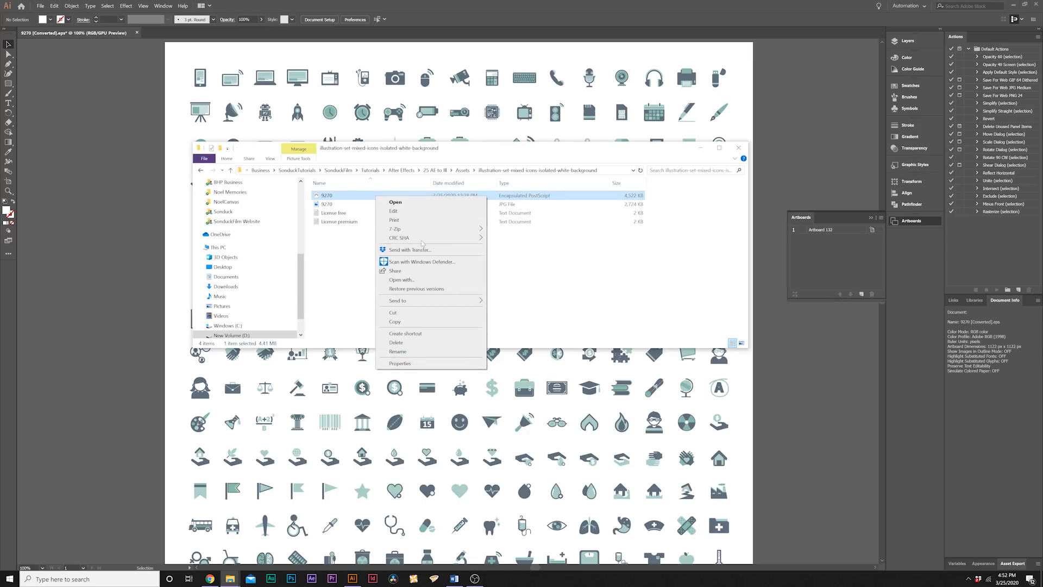
click(401, 280)
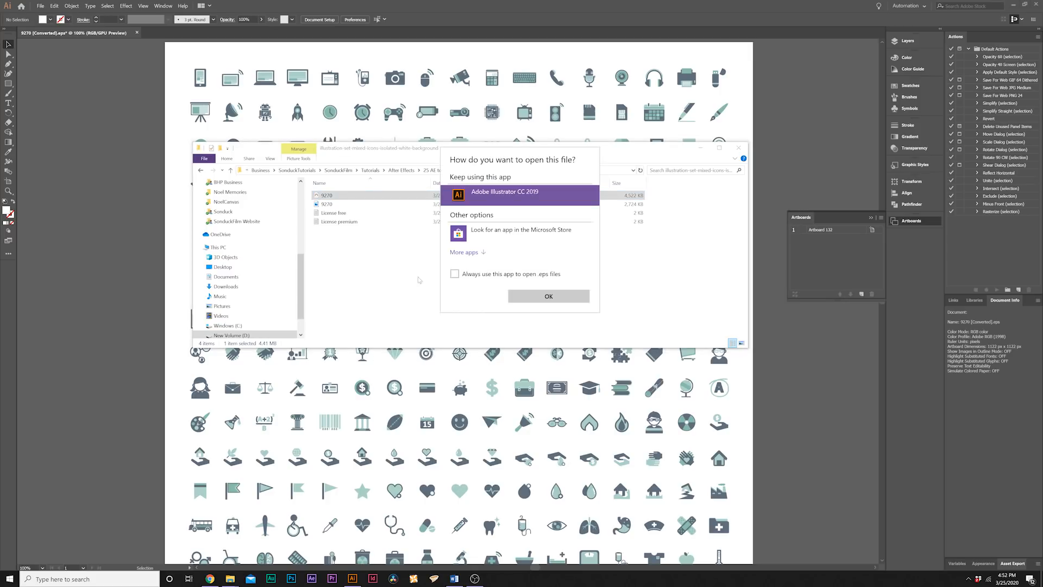
click(549, 296)
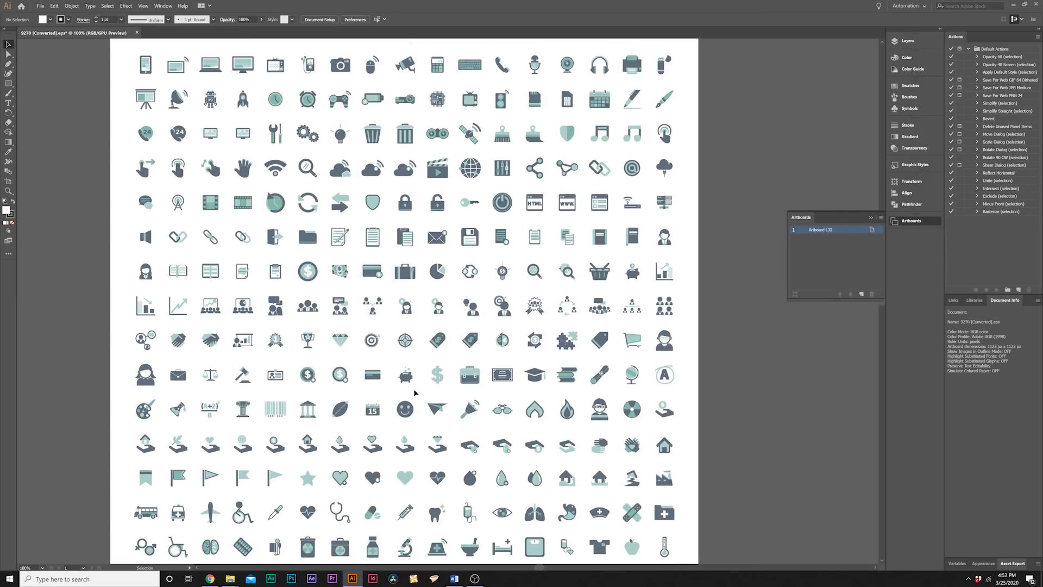
Select the satellite icon and start a new document from the 1920 × 1080 preset
scroll(up, 3)
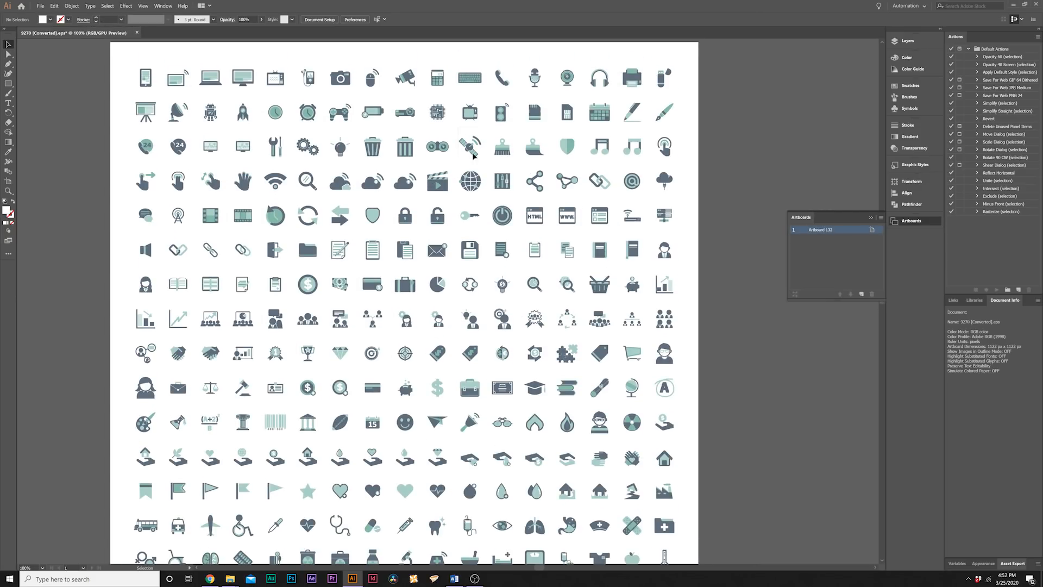
click(469, 147)
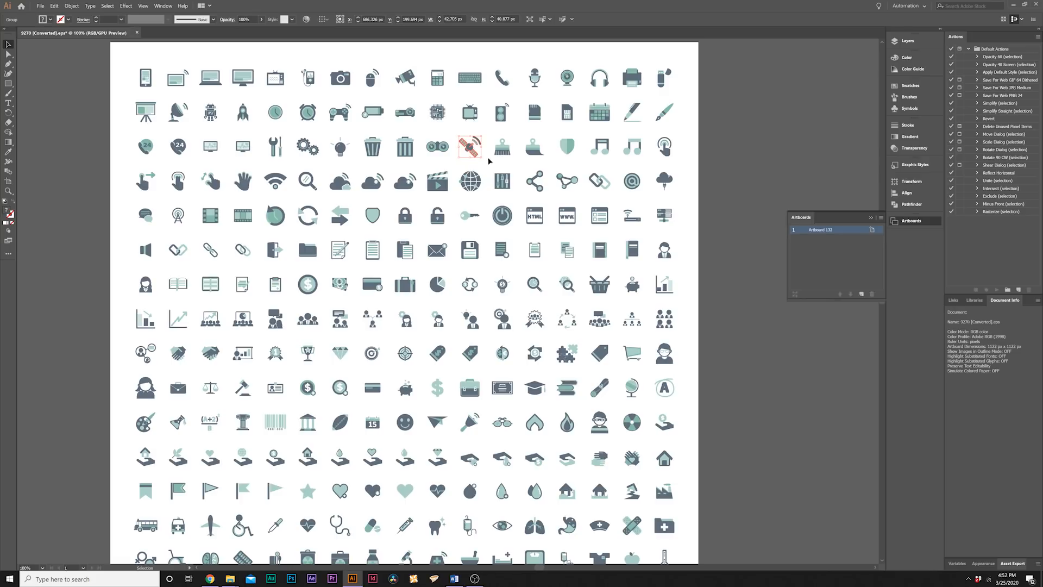
click(39, 5)
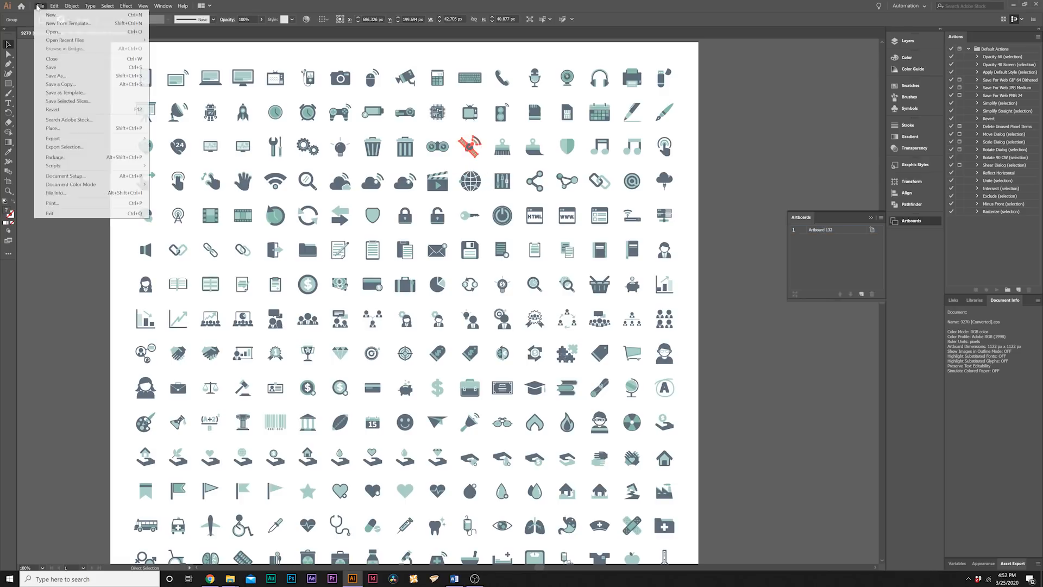
click(51, 14)
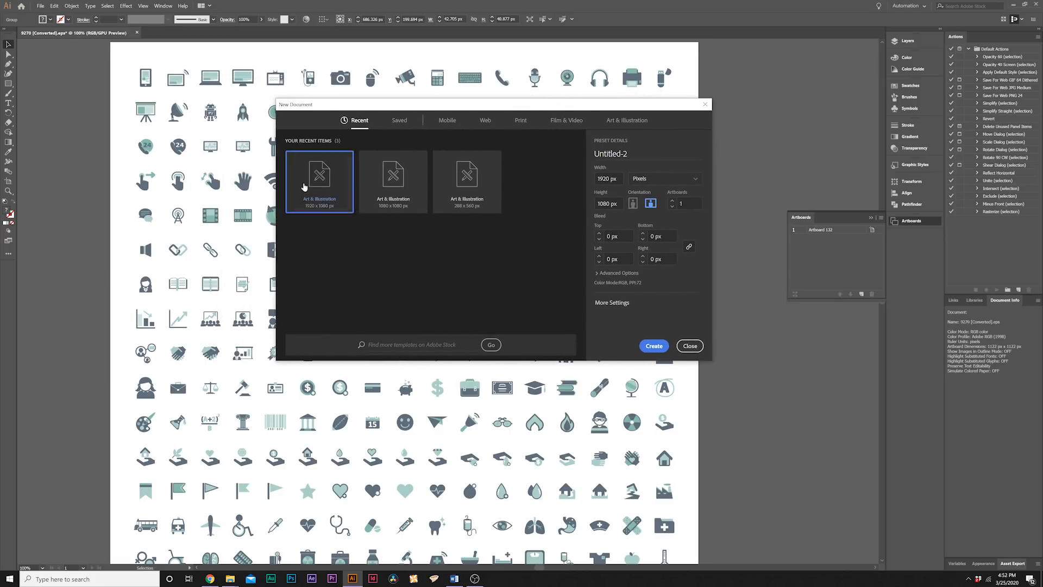
mouse_move(621, 298)
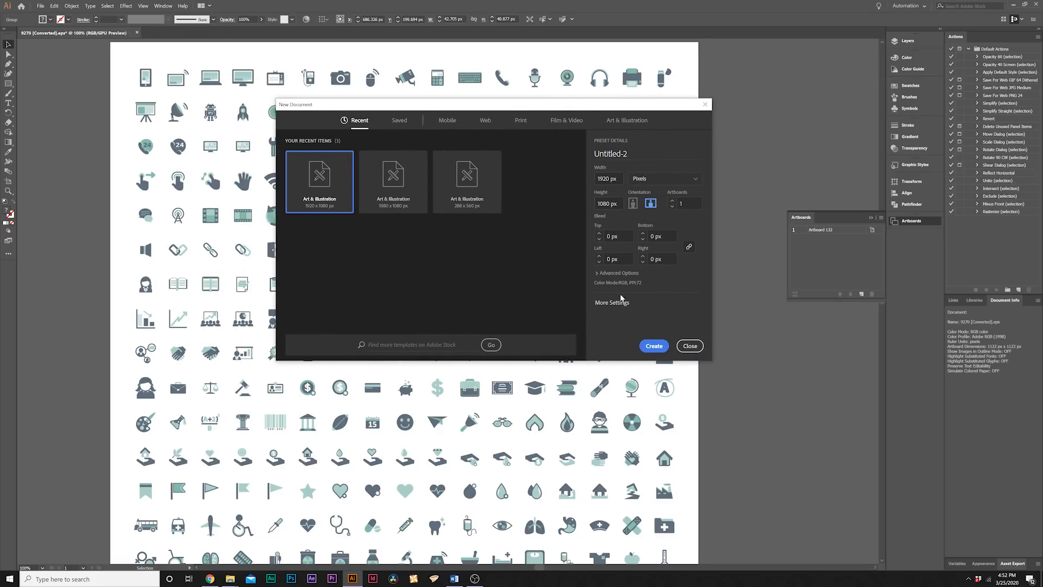
Create the 1920 × 1080 document, paste the satellite icon and deselect it
click(653, 345)
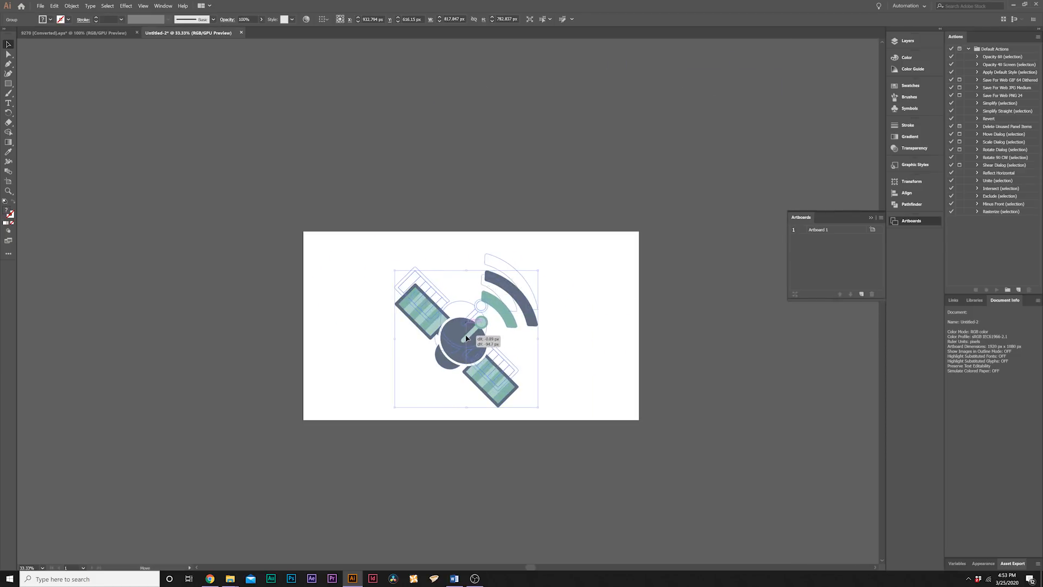
click(580, 301)
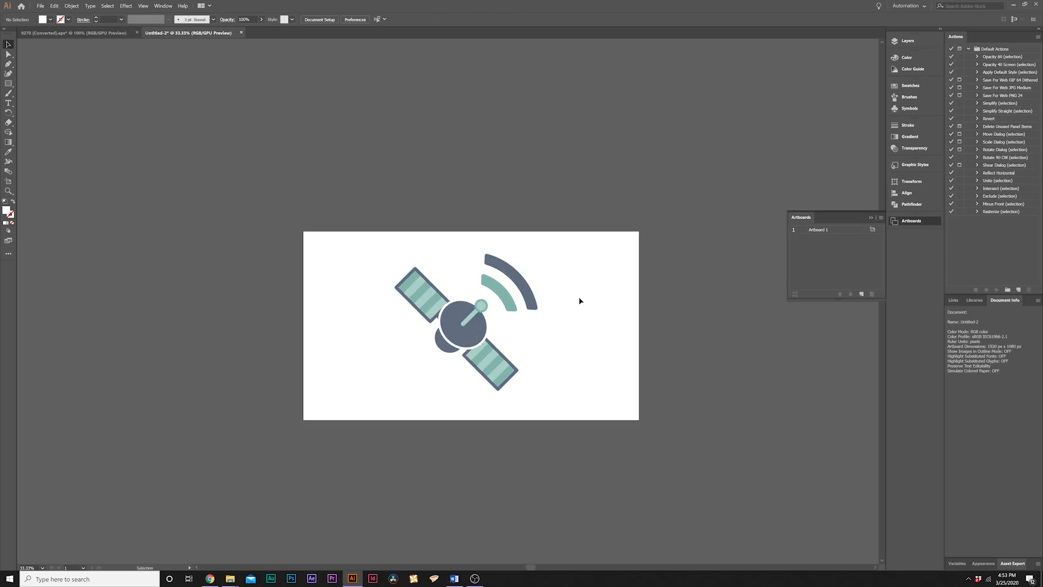
mouse_move(574, 299)
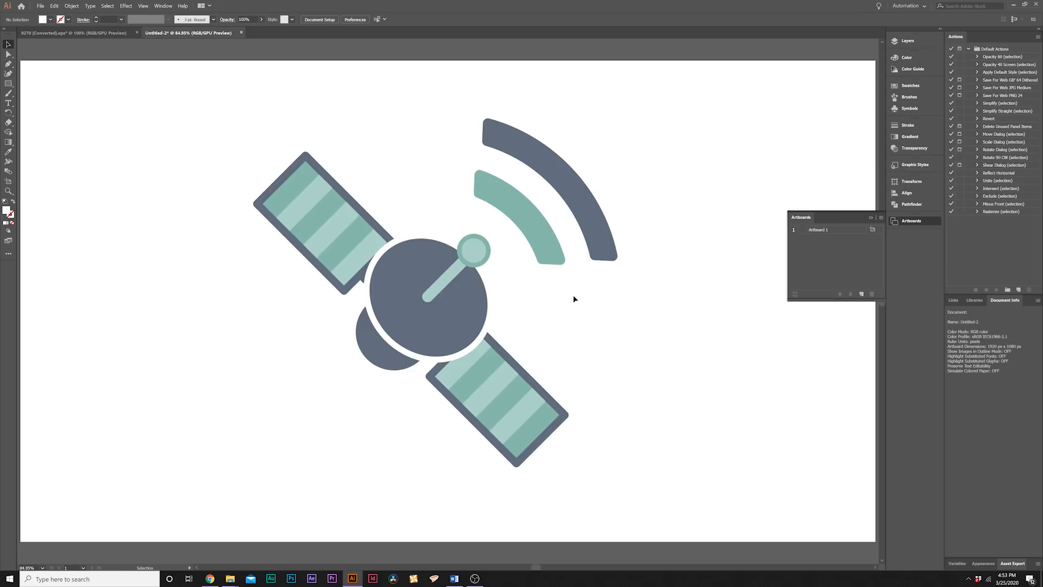
mouse_move(576, 289)
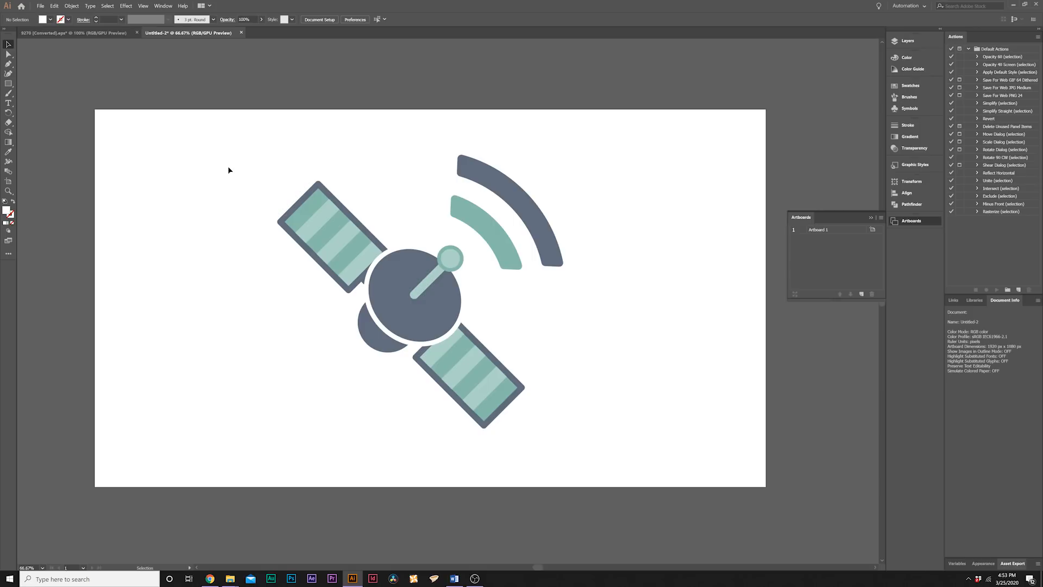
mouse_move(237, 178)
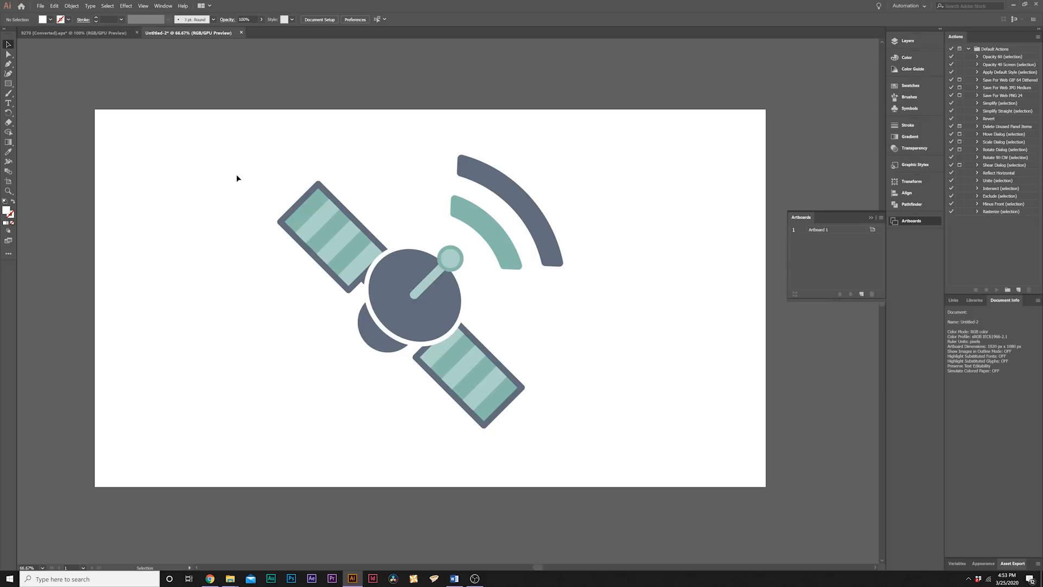
mouse_move(835, 92)
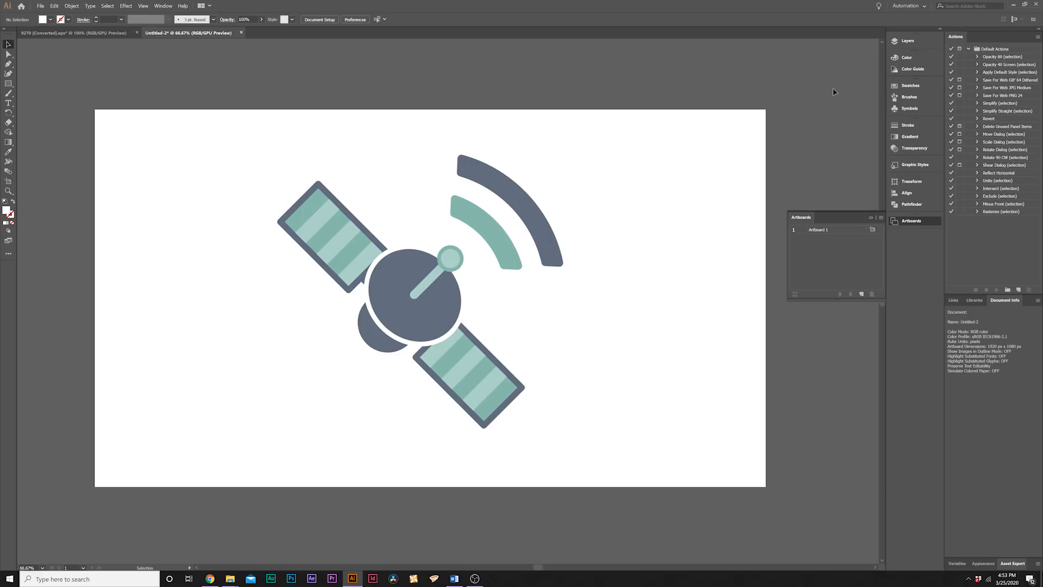
Show the Layers panel and expand Layer 1 to reveal its contents
click(907, 40)
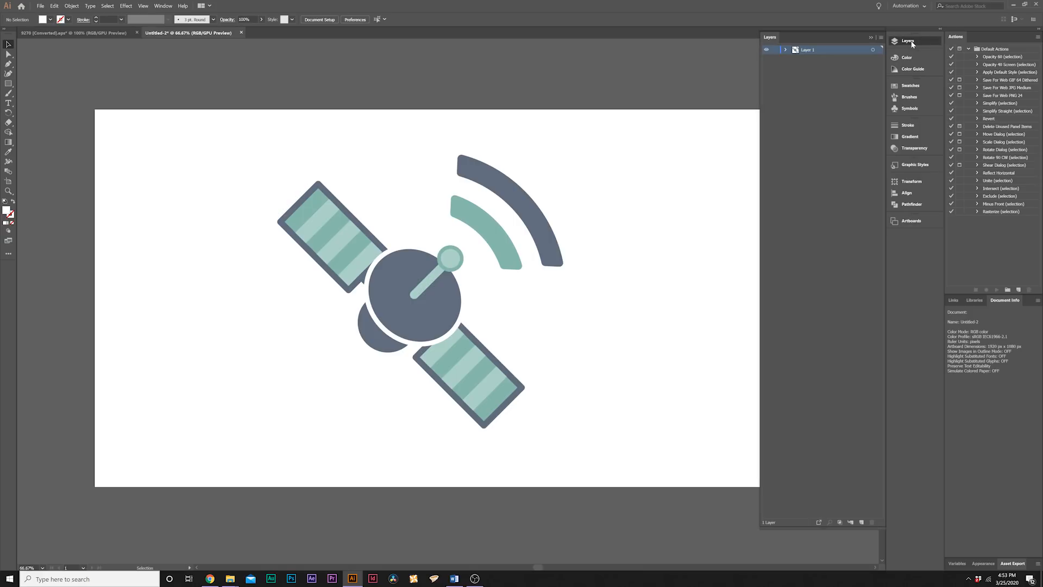
click(162, 5)
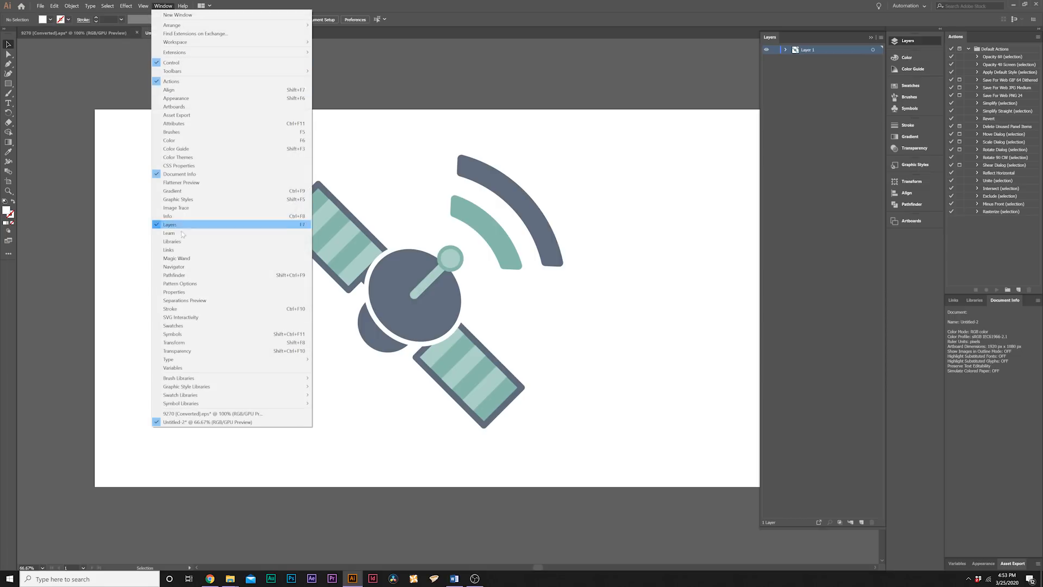
click(169, 225)
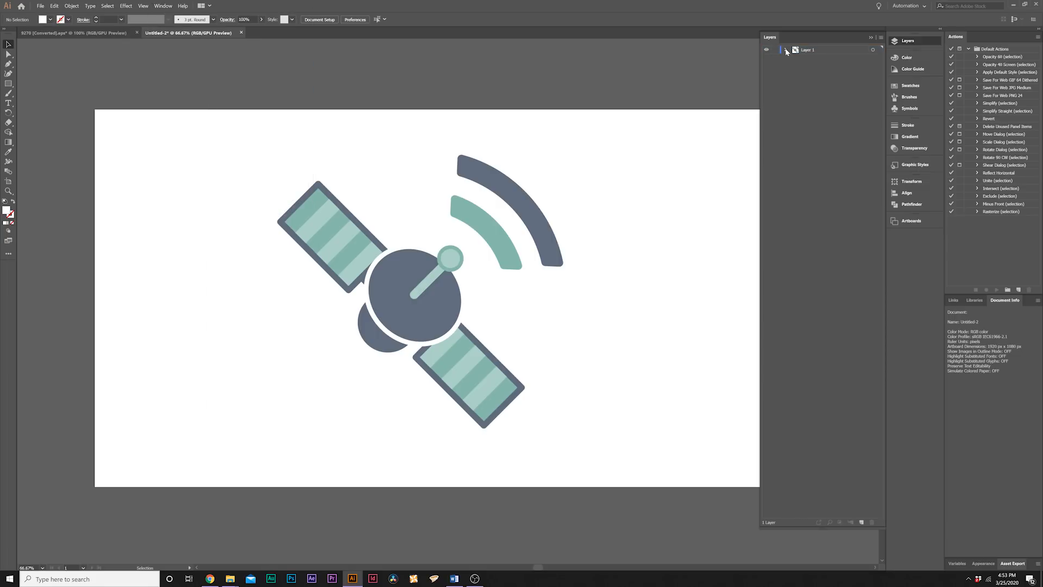
mouse_move(786, 54)
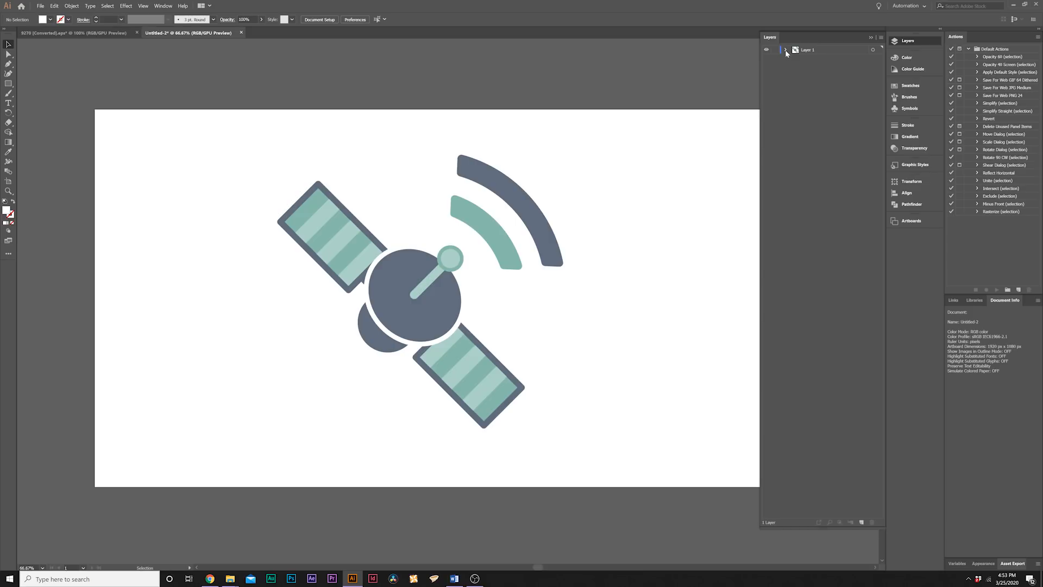
click(785, 50)
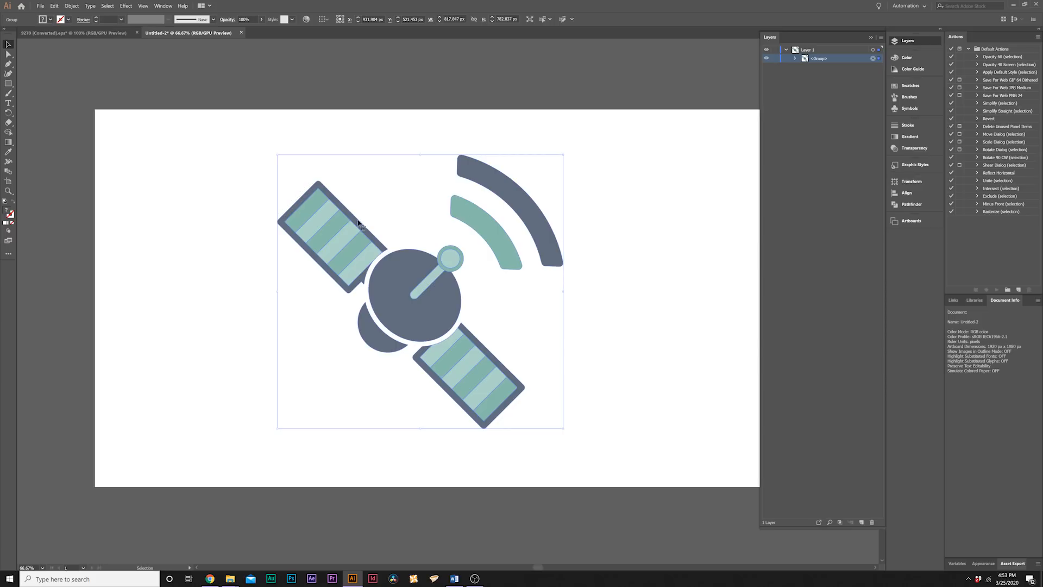
Ungroup the satellite artwork with Object > Ungroup
click(72, 6)
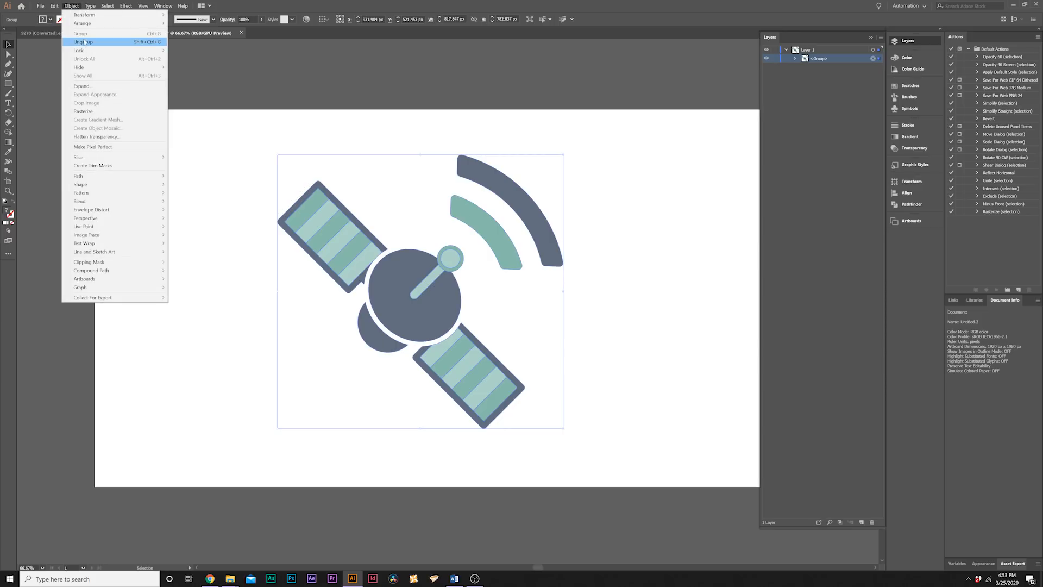
click(83, 42)
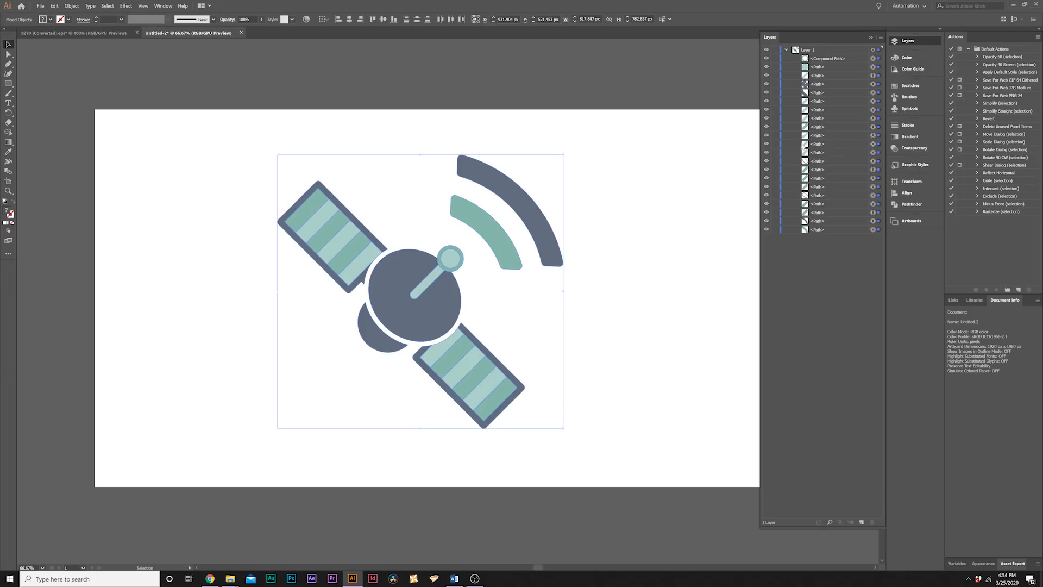
click(72, 6)
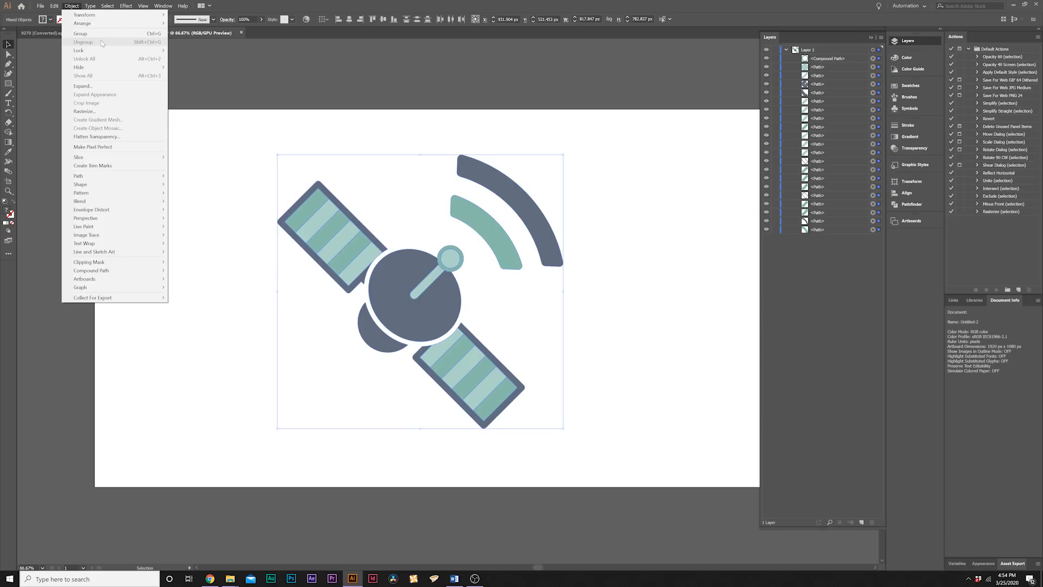
mouse_move(387, 98)
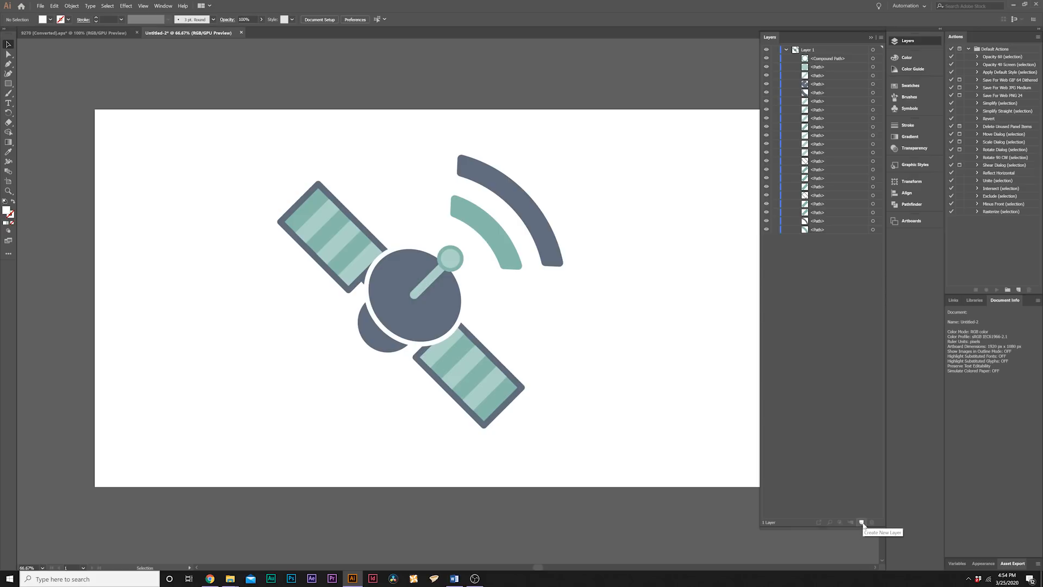
Add two new layers and move the outer signal arc into its own layer
click(861, 521)
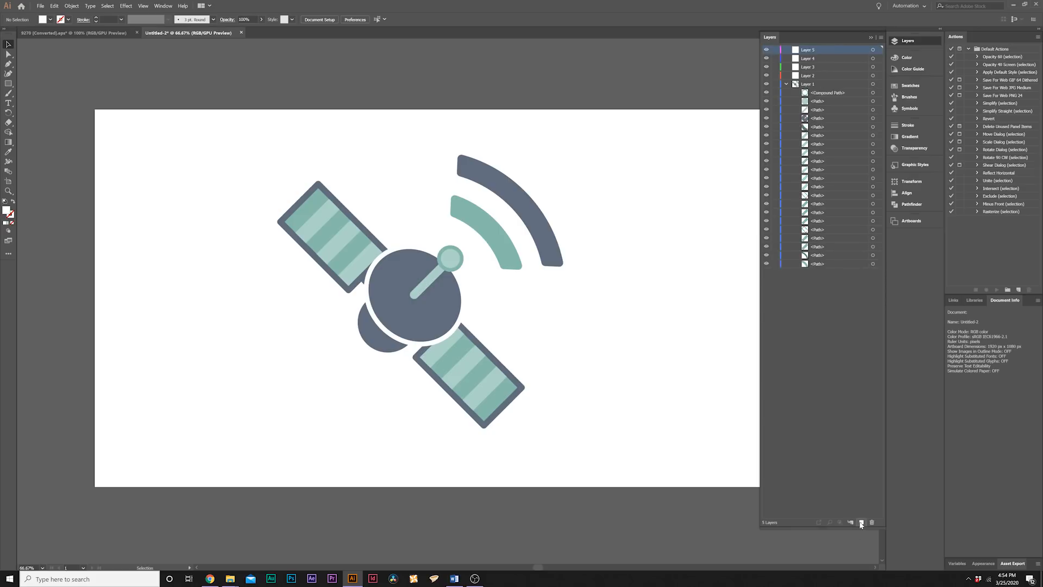
click(861, 521)
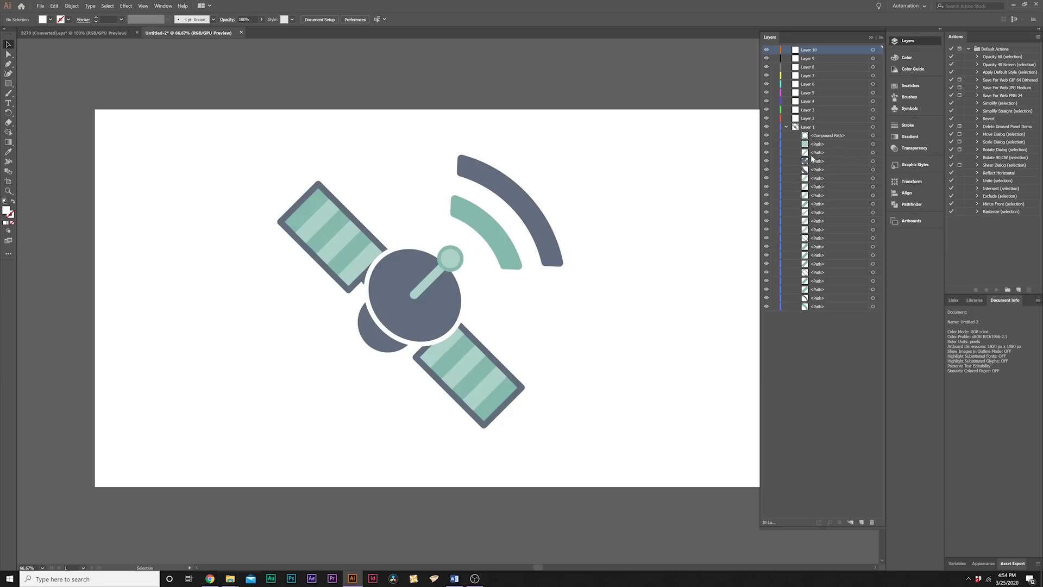
click(509, 187)
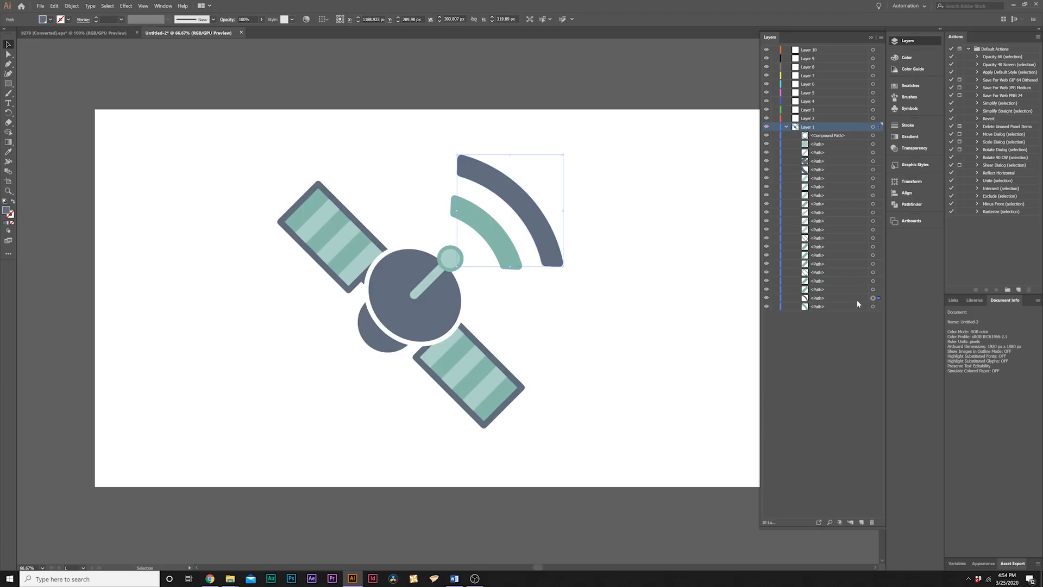
mouse_move(830, 304)
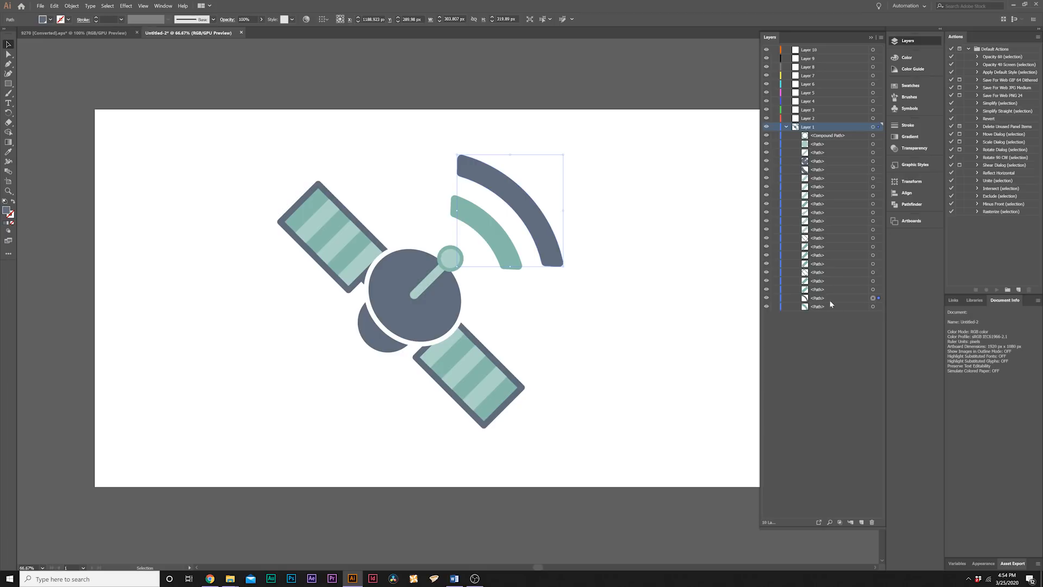
click(817, 297)
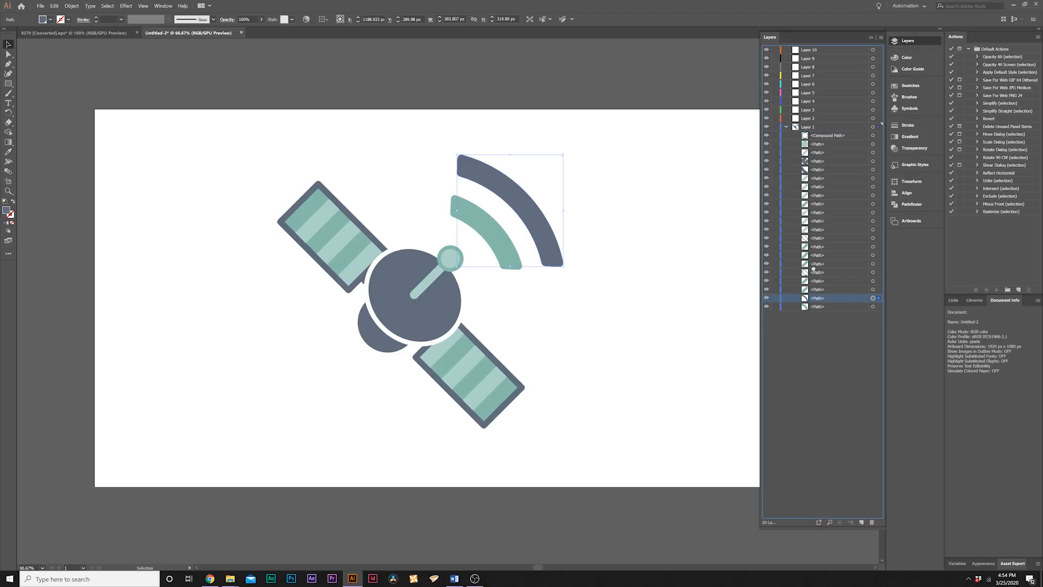
click(809, 118)
text(Signal 1)
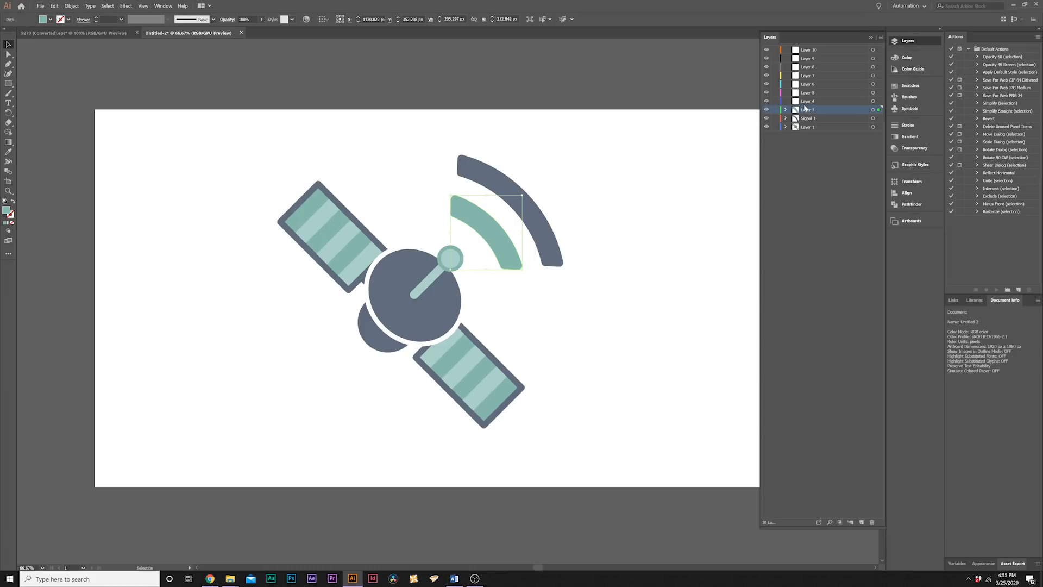
Rename the inner arc's layer to Signal 2, then select the antenna rod and tip
click(809, 109)
text(Signal 2)
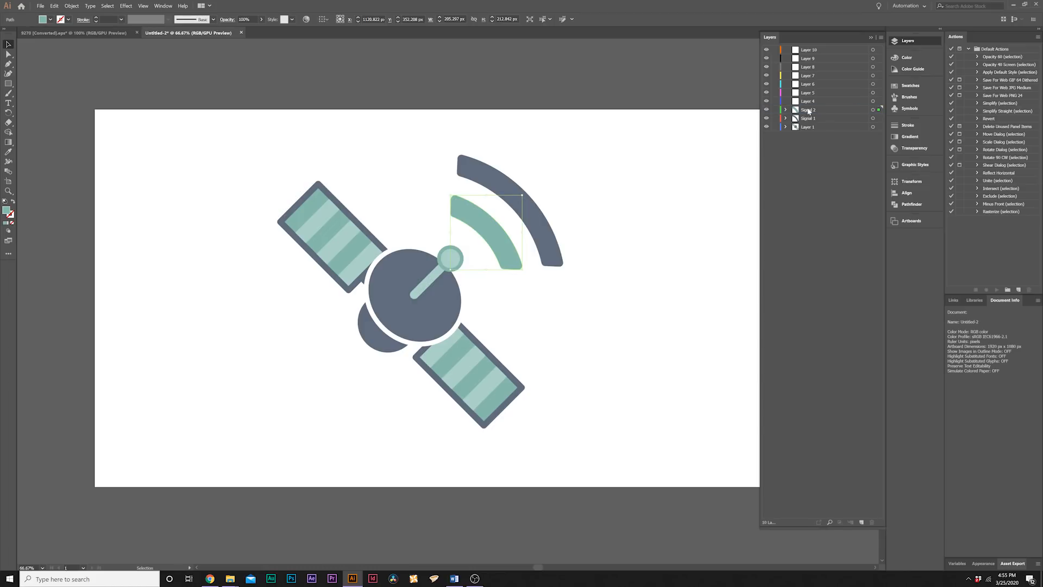
click(785, 126)
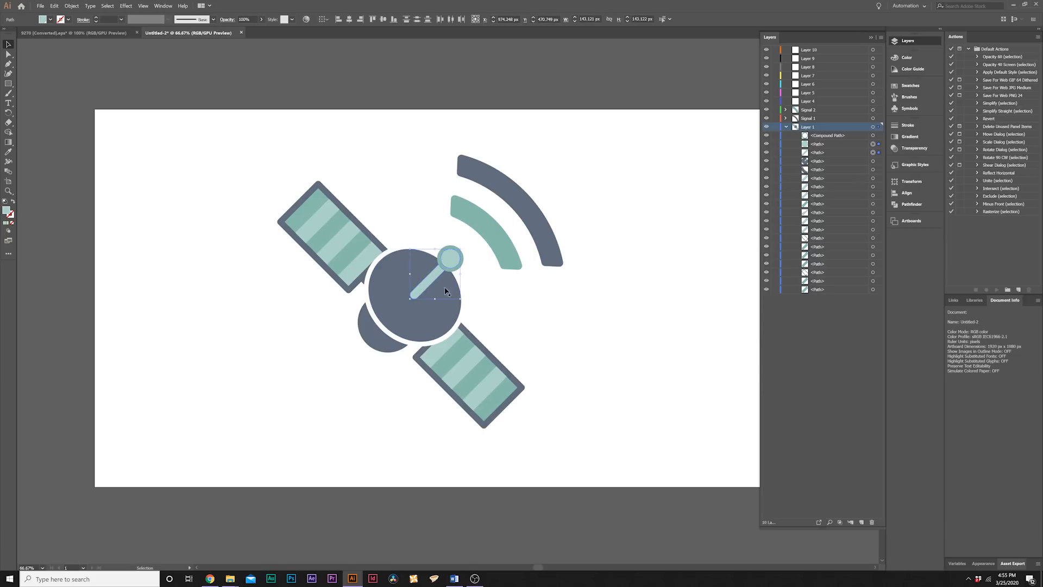
click(827, 135)
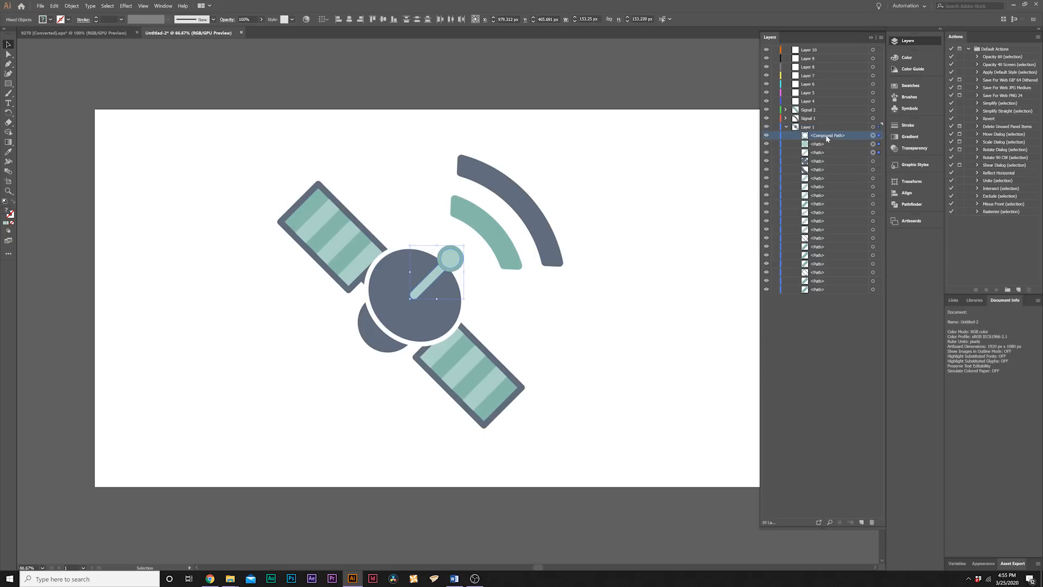
click(832, 101)
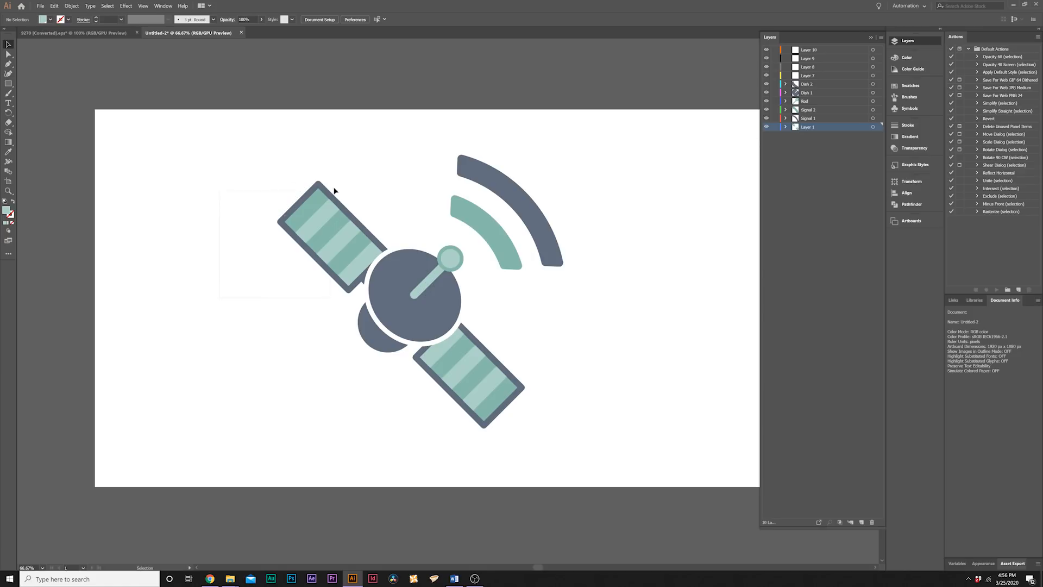
Select the left wing's paths and move them into a separate layer
click(332, 233)
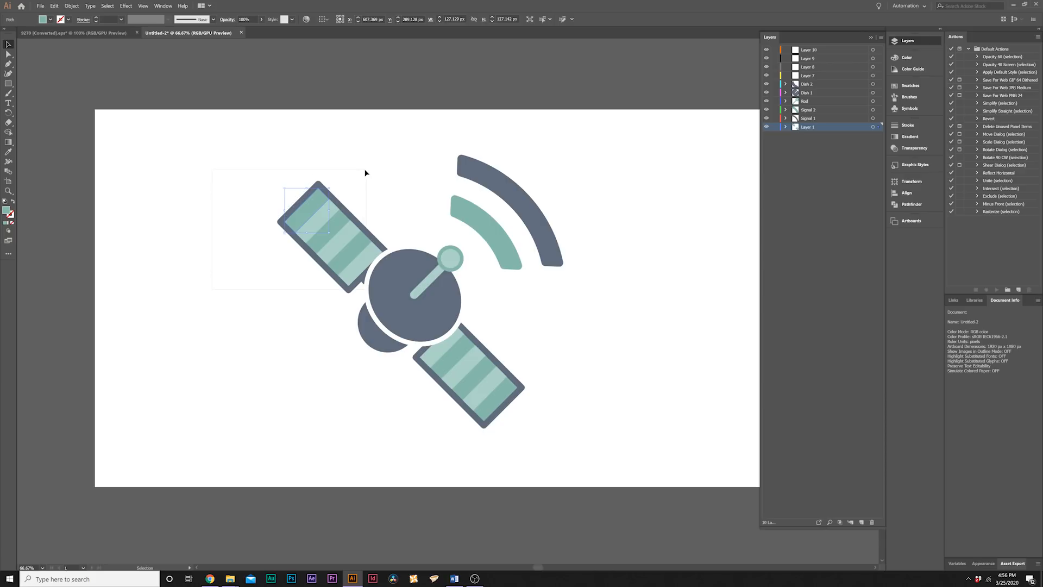
click(786, 126)
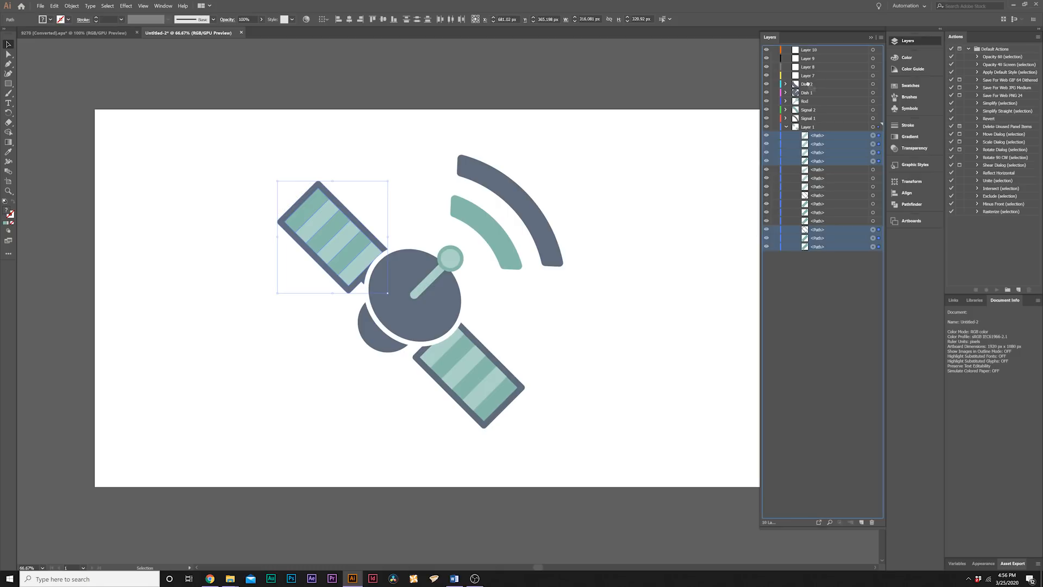
click(808, 75)
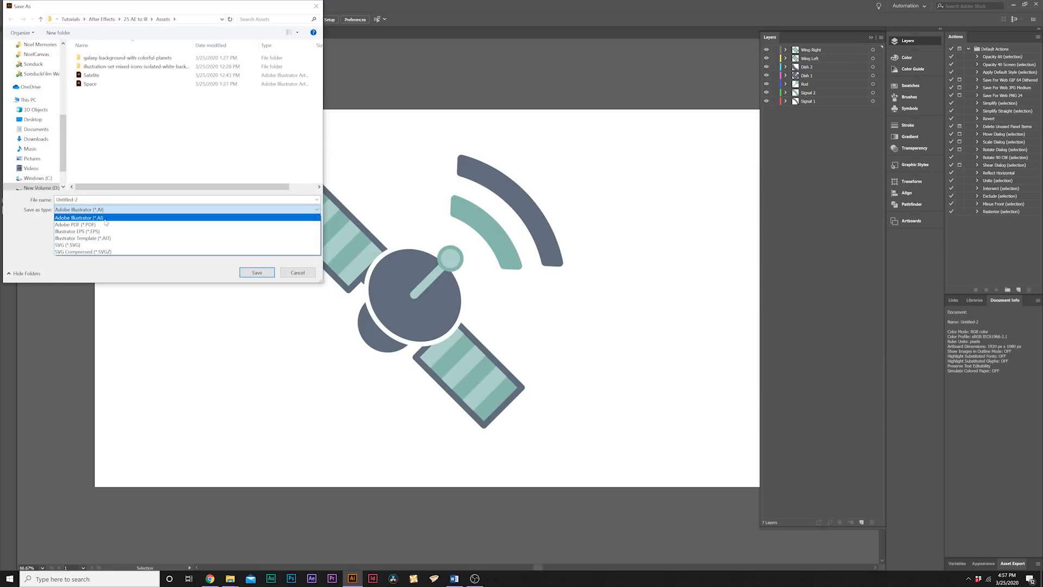
Save the artwork in Assets as Adobe Illustrator (*.AI)
click(78, 209)
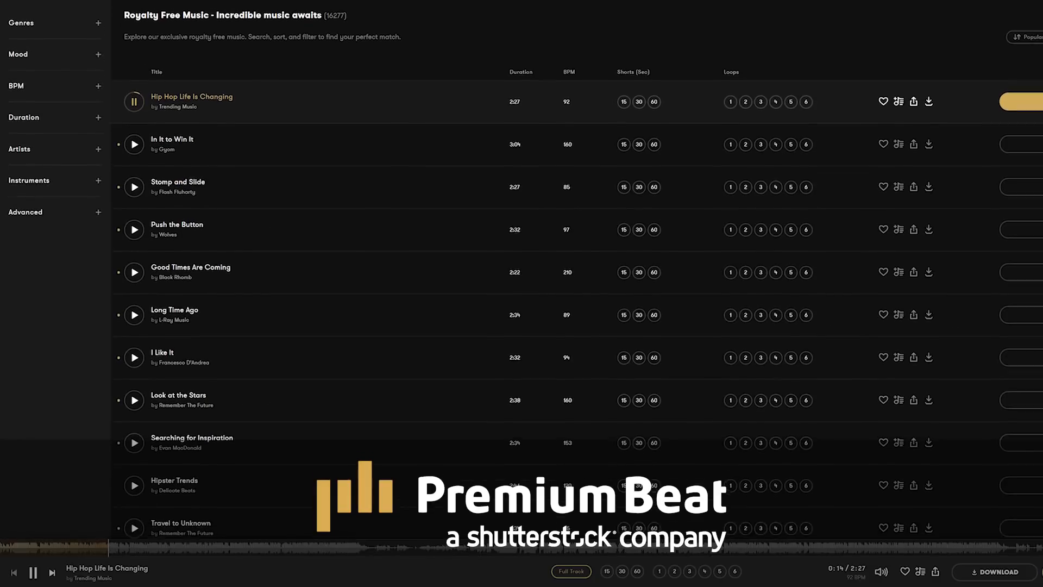
Scroll the PremiumBeat filter sidebar and tick the Electronic filter
scroll(down, 3)
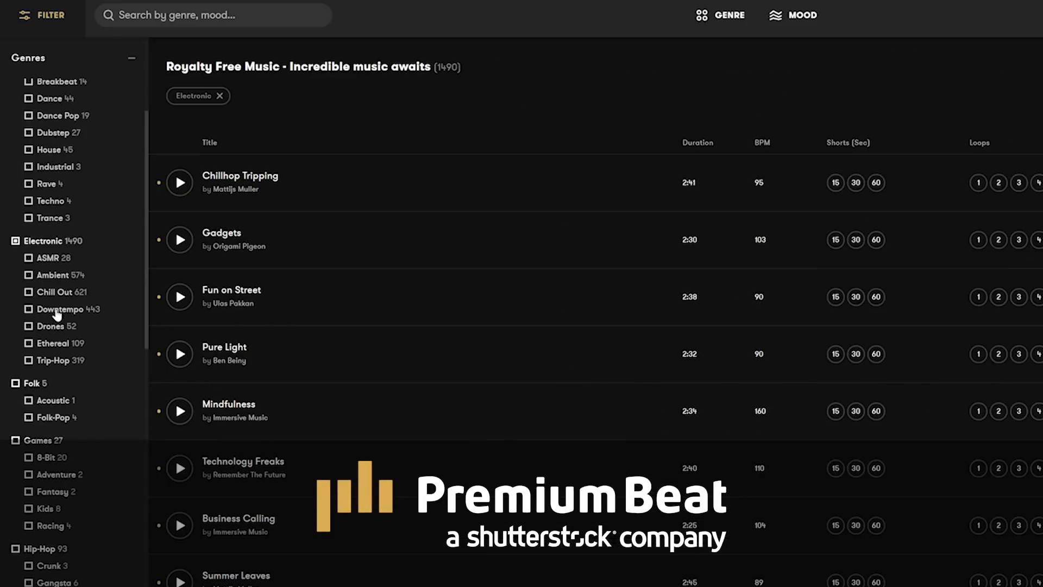
scroll(down, 3)
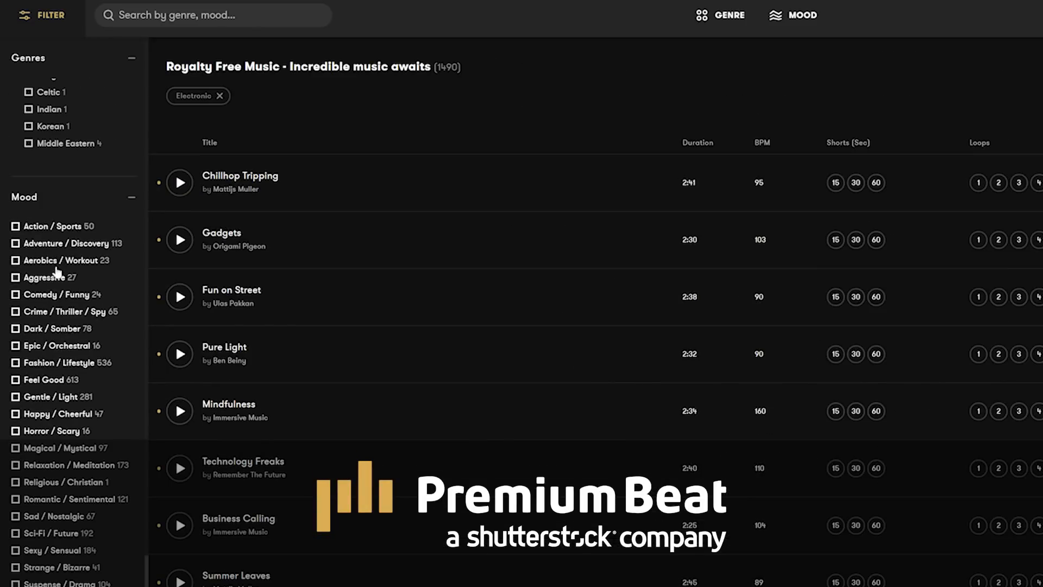
click(16, 225)
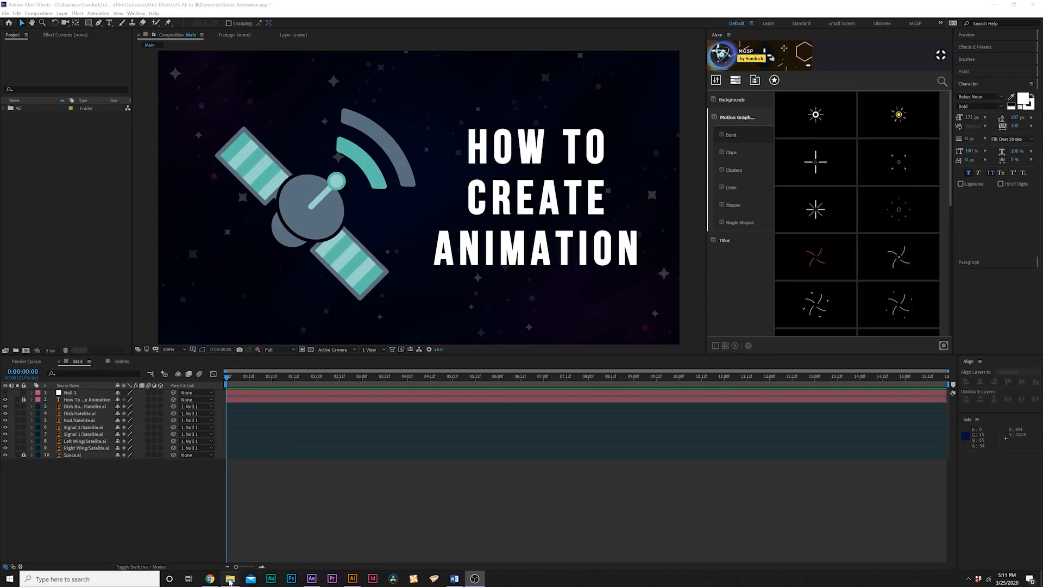
Import Satellite2.ai as a Composition, then set up the new TUT composition
click(231, 579)
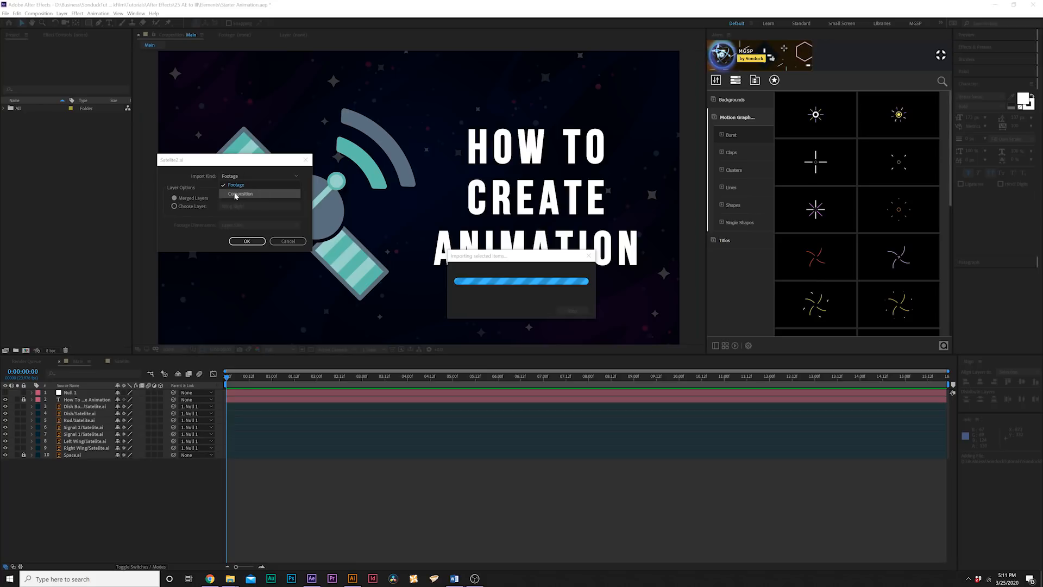
click(247, 241)
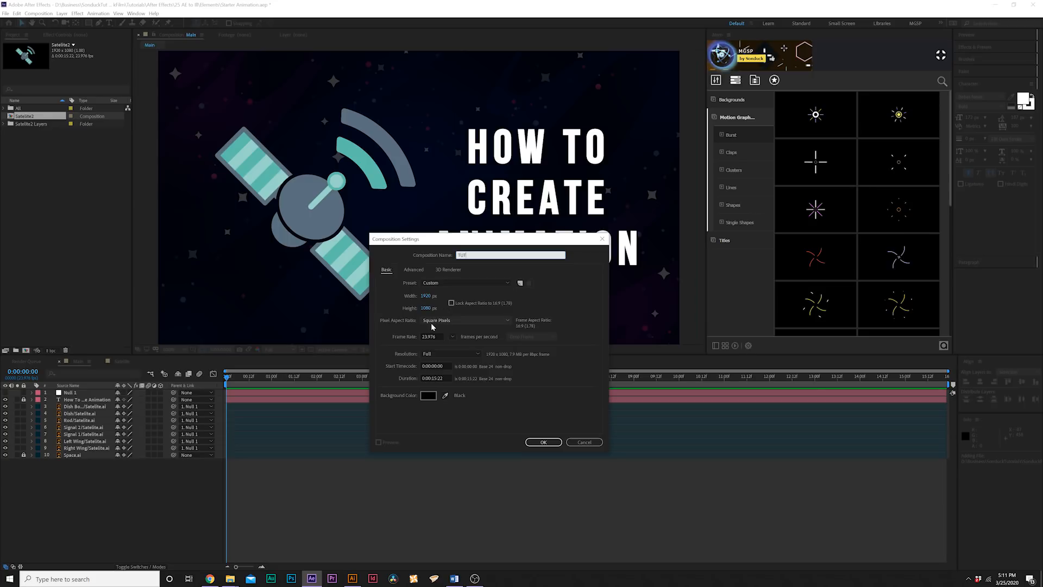
click(543, 441)
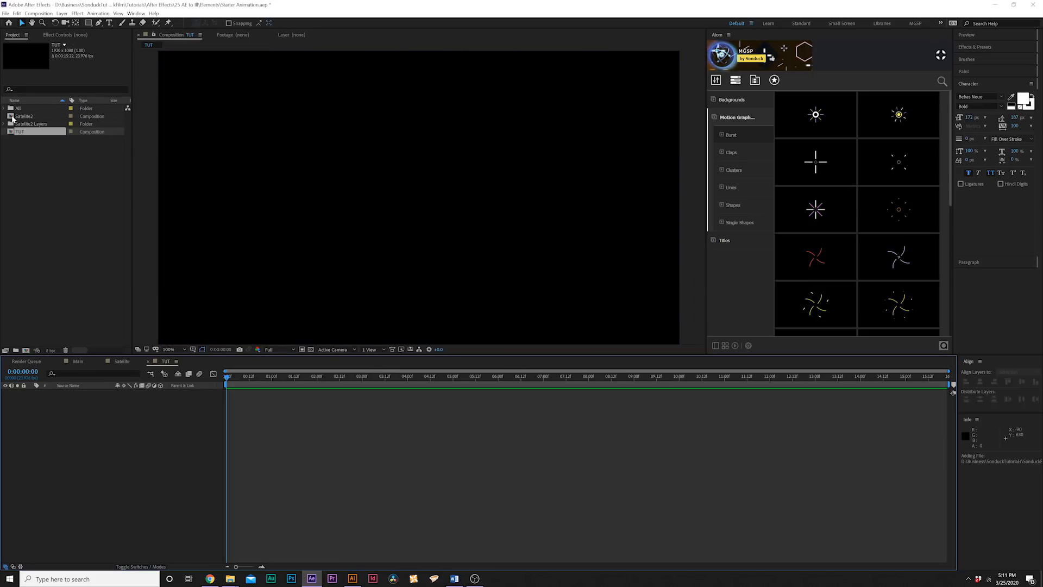
Copy all seven layers from Satellite2 and paste them into the TUT composition
double_click(25, 116)
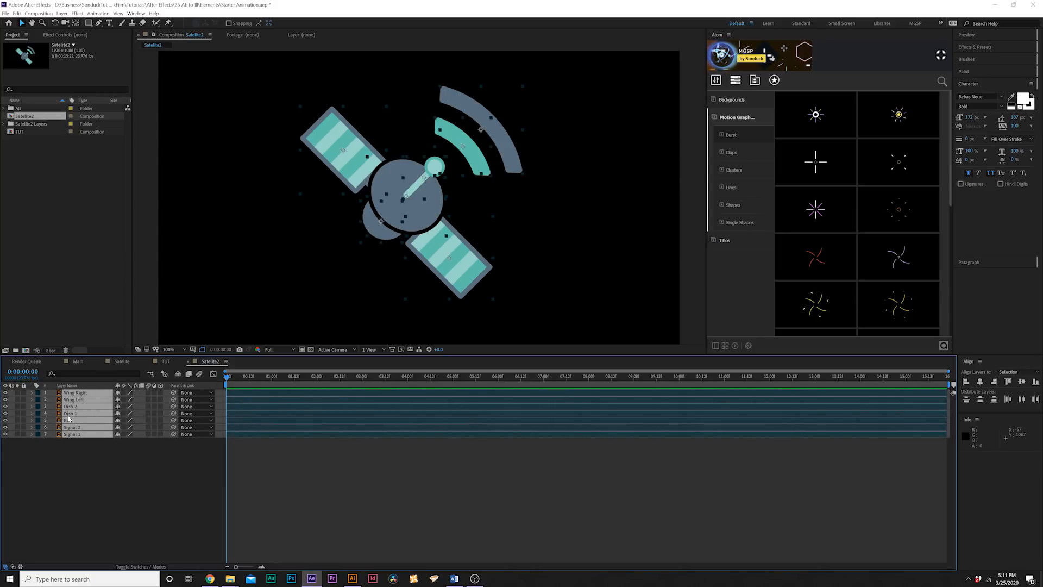
key(ctrl+c)
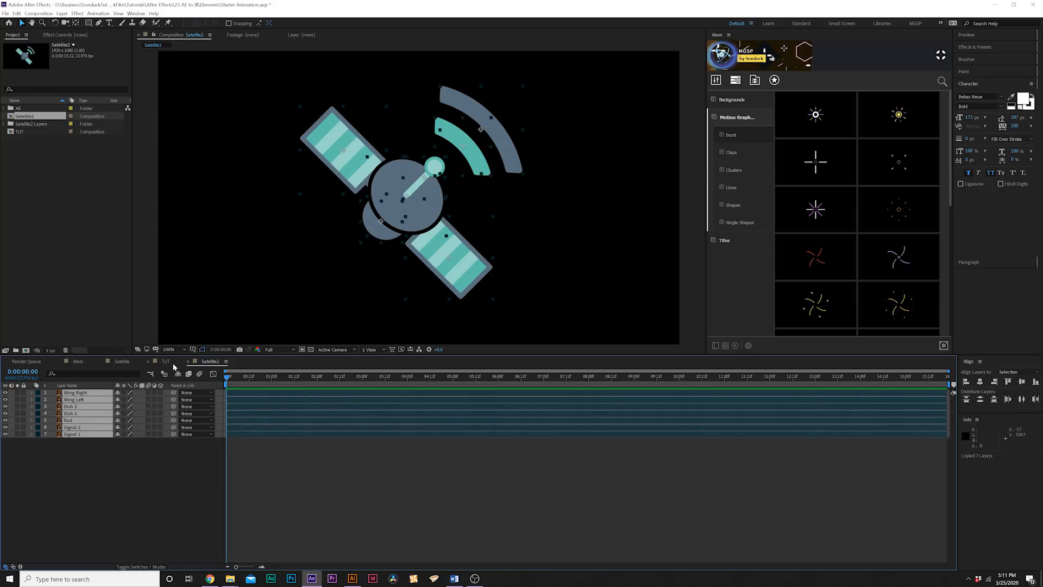
click(166, 361)
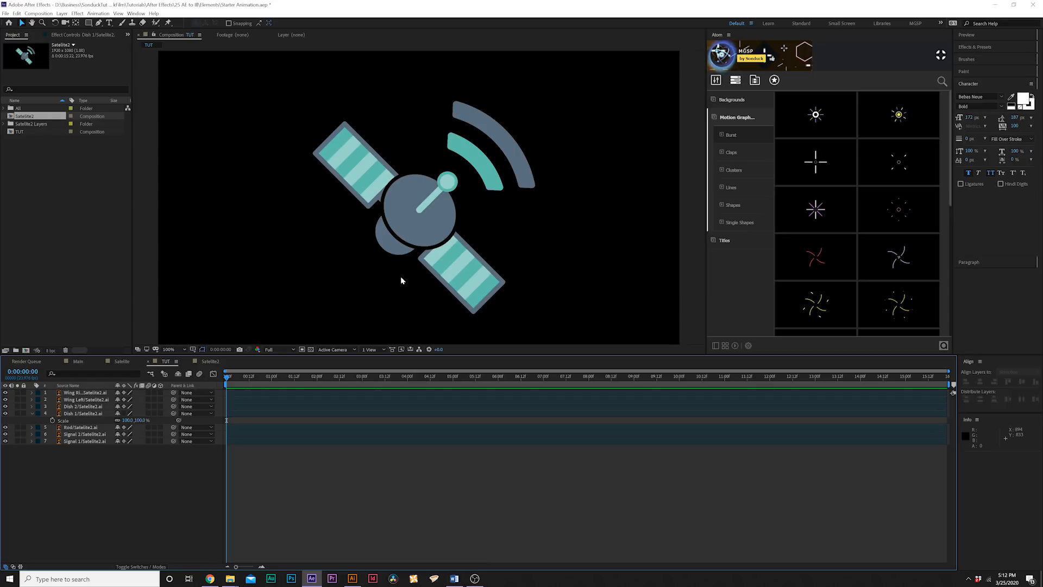
Select the satellite layers, including Rod, and shift the icon left of centre
click(31, 420)
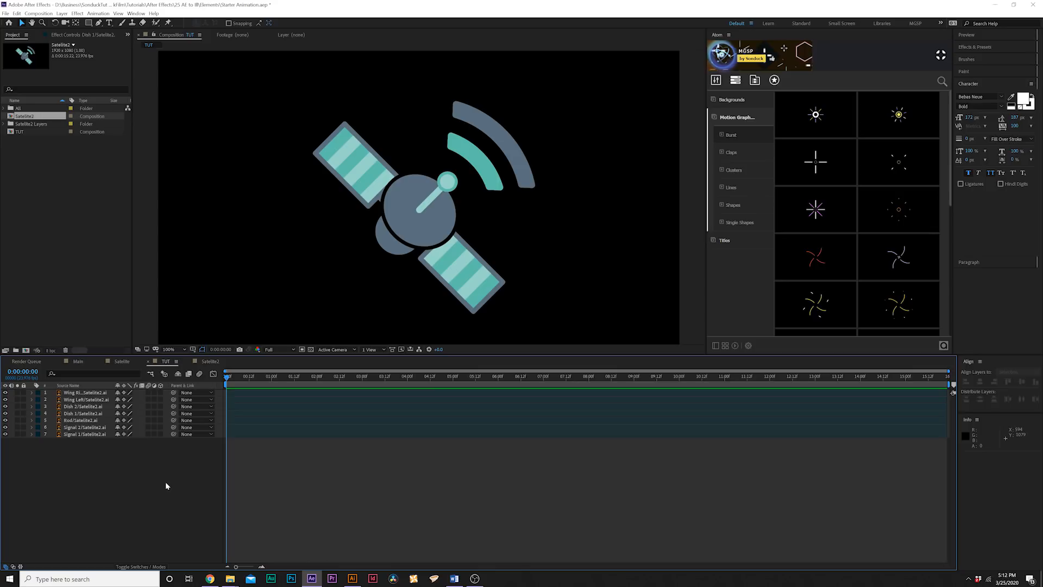
mouse_move(472, 227)
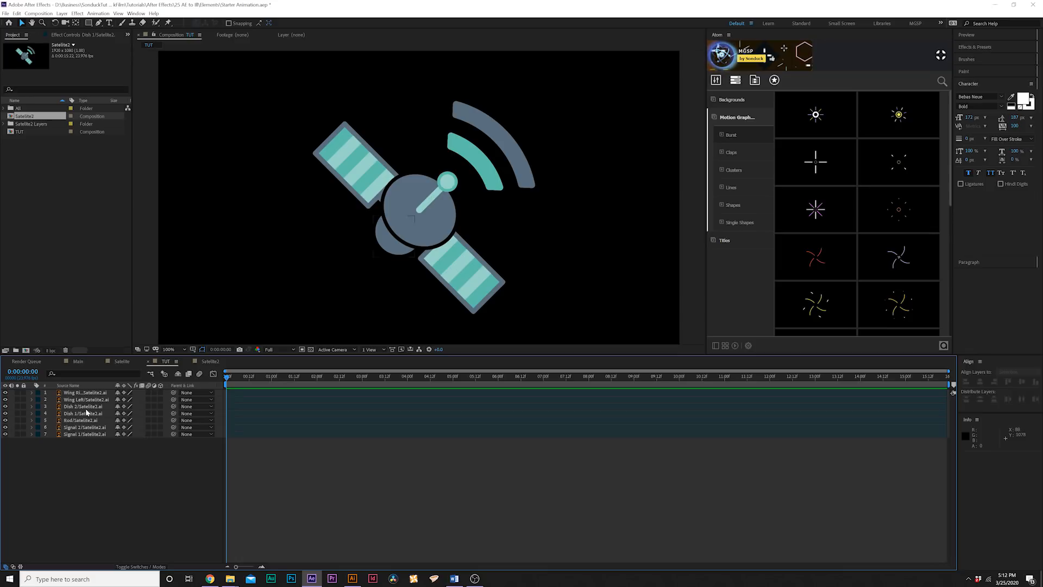
click(81, 420)
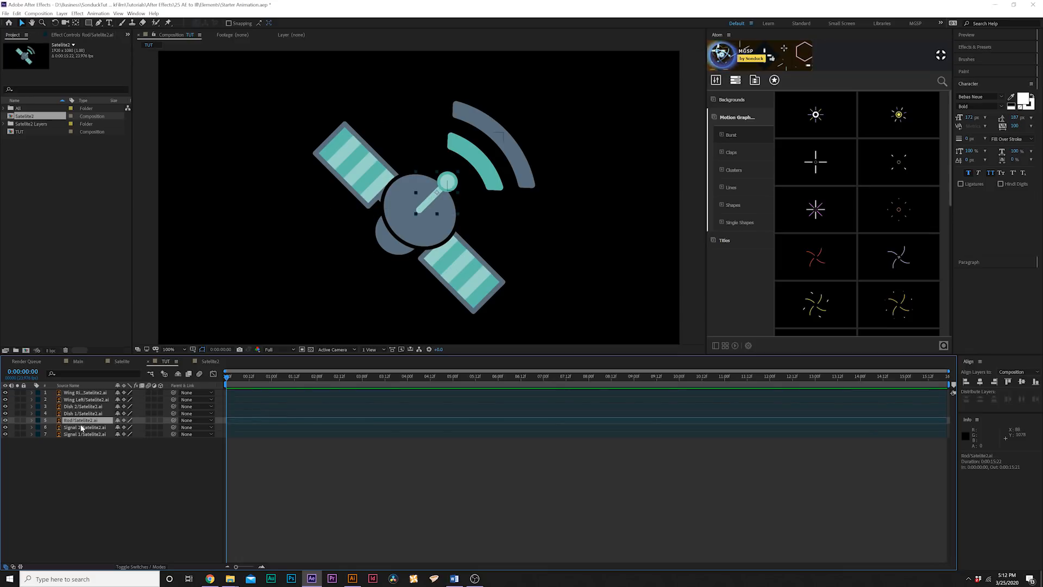
click(83, 427)
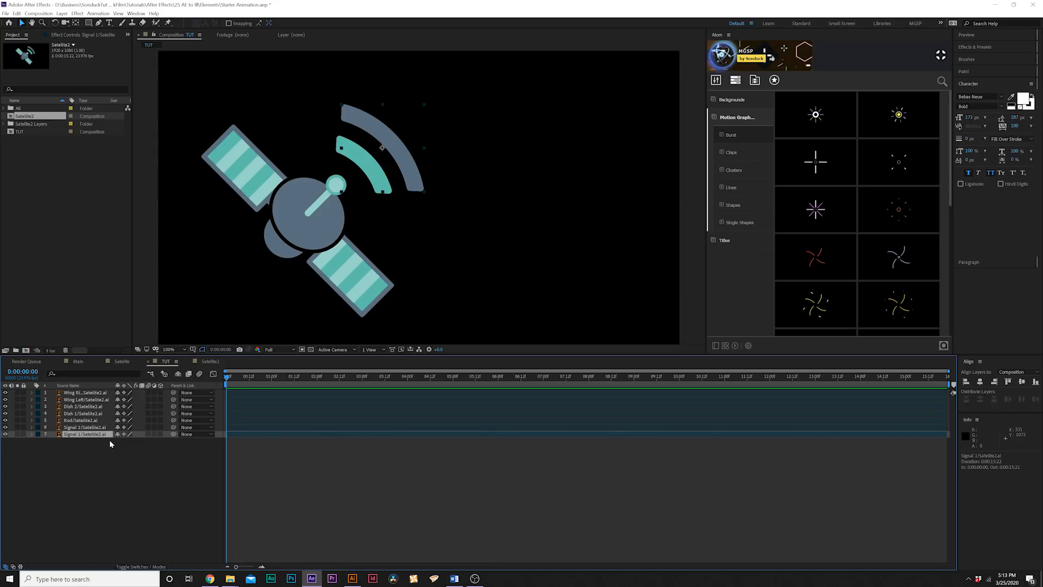
mouse_move(384, 133)
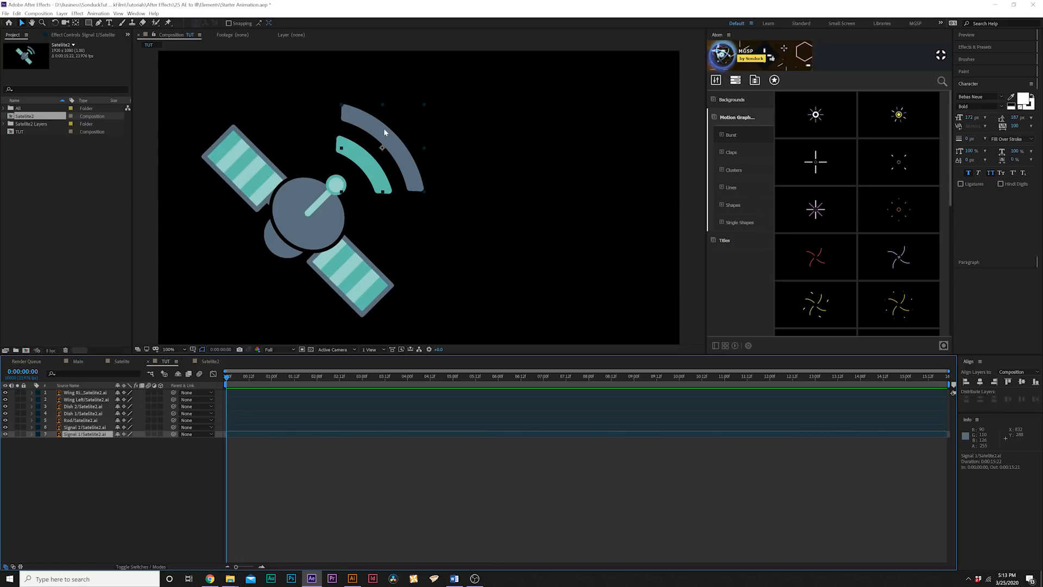
Select the Signal 2 and Signal 1 layers to duplicate and trim them
click(85, 433)
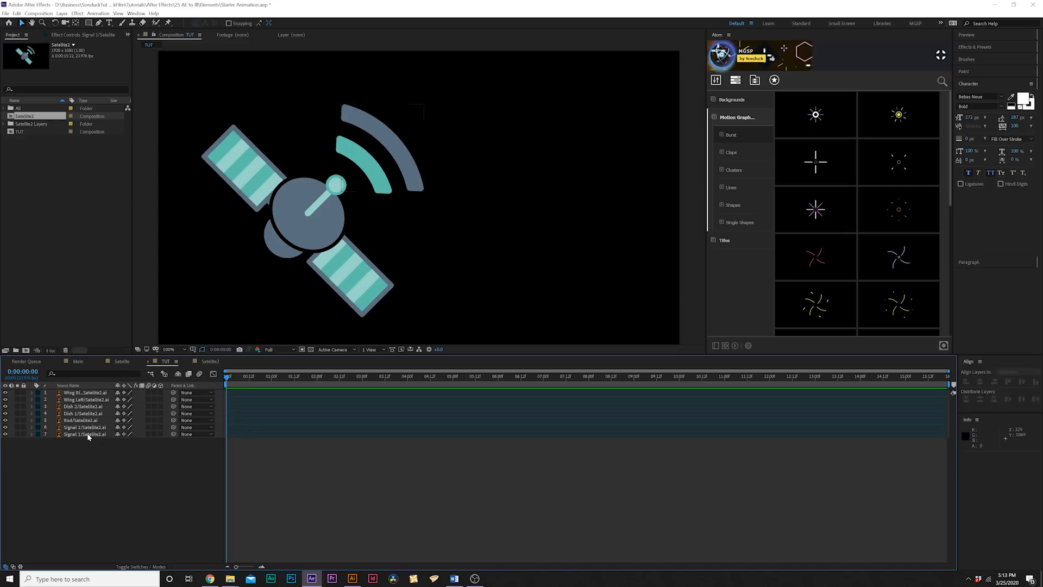
click(83, 426)
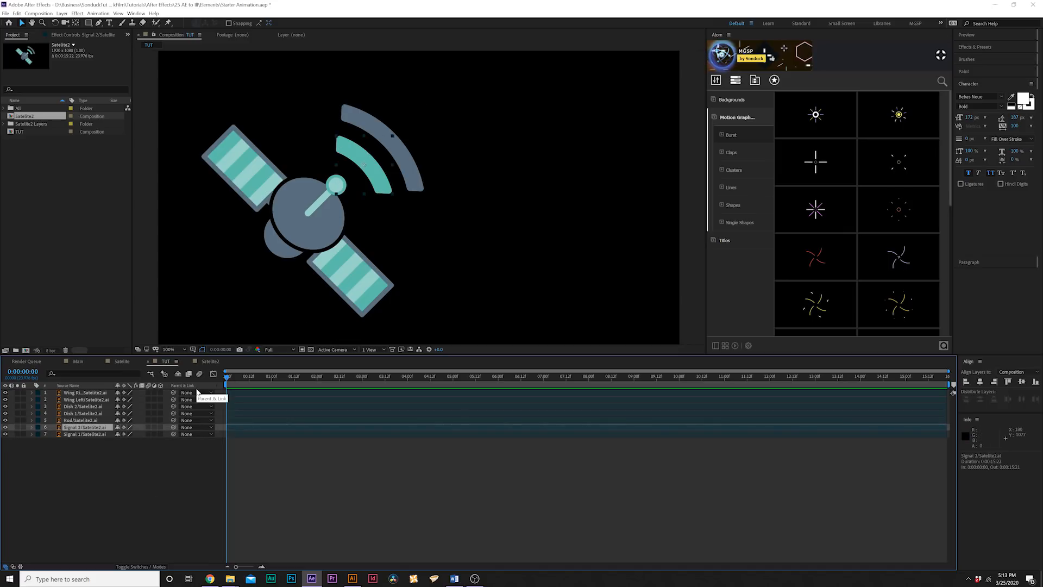
click(85, 433)
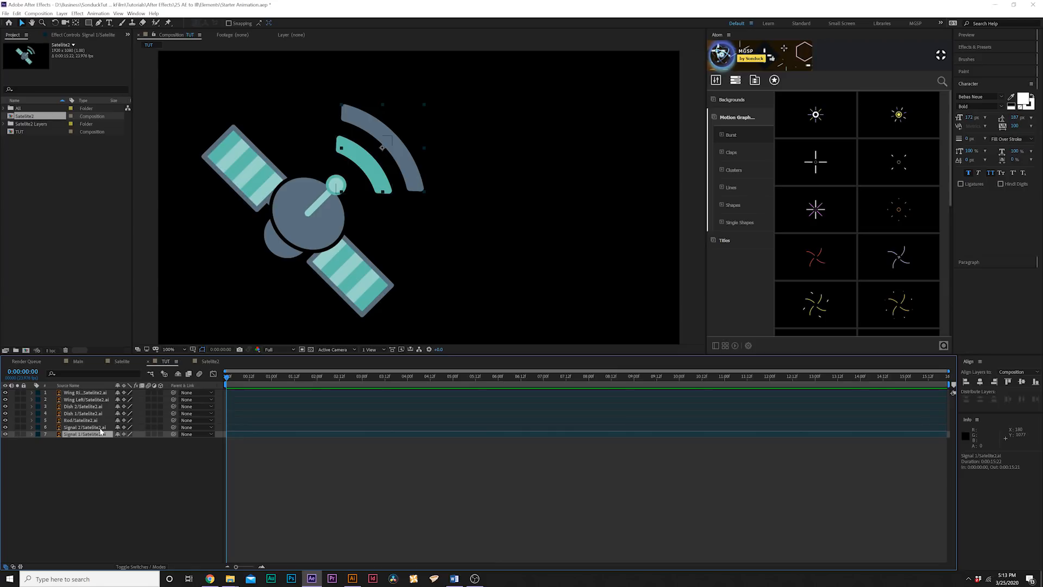
click(83, 427)
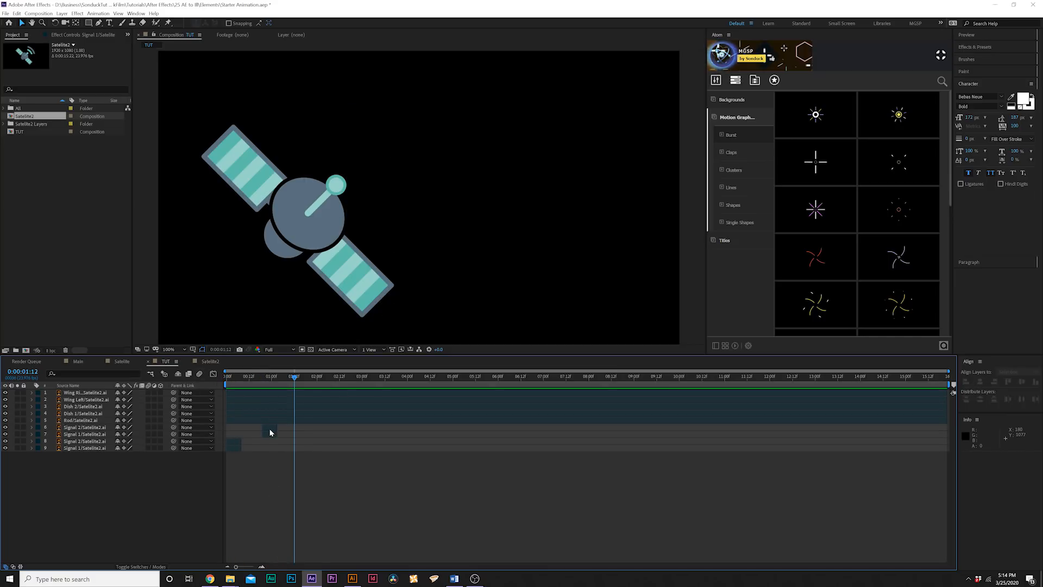
Stagger short Signal 1 and Signal 2 copies over five seconds and preview the blinking
click(85, 441)
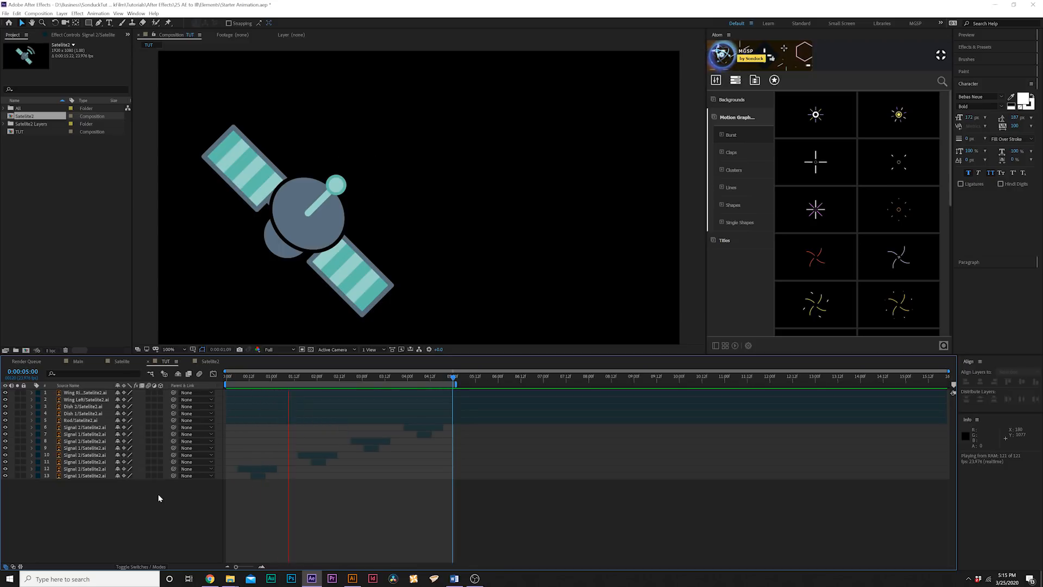
key(Space)
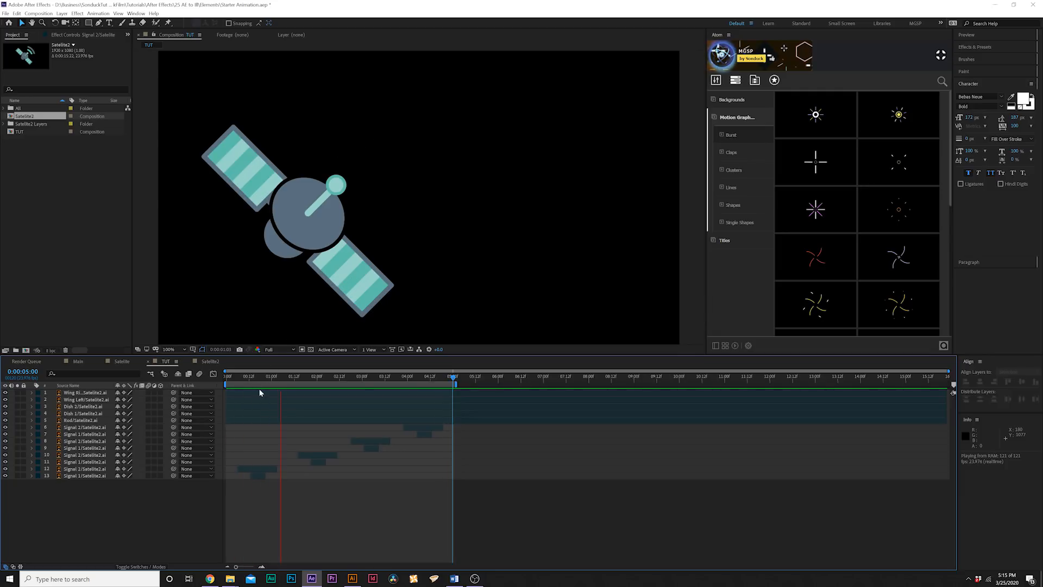
click(82, 405)
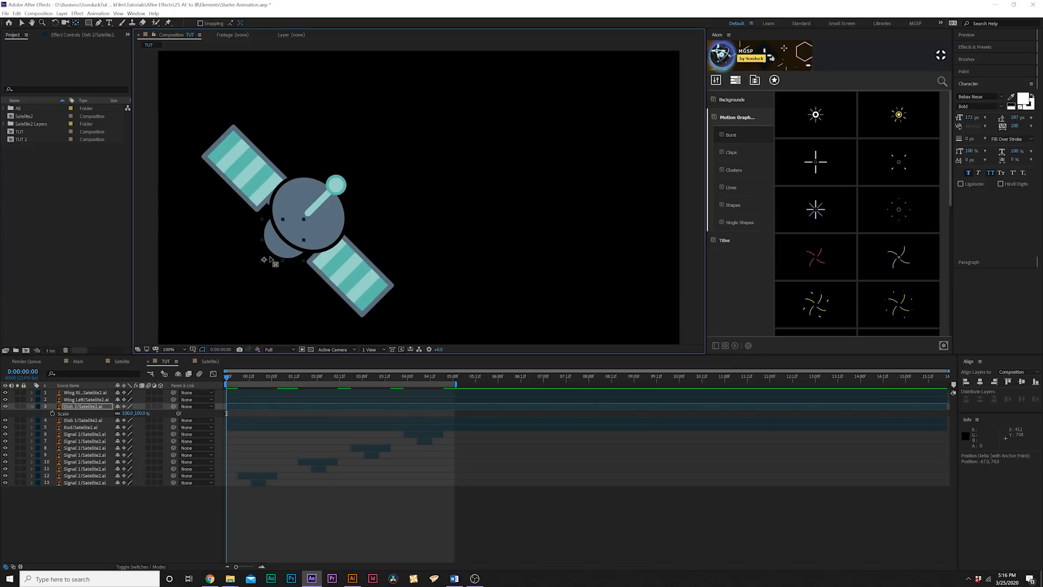
mouse_move(266, 263)
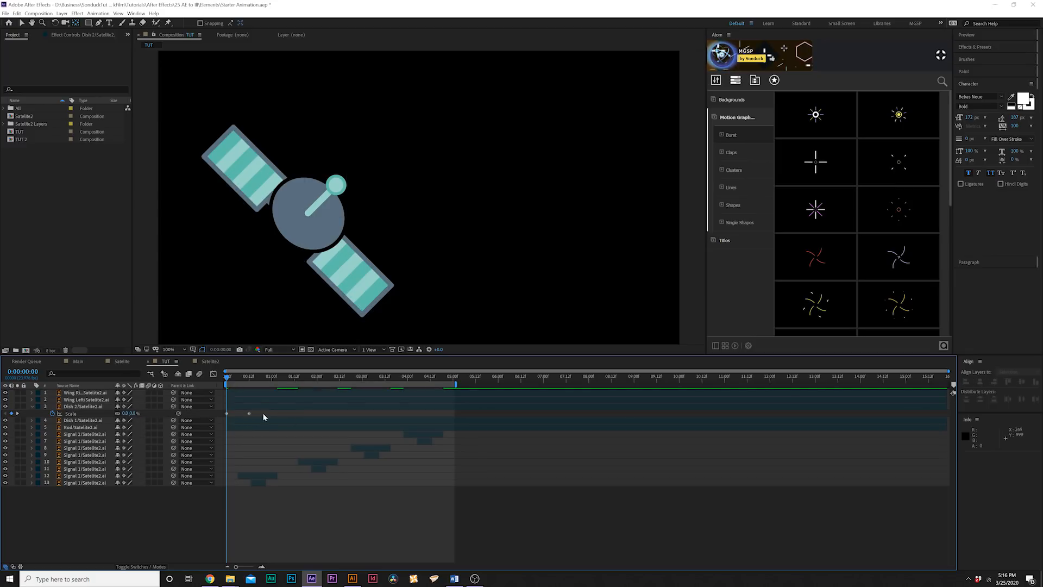
Keyframe Dish 1 and Dish 2 Scale from 0% at frame 0 to 100% shortly after
click(83, 407)
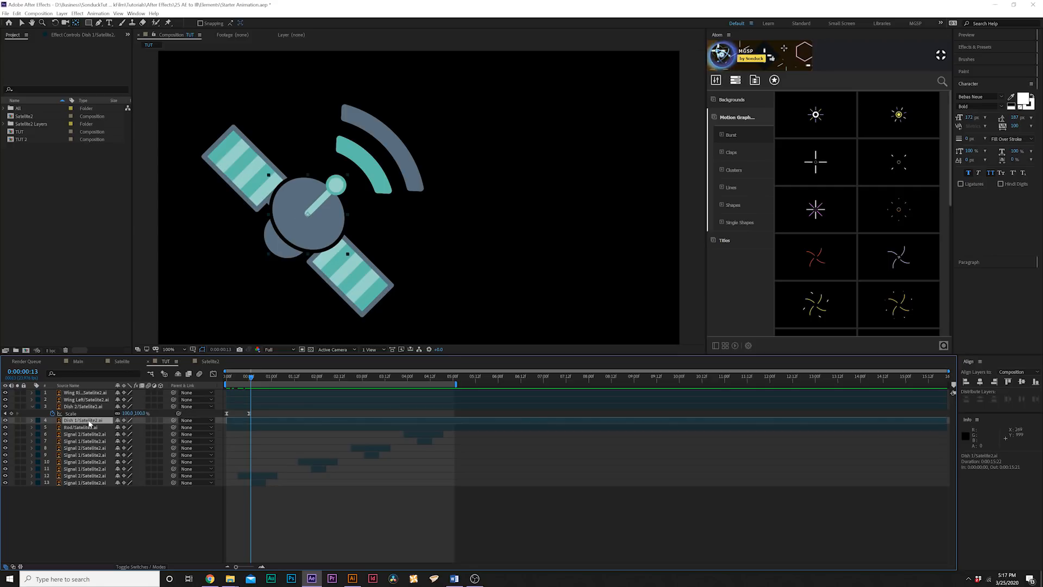
click(32, 419)
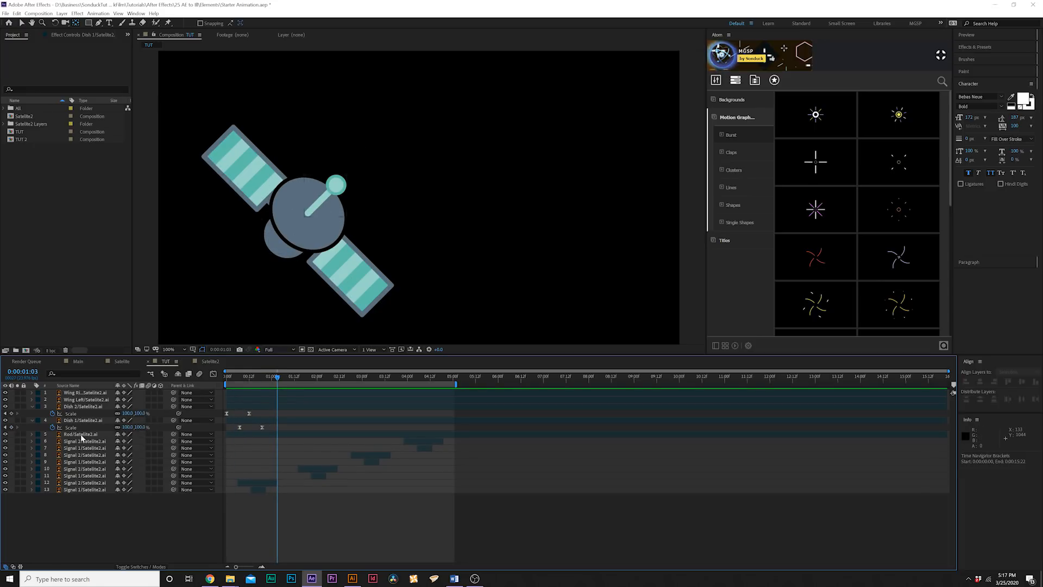
click(83, 433)
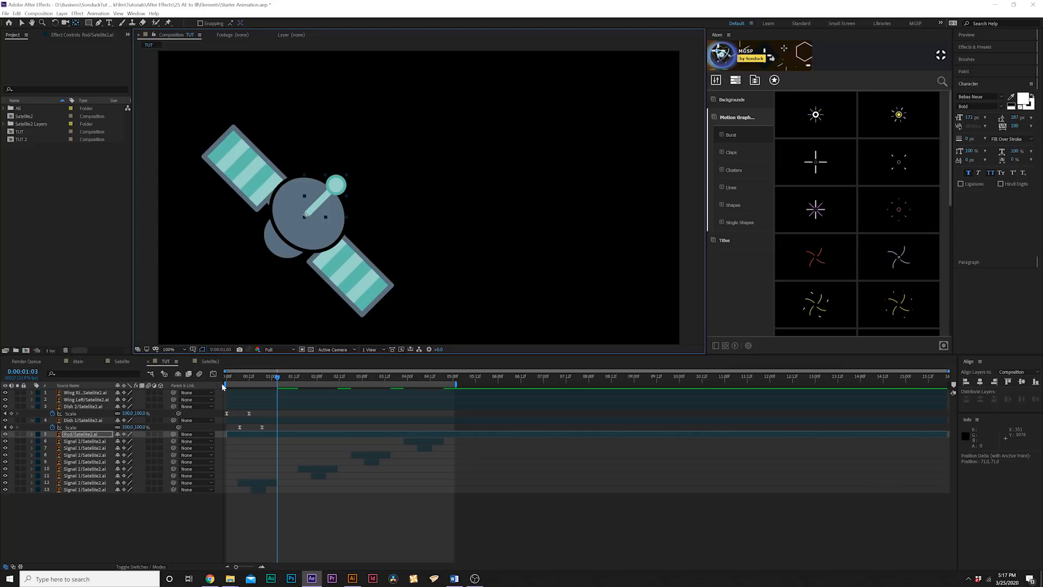
Give the Rod Scale and Rotation keyframes and stack it above Dish 2
click(30, 433)
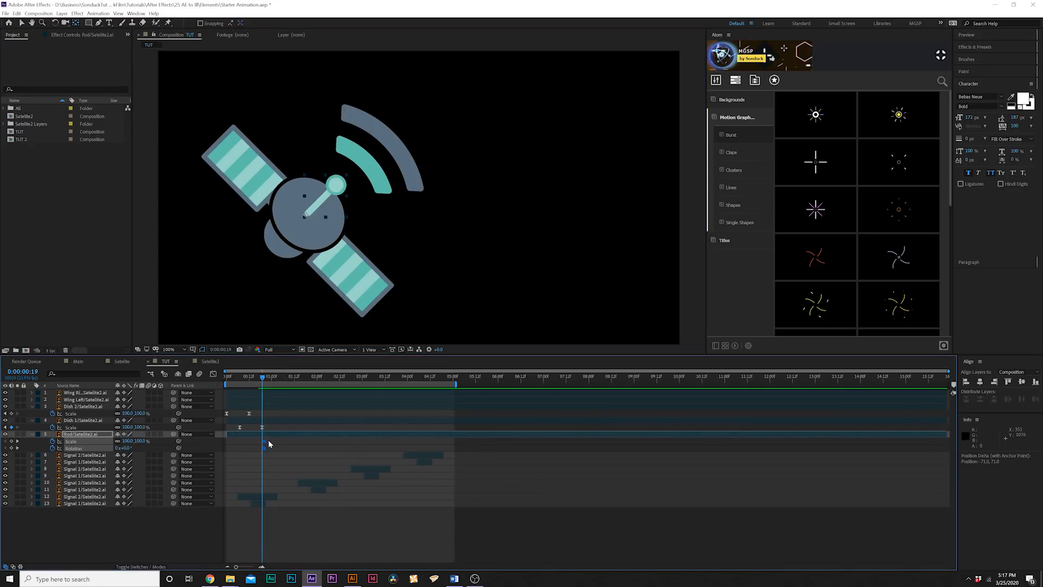
double_click(127, 441)
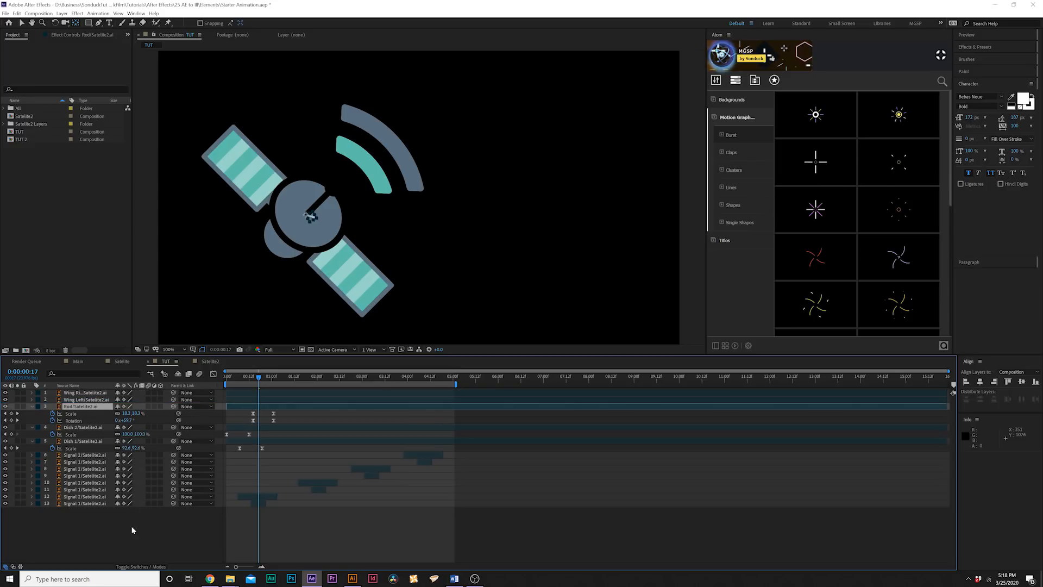
click(226, 376)
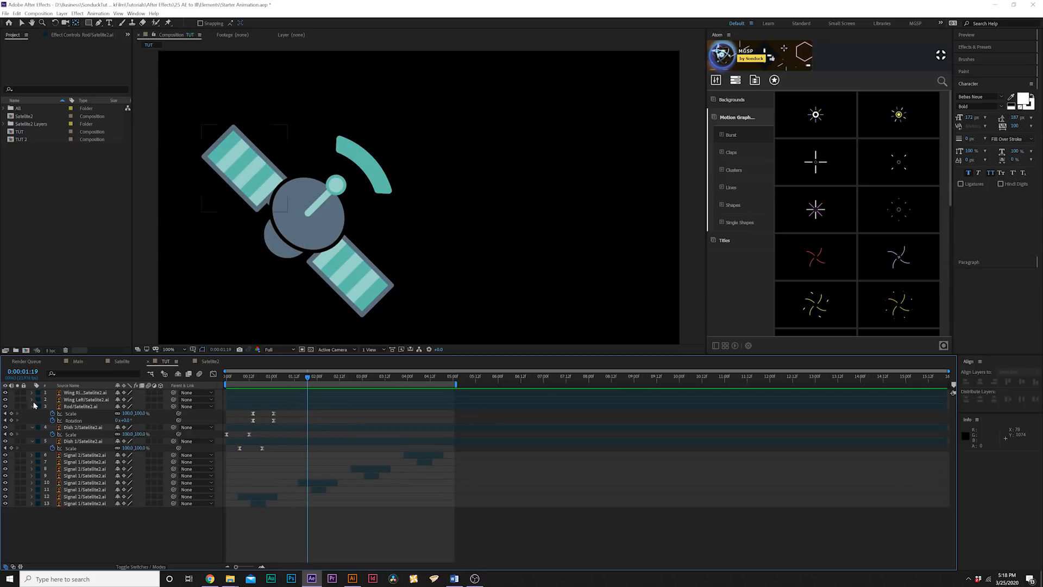
click(85, 399)
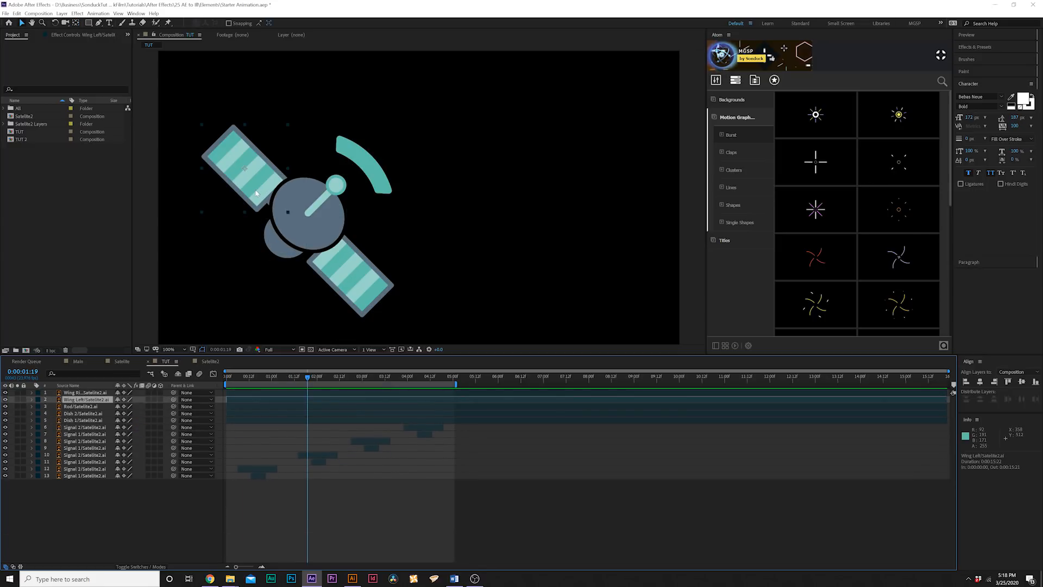
mouse_move(233, 172)
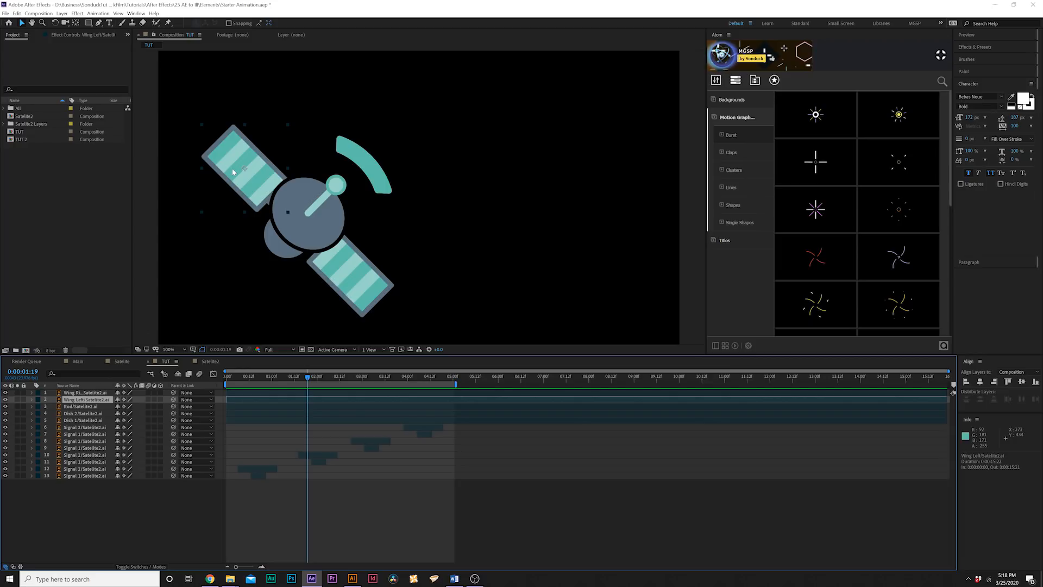
mouse_move(241, 169)
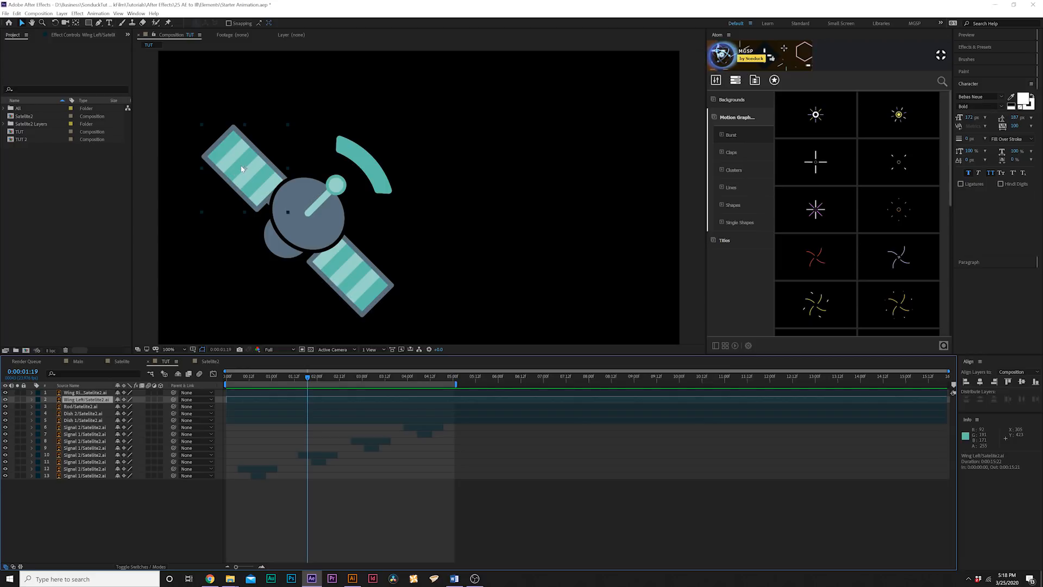
mouse_move(226, 135)
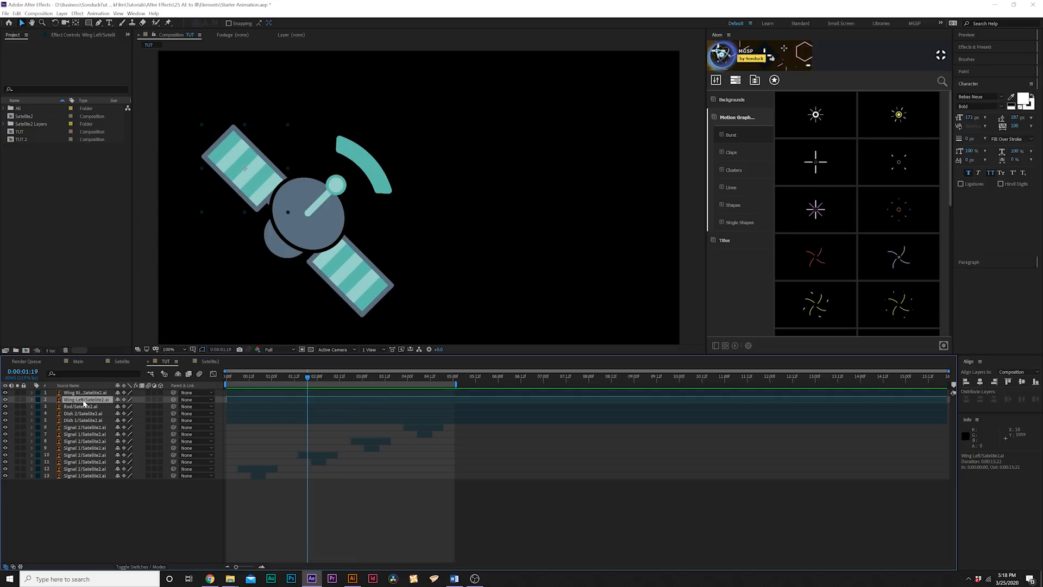
Convert Wing Left into a shape layer and inspect Group 3's transform settings
right_click(83, 399)
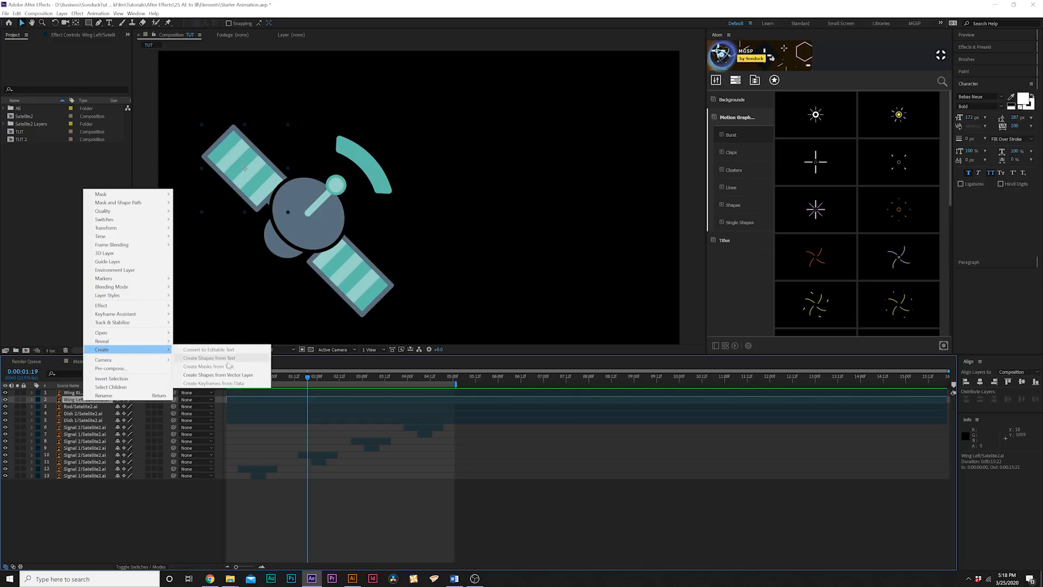
click(219, 375)
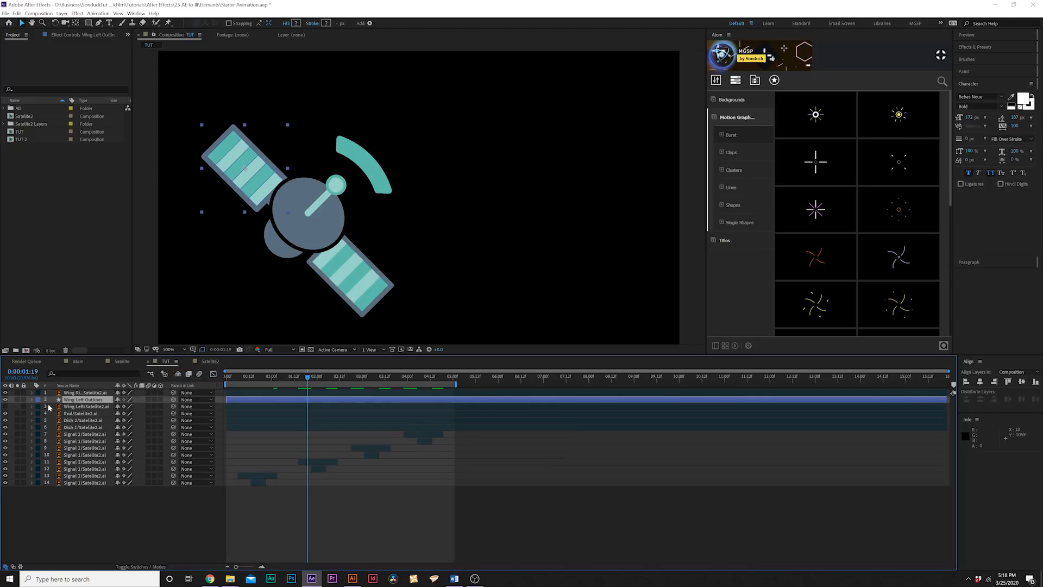
click(32, 400)
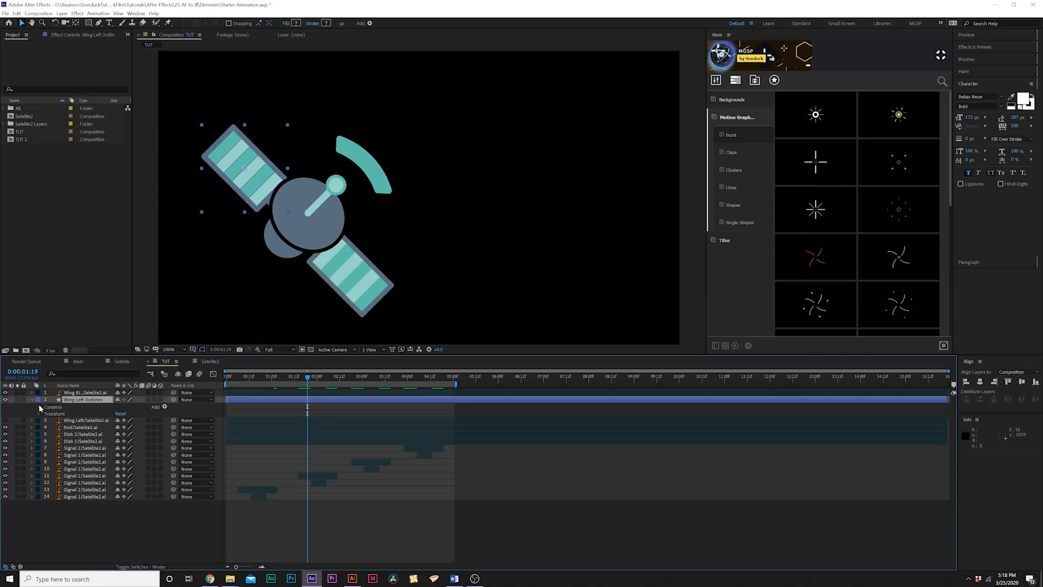
click(39, 407)
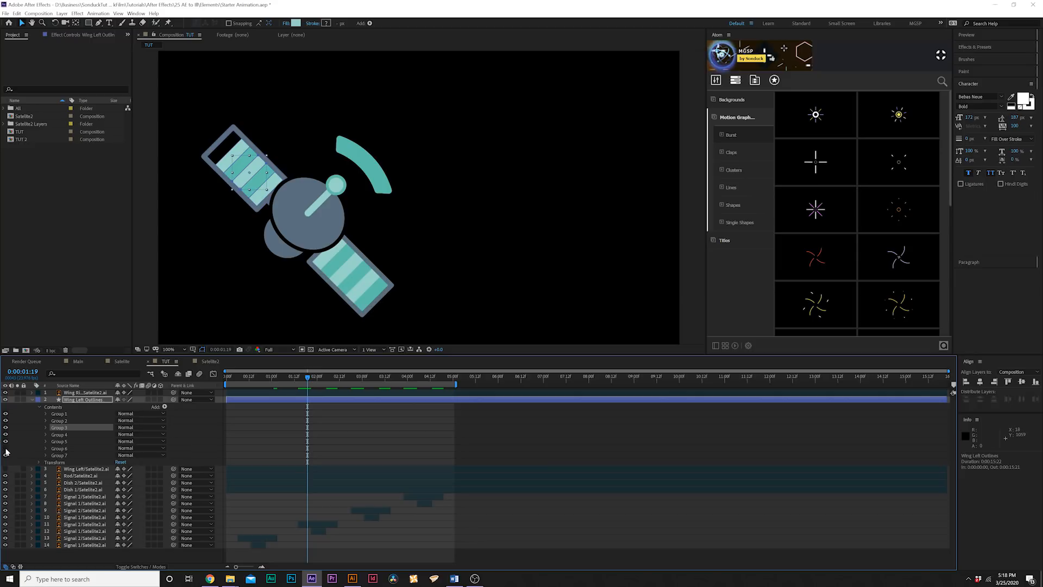
click(52, 427)
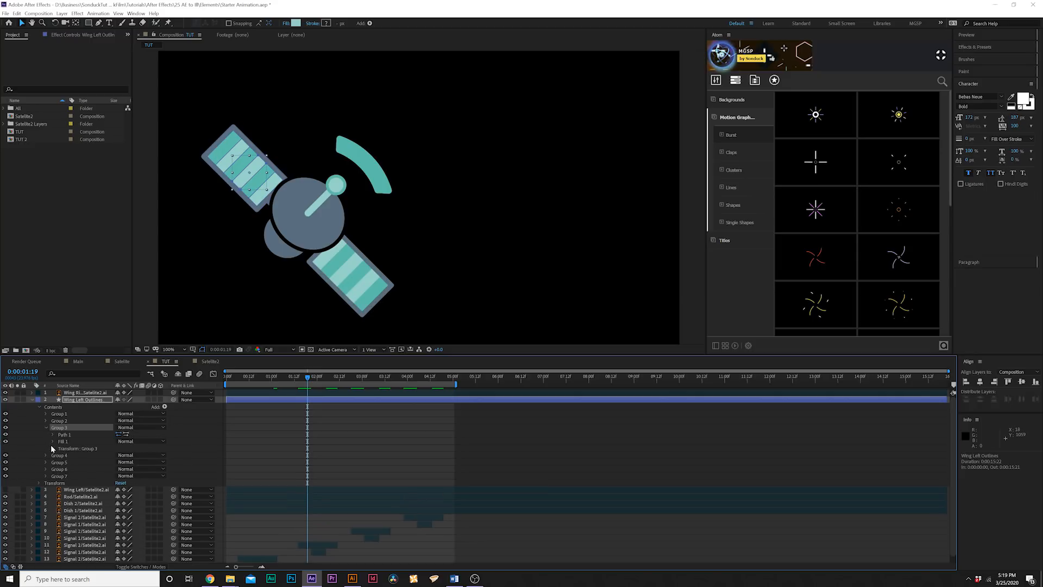
click(52, 448)
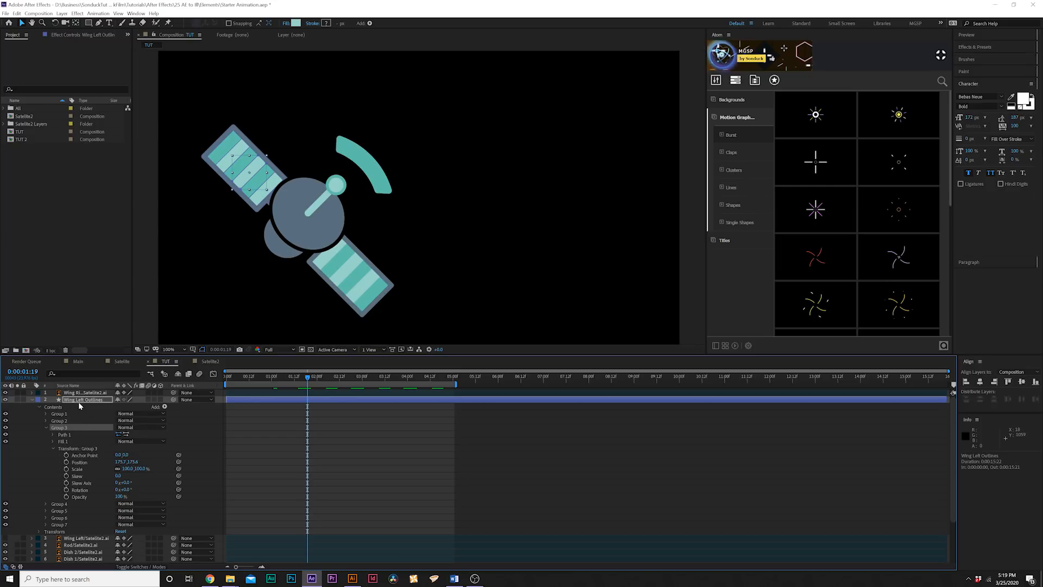
click(83, 399)
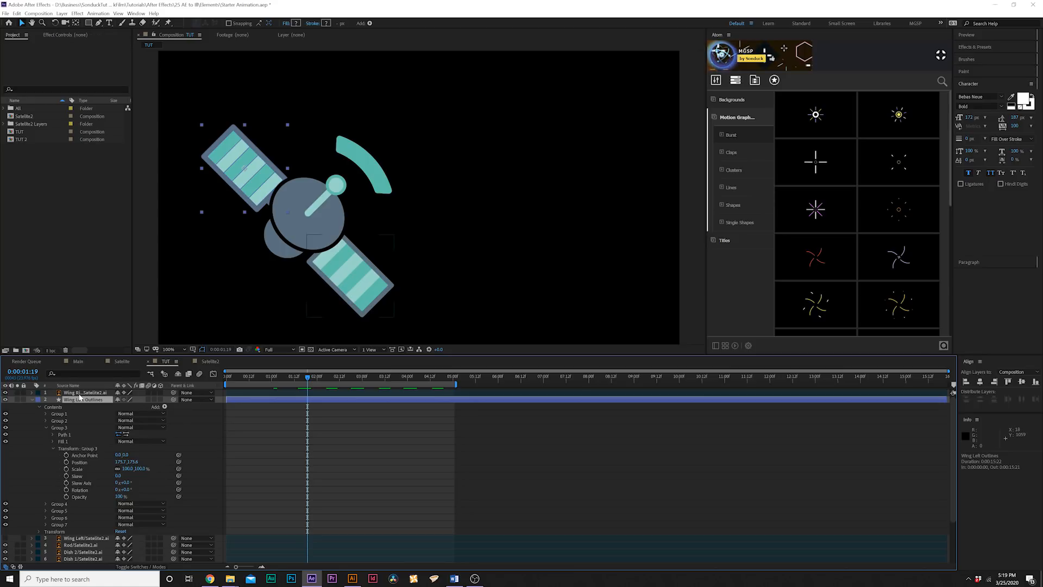
click(39, 400)
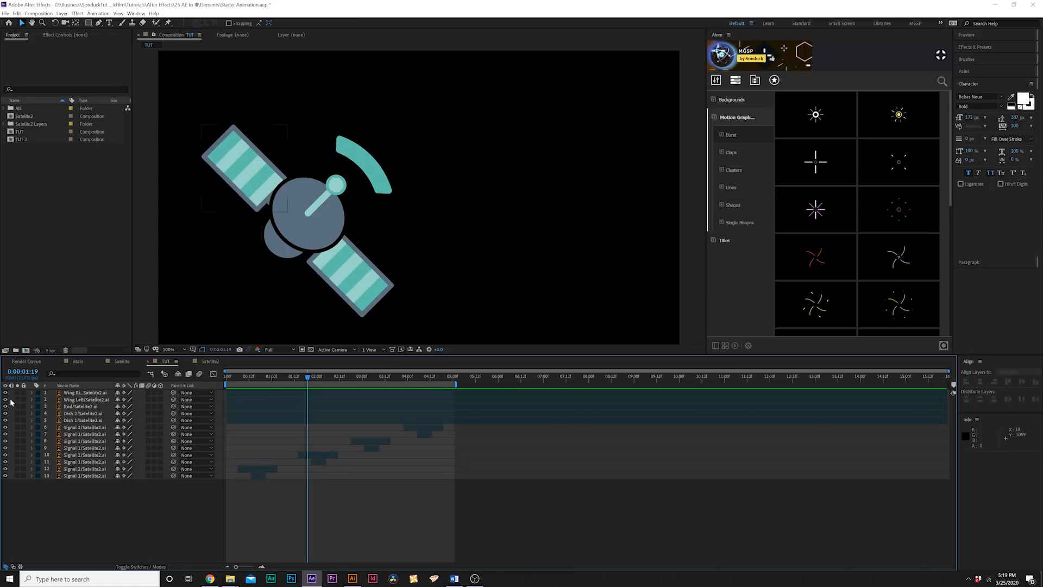
Select the top layer in the TUT timeline
click(85, 399)
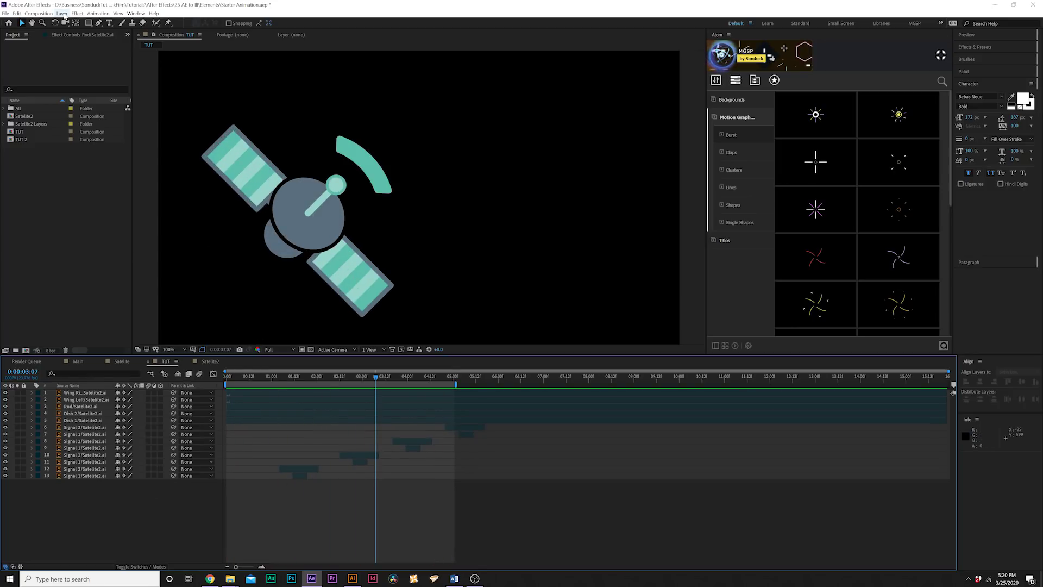
Add a Null Object from the Layer menu and parent every satellite layer to Null 30
click(61, 13)
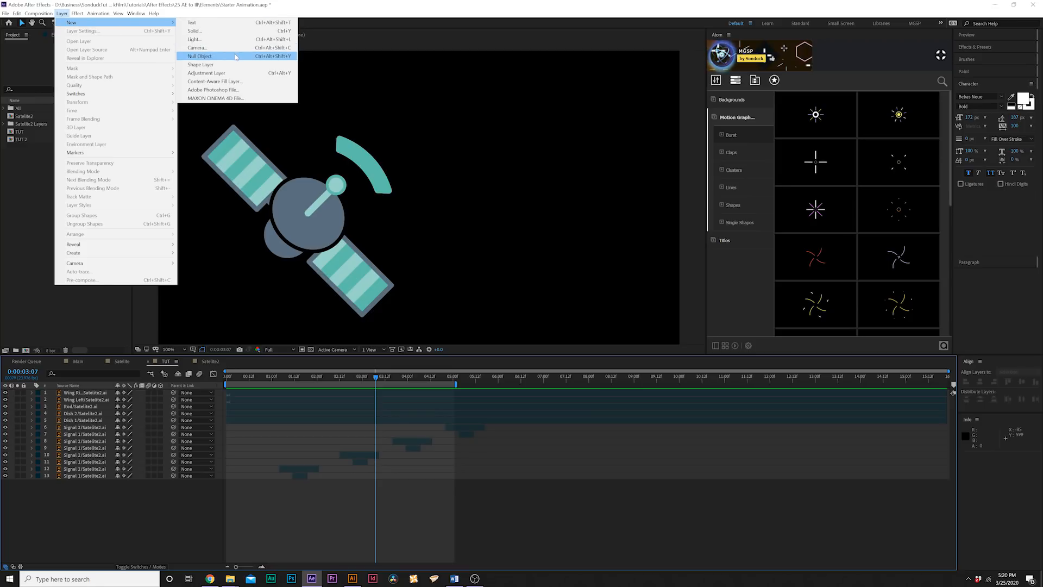
click(199, 56)
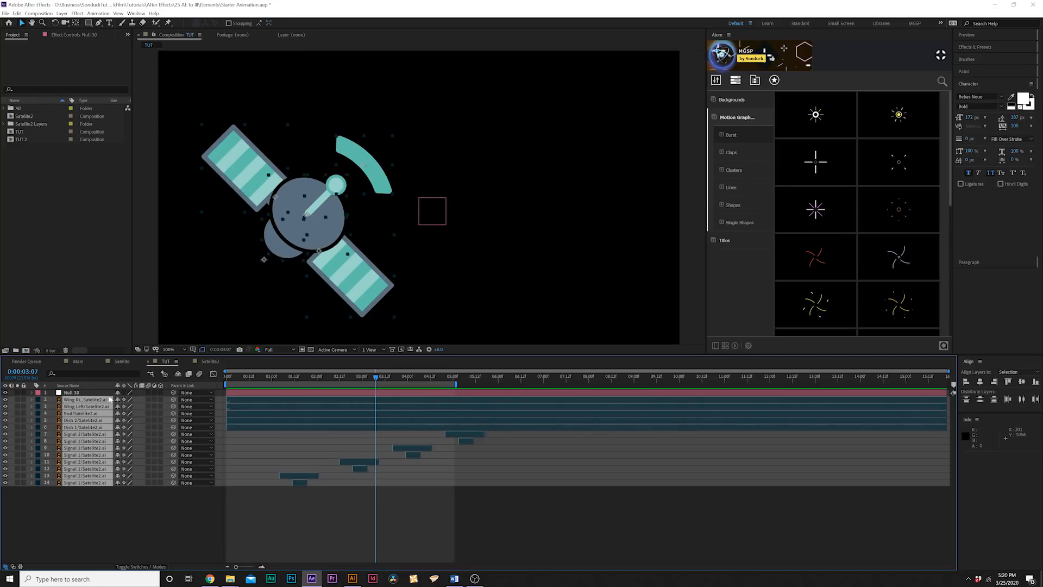
mouse_move(136, 399)
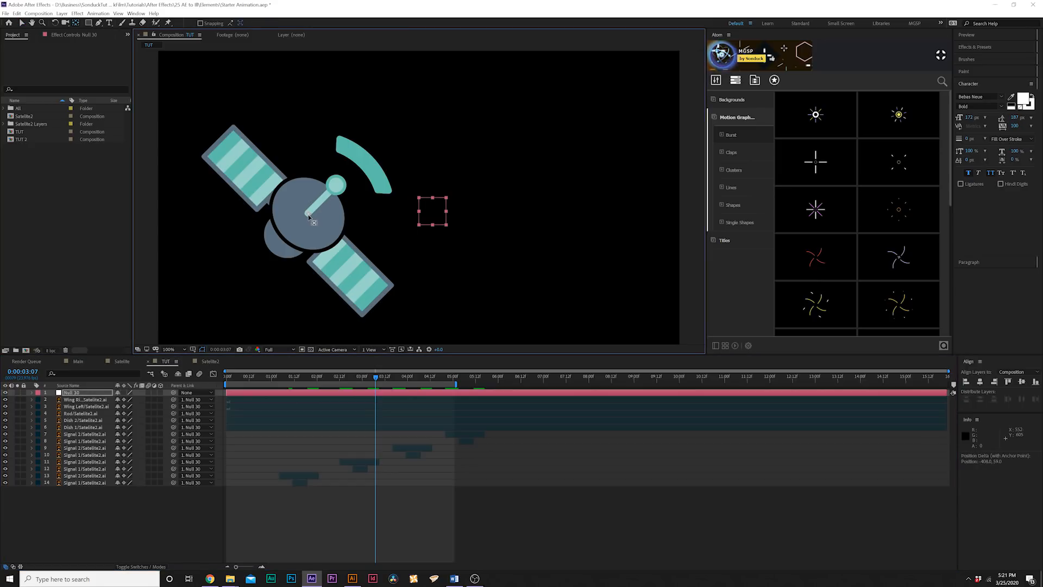
click(216, 374)
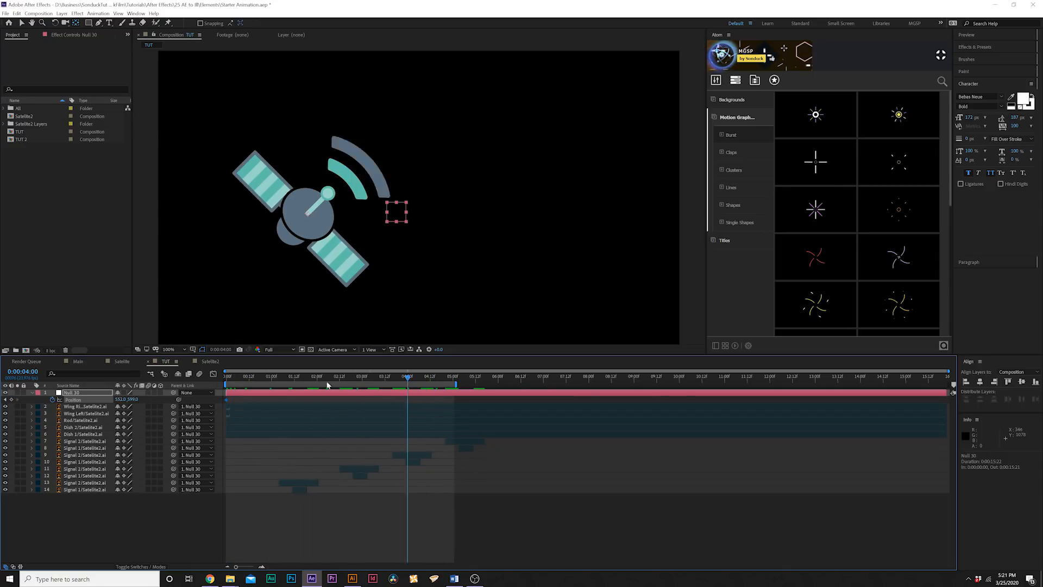
Keyframe Null 30 moving the satellite upward at about two seconds, then switch to the browser
click(329, 376)
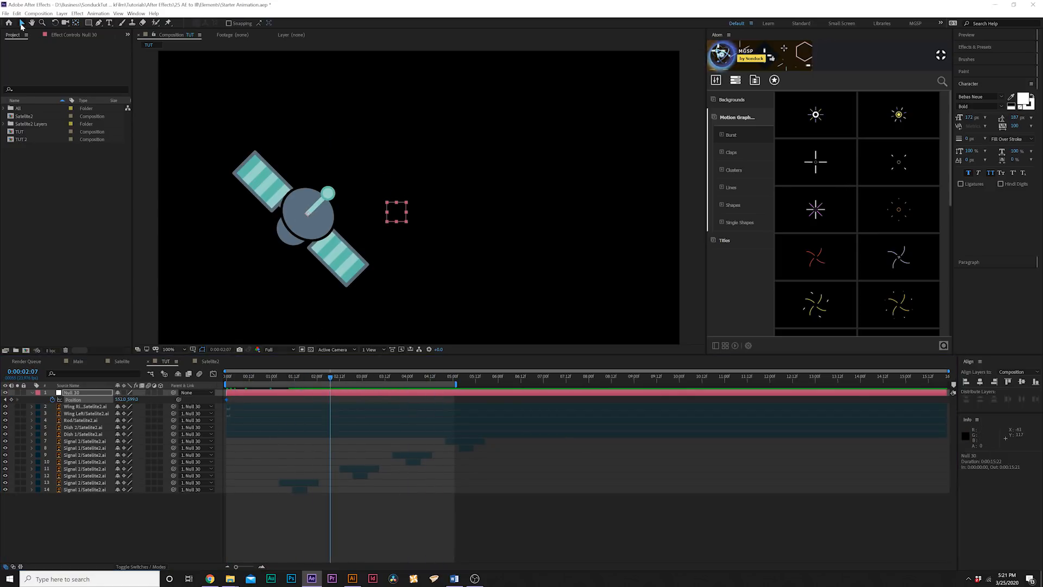
drag(299, 213, 336, 140)
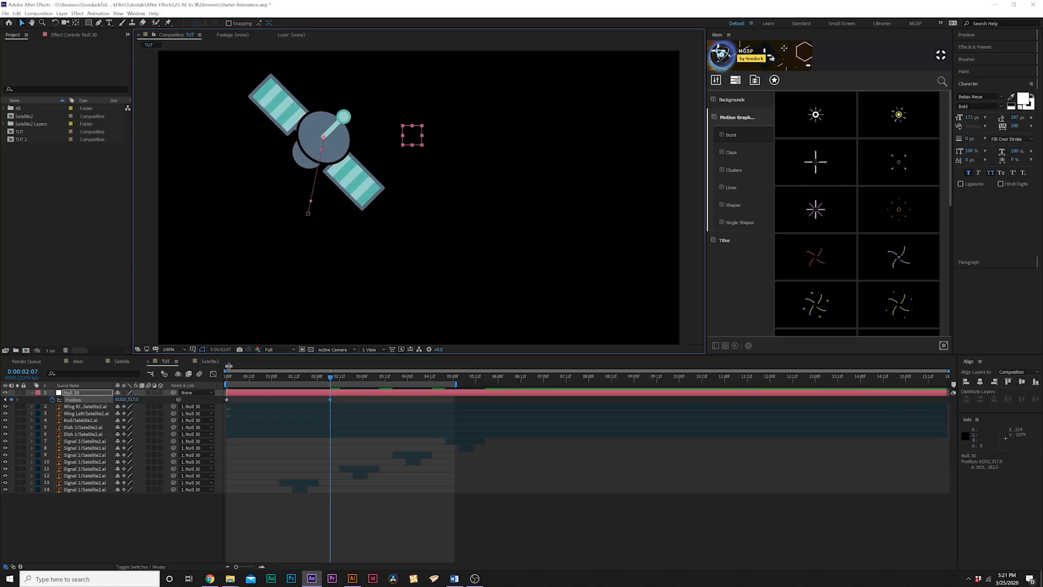
click(226, 376)
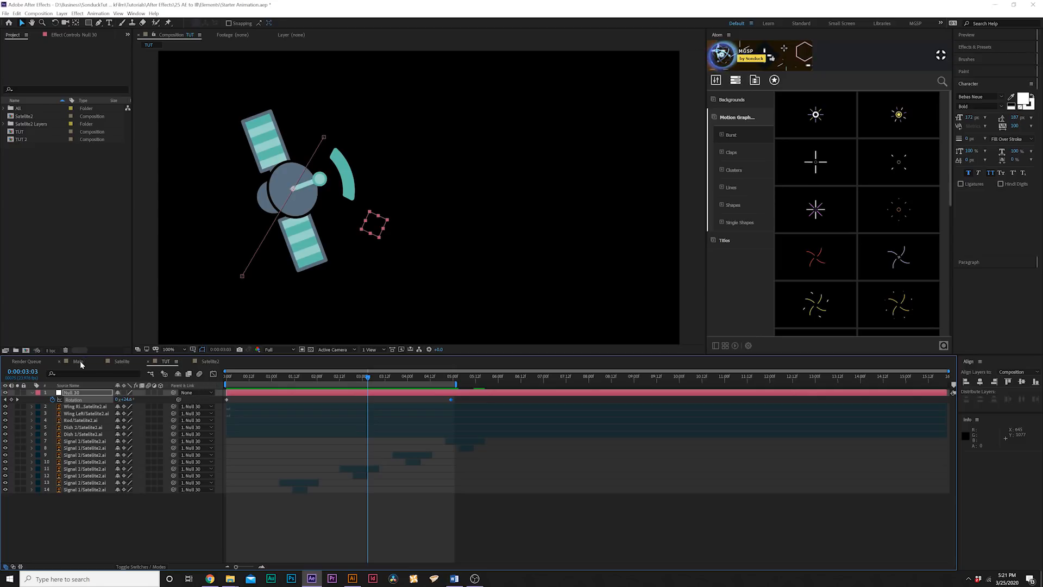
click(209, 578)
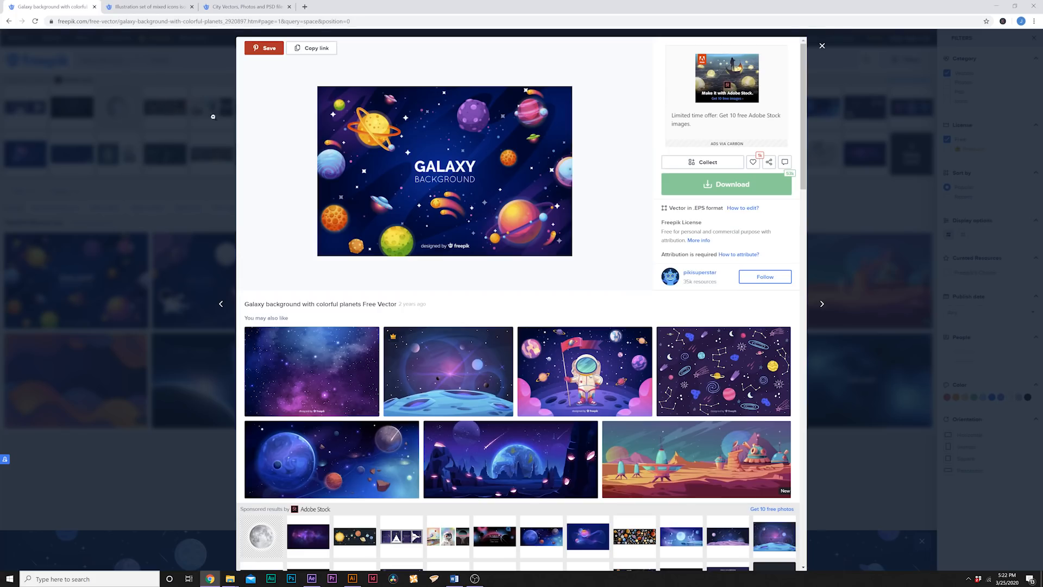
mouse_move(389, 308)
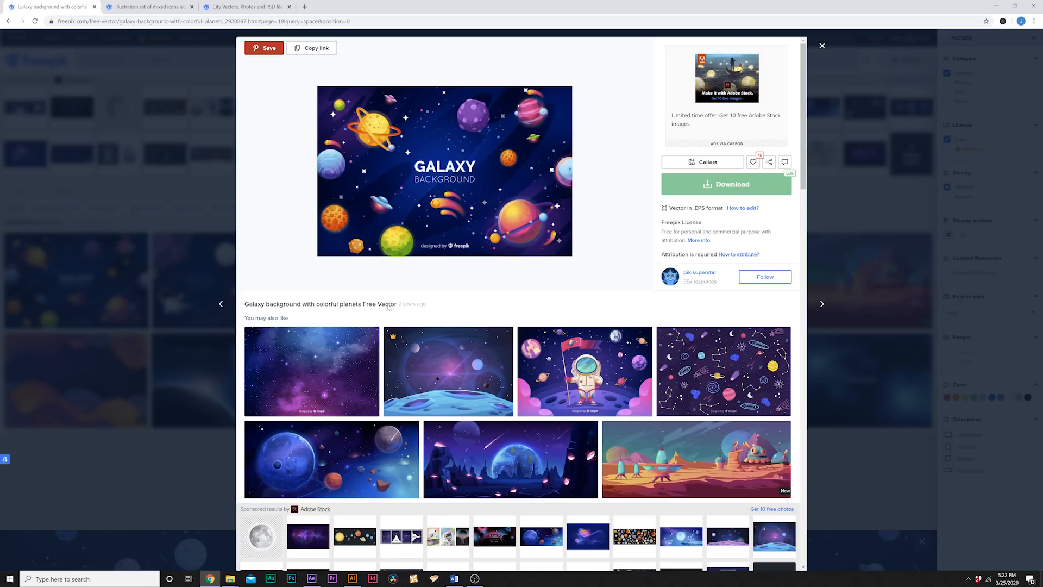
mouse_move(426, 299)
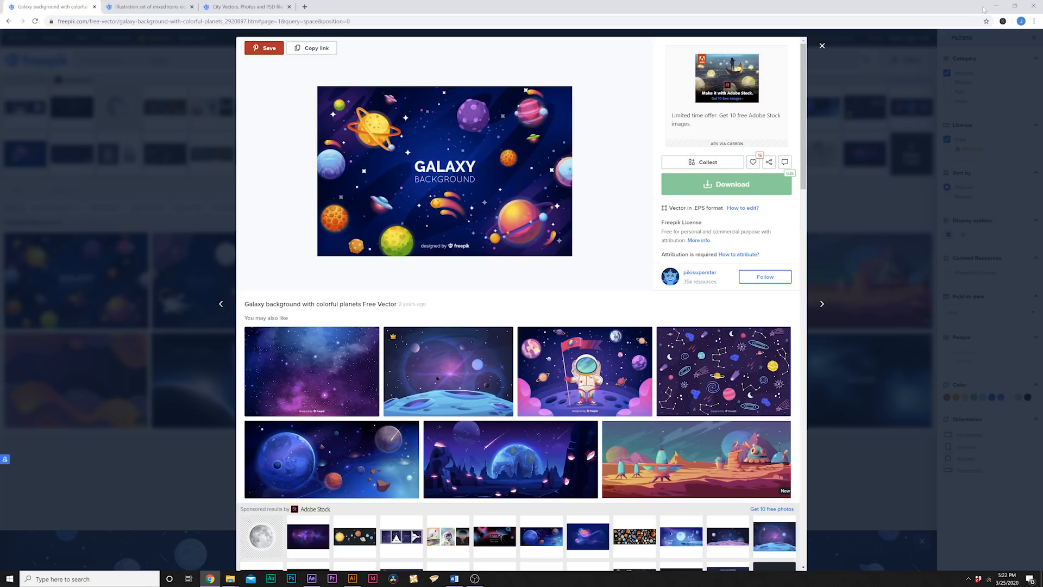
Review the Freepik galaxy background vector and minimize Chrome to return to After Effects
click(311, 578)
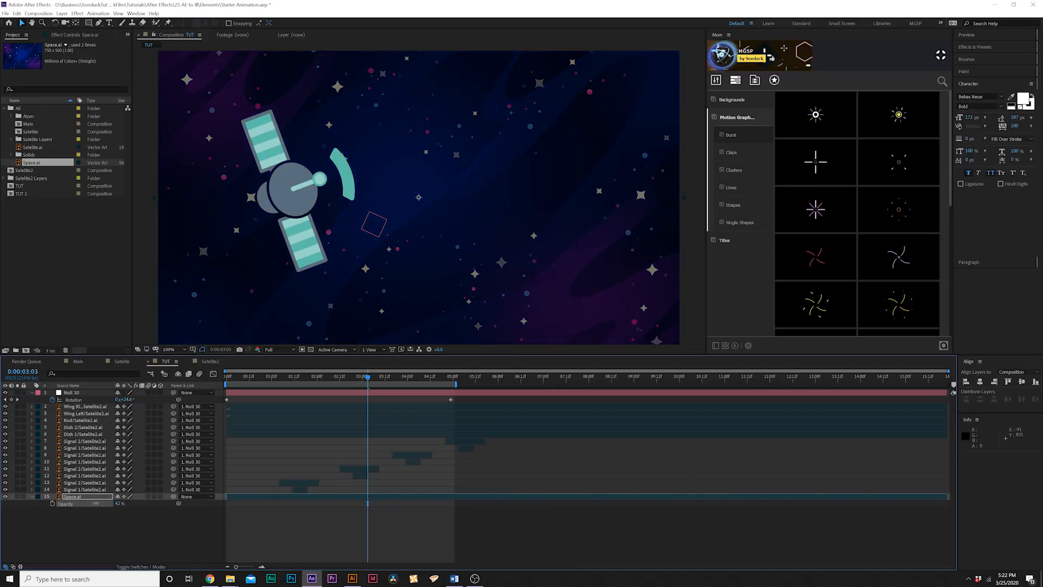
Collapse the Space layer's 42% opacity property beneath the enlarged satellite
key(space)
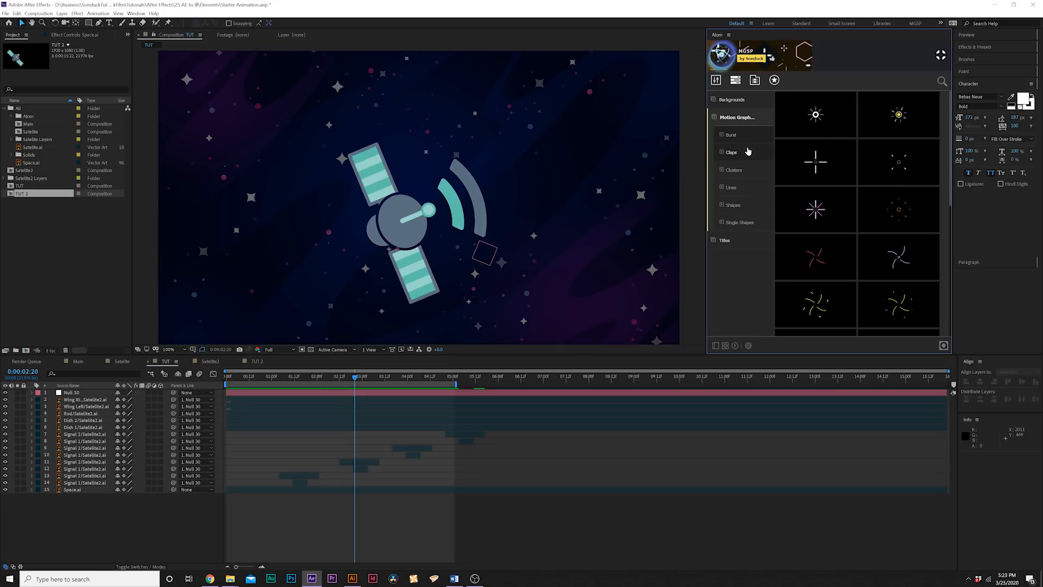
mouse_move(734, 246)
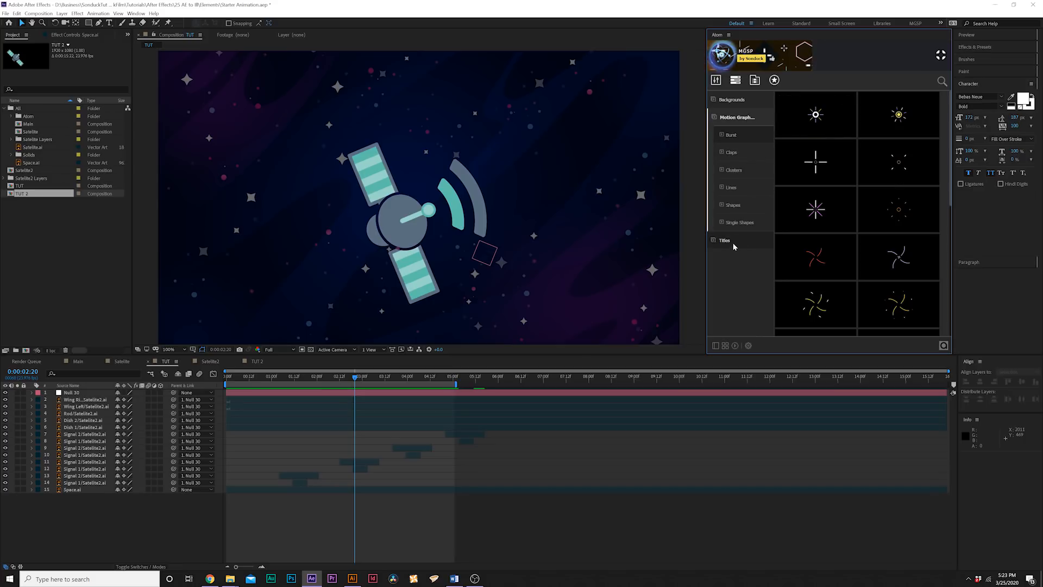
Apply the Cluster 40 orange rings-and-bursts accent from Atom's Motion Graphics clusters
click(732, 99)
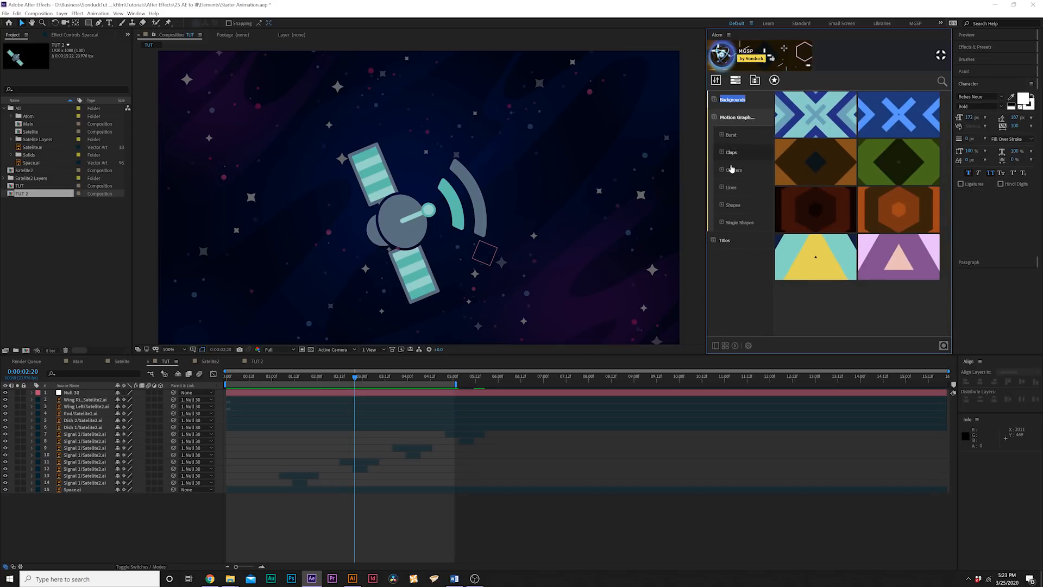
click(734, 170)
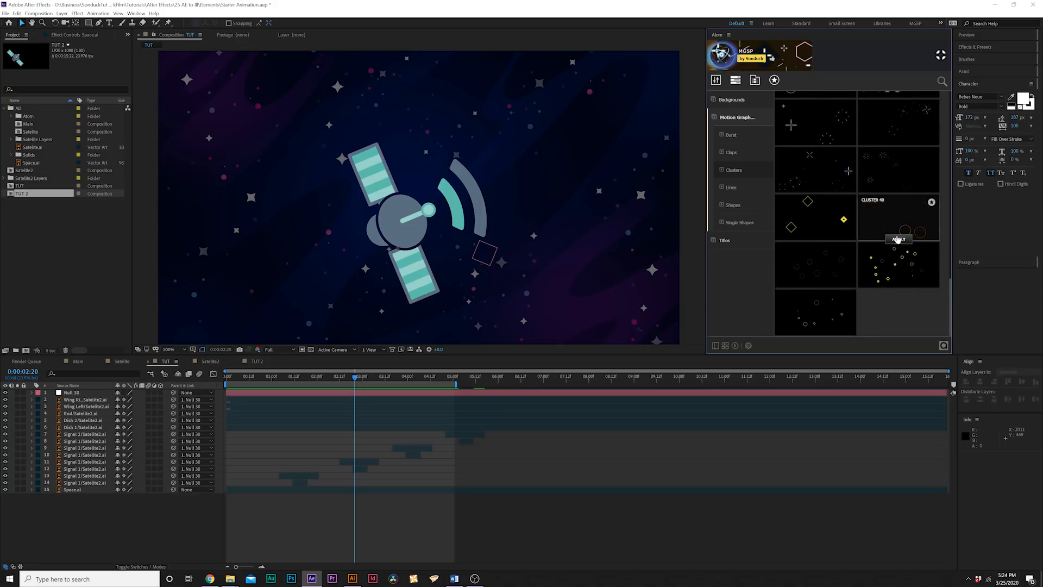
click(898, 239)
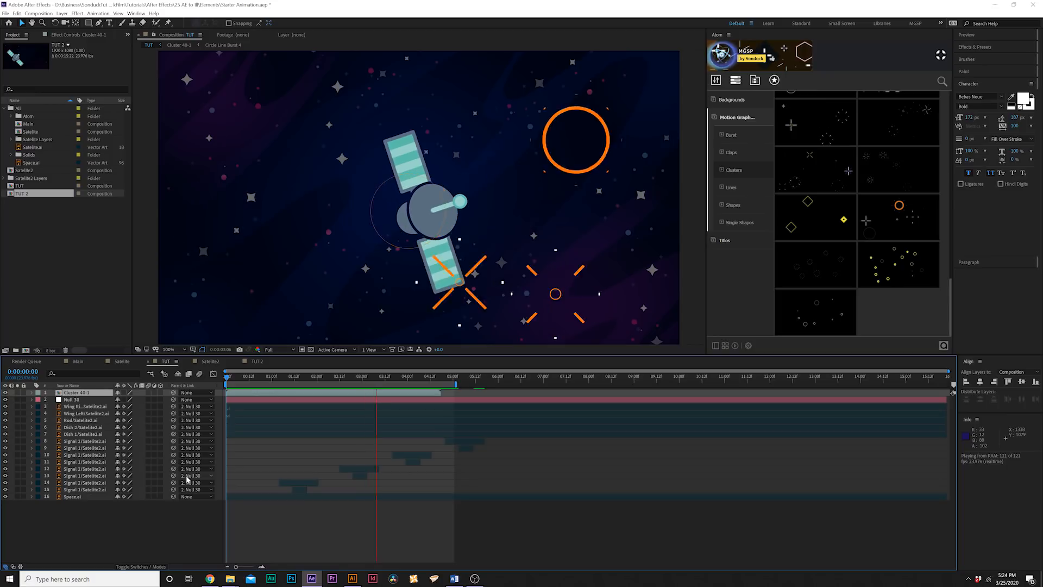
Switch from the TUT composition to the plain Satellite2 composition
click(226, 376)
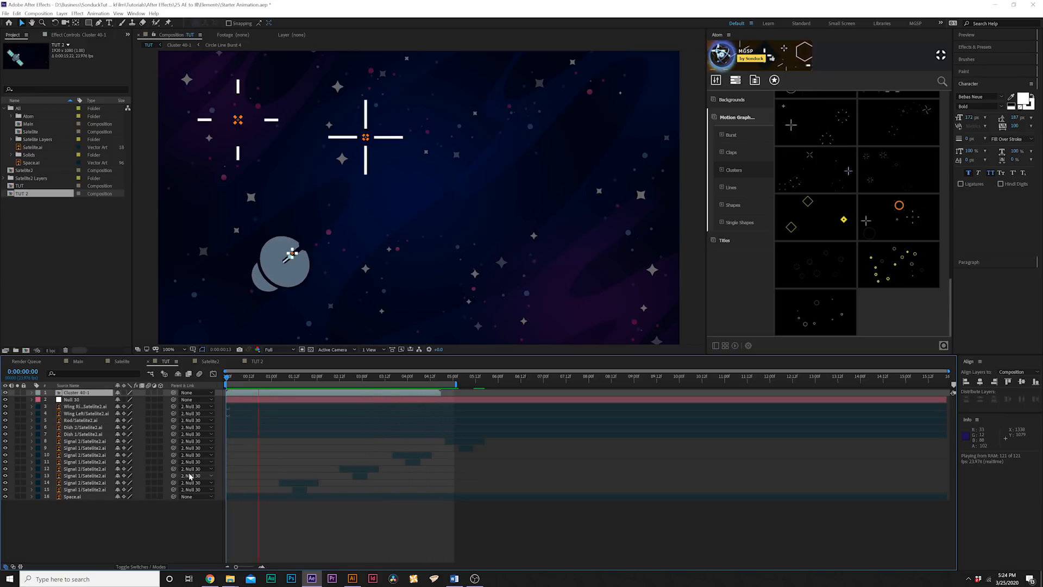
click(724, 241)
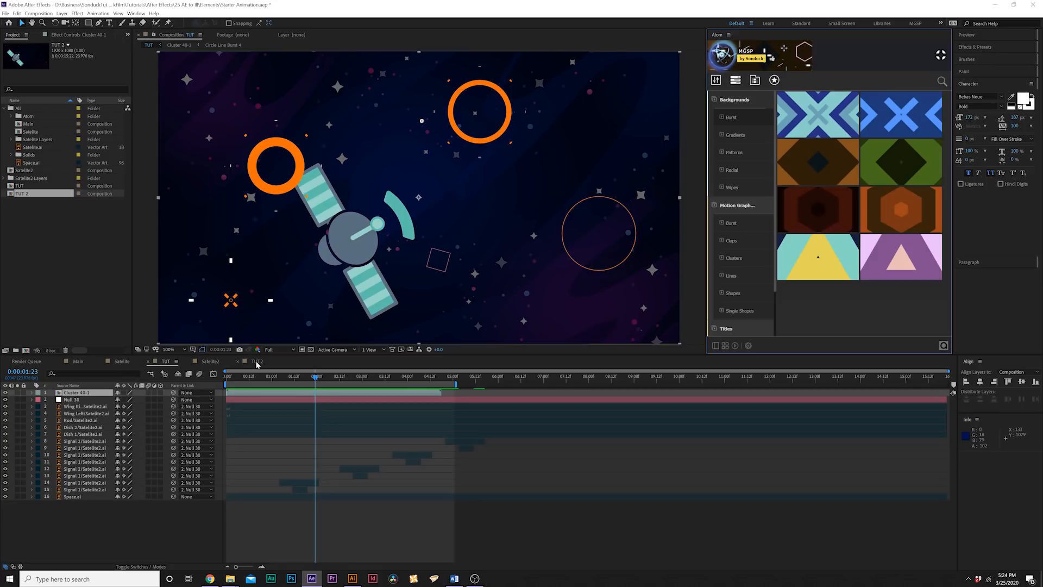
click(210, 361)
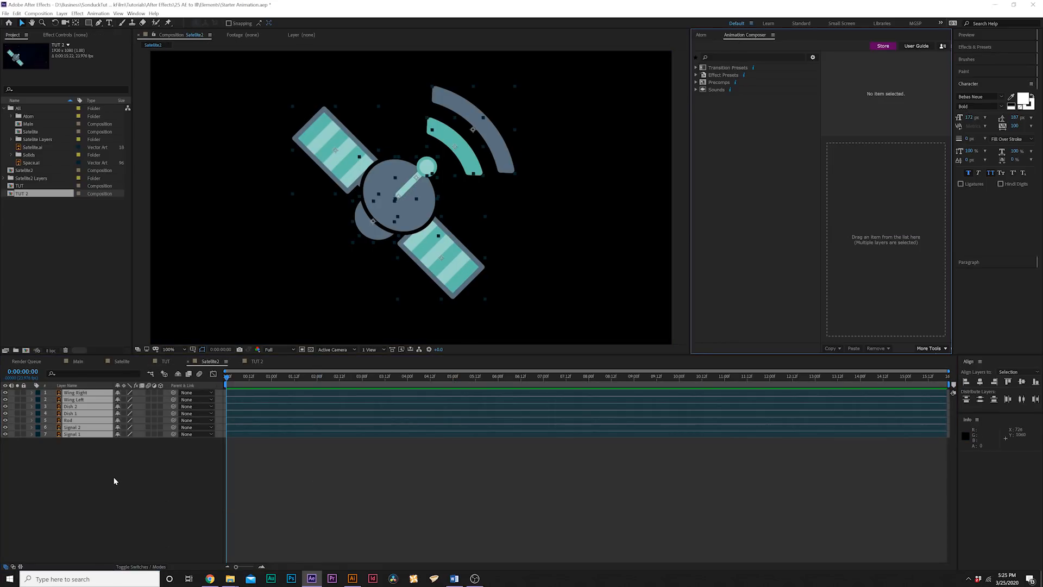
Apply the Ease Position & Scale 3 transition preset to the Satellite2 layers
click(682, 149)
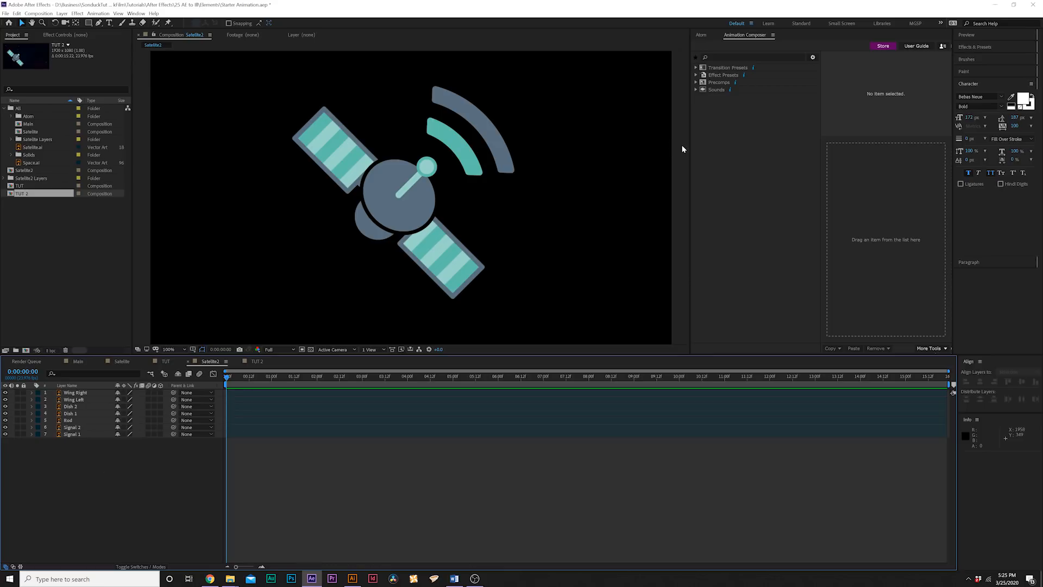
mouse_move(70, 424)
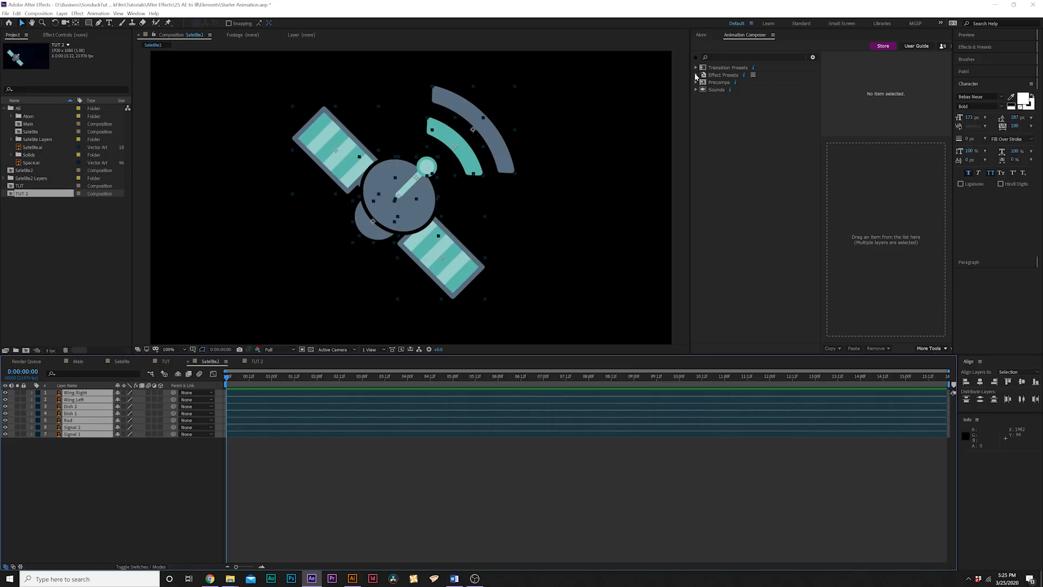
click(696, 67)
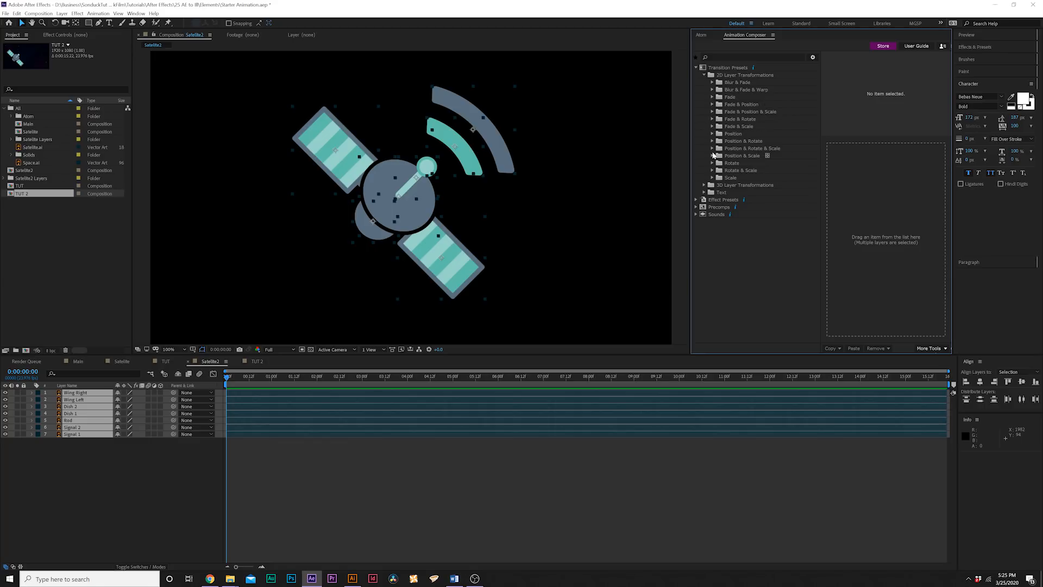
click(742, 155)
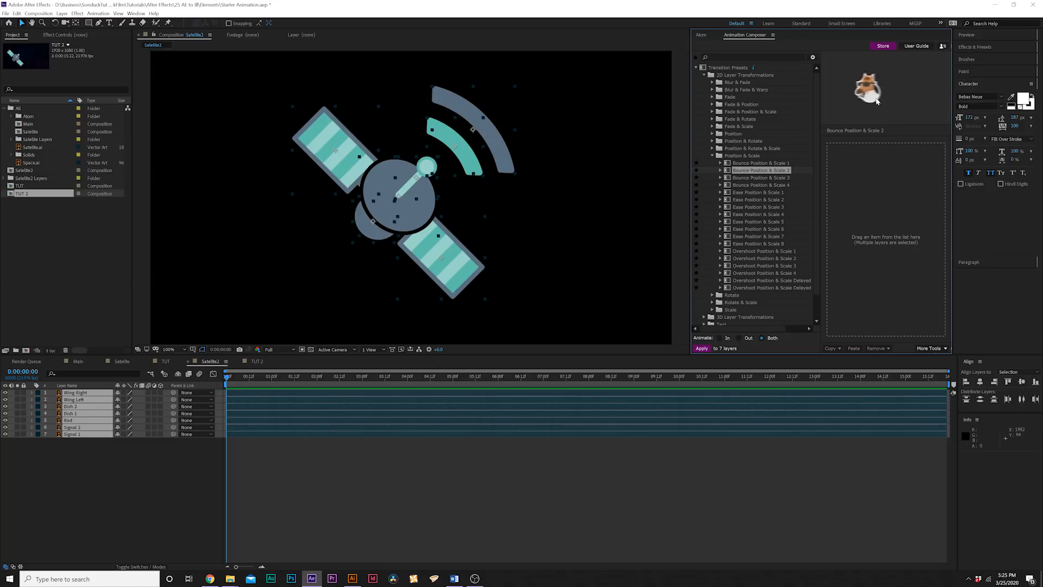
click(764, 258)
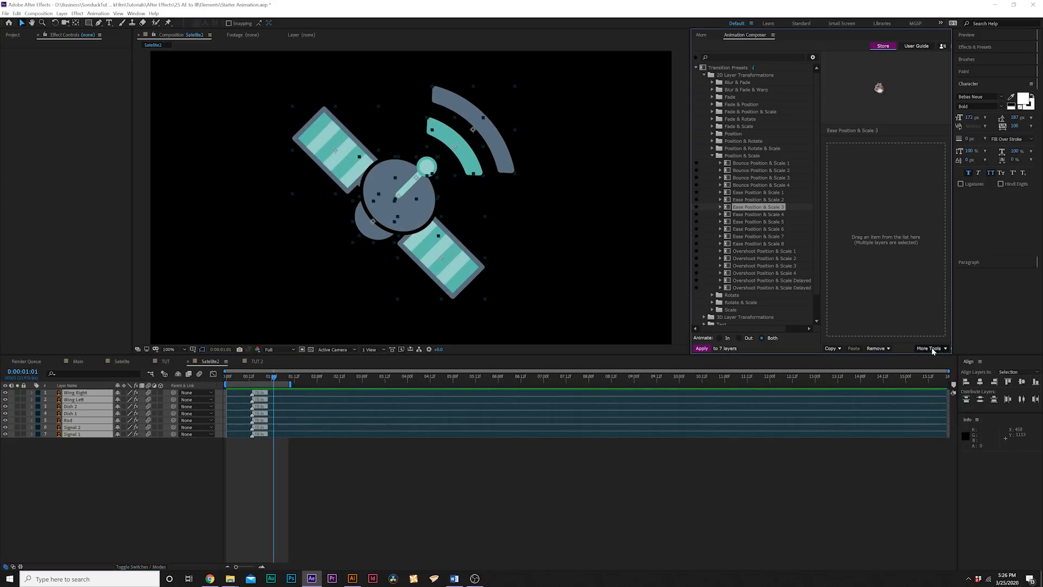
Stagger the layers' transitions by 5 frames with the Transition Shifter
click(930, 348)
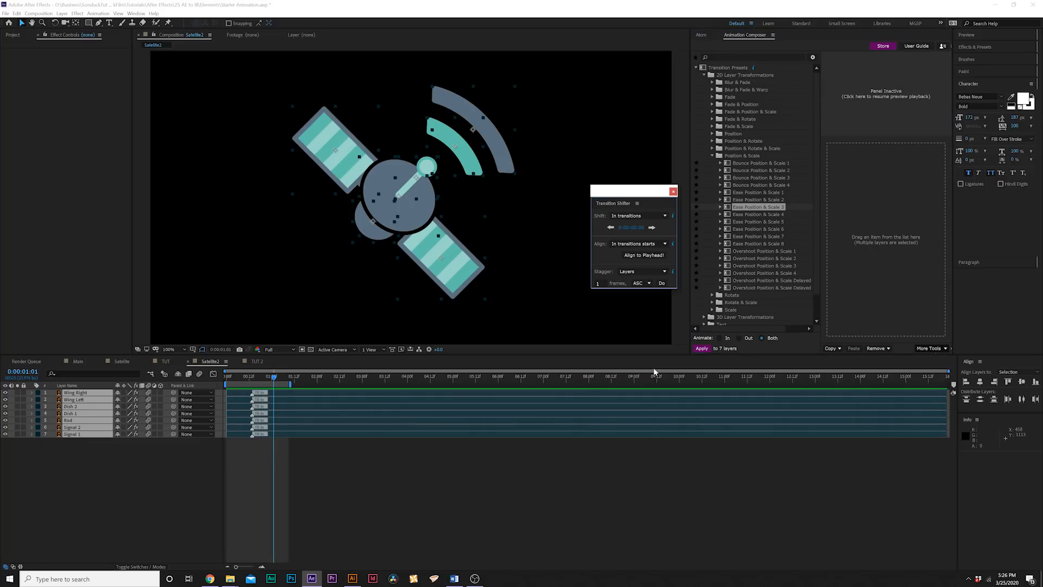
click(635, 215)
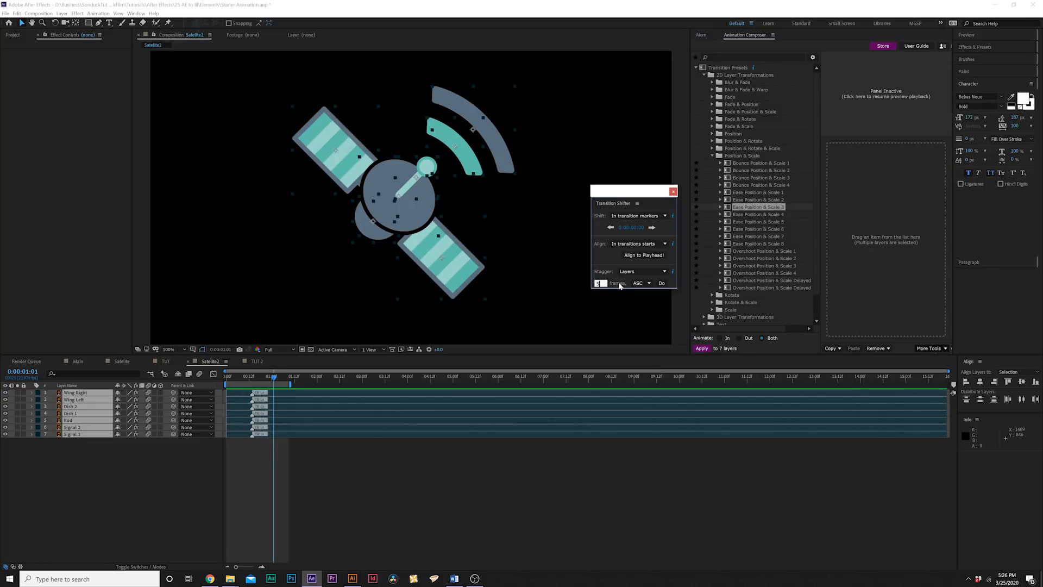
click(661, 282)
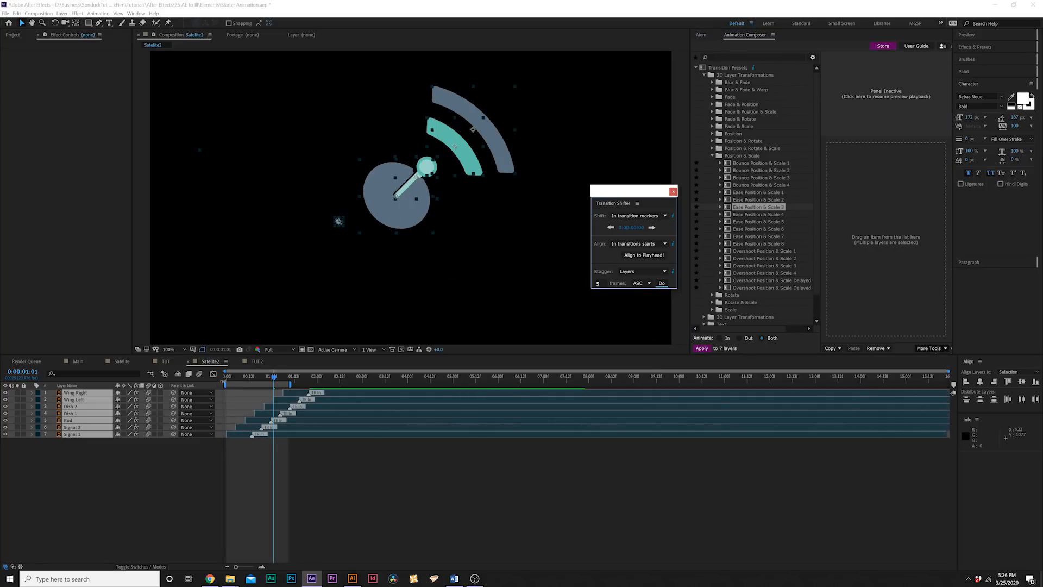